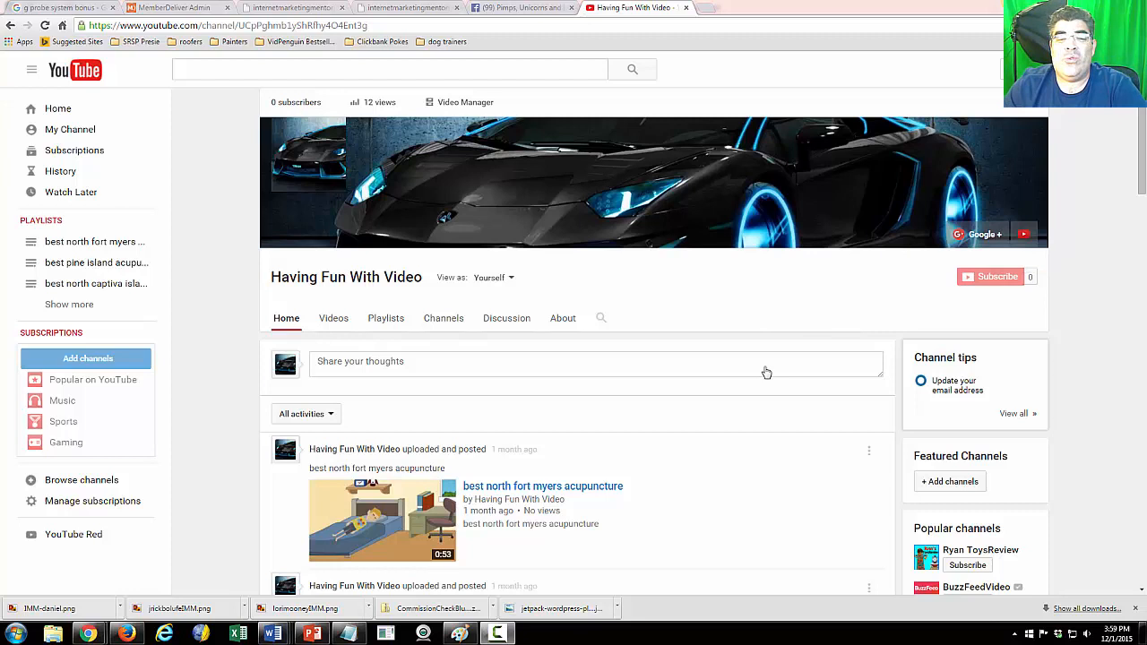
mouse_move(788, 448)
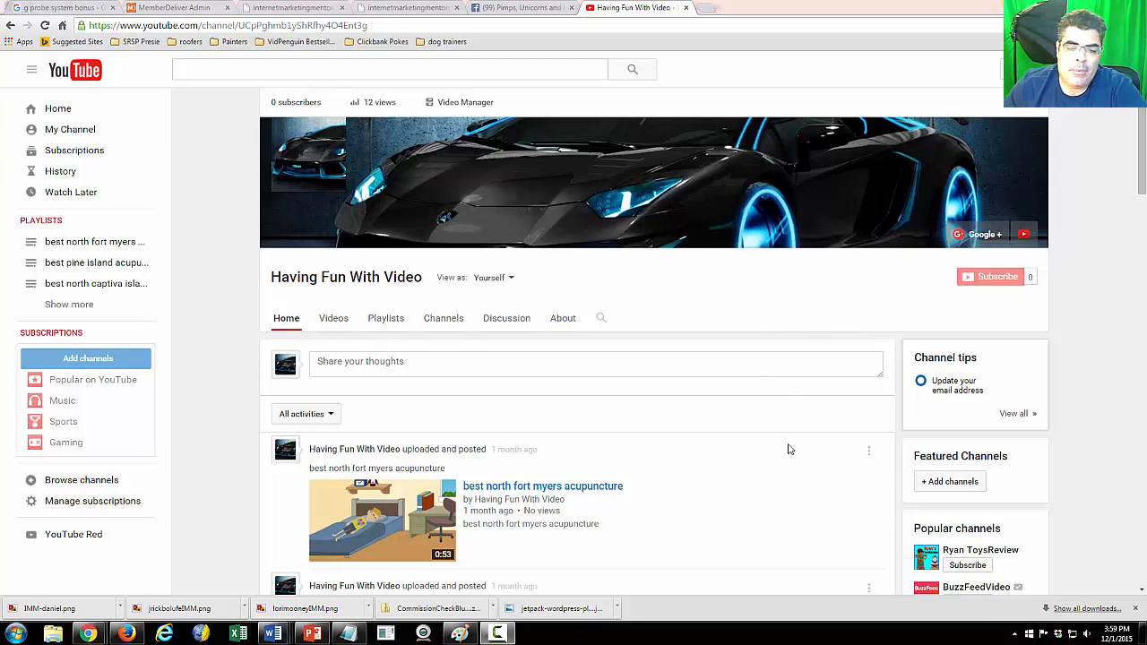
mouse_move(739, 473)
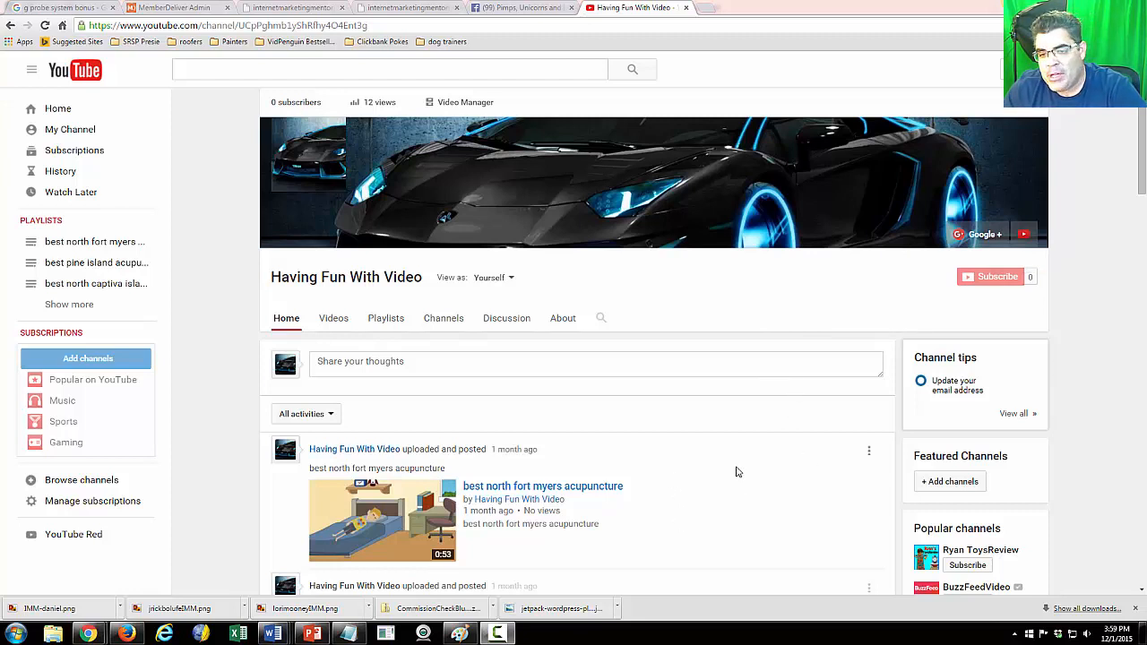
mouse_move(613, 421)
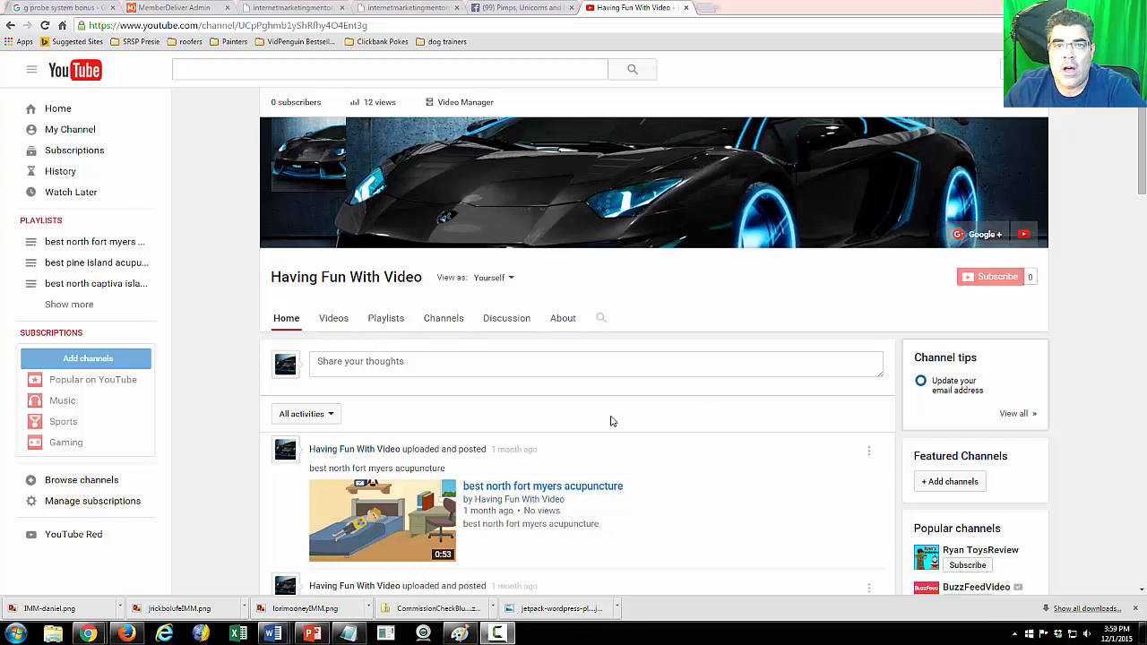
mouse_move(640, 470)
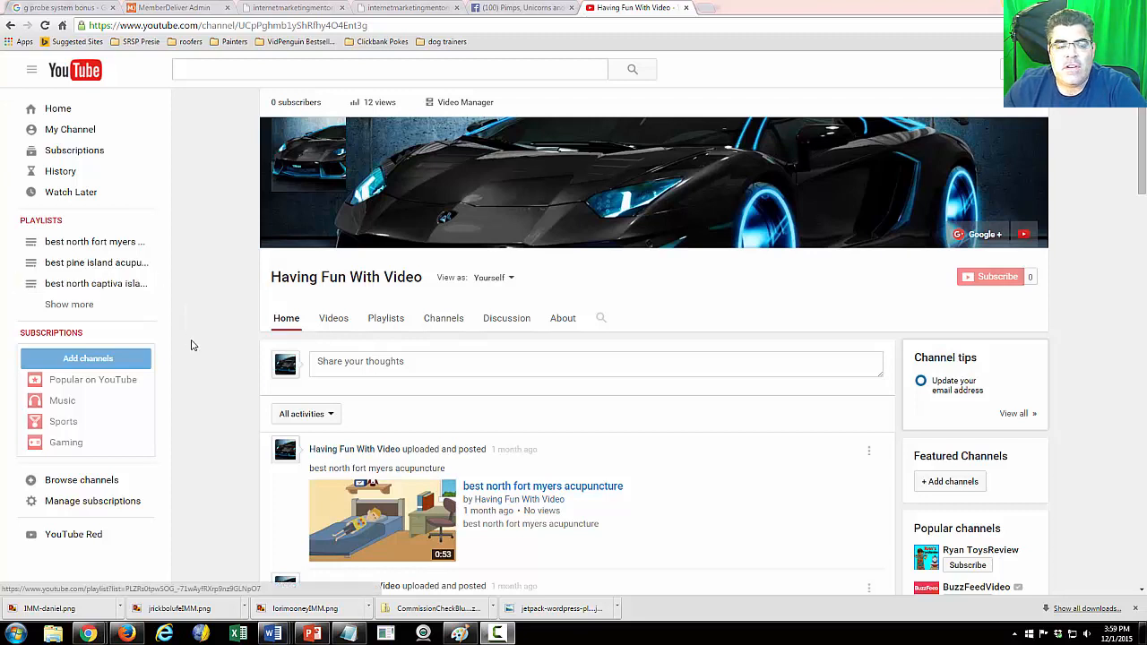
mouse_move(1119, 138)
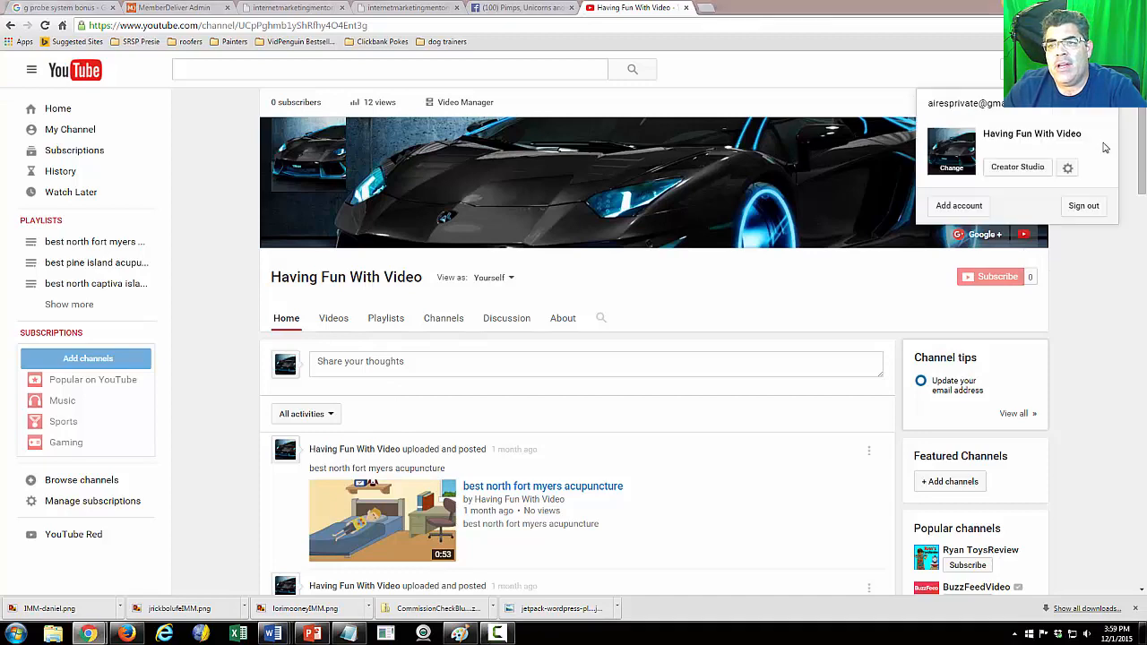
Go from the Creator Studio dashboard to the Video Manager's Playlists list
left_click(1018, 169)
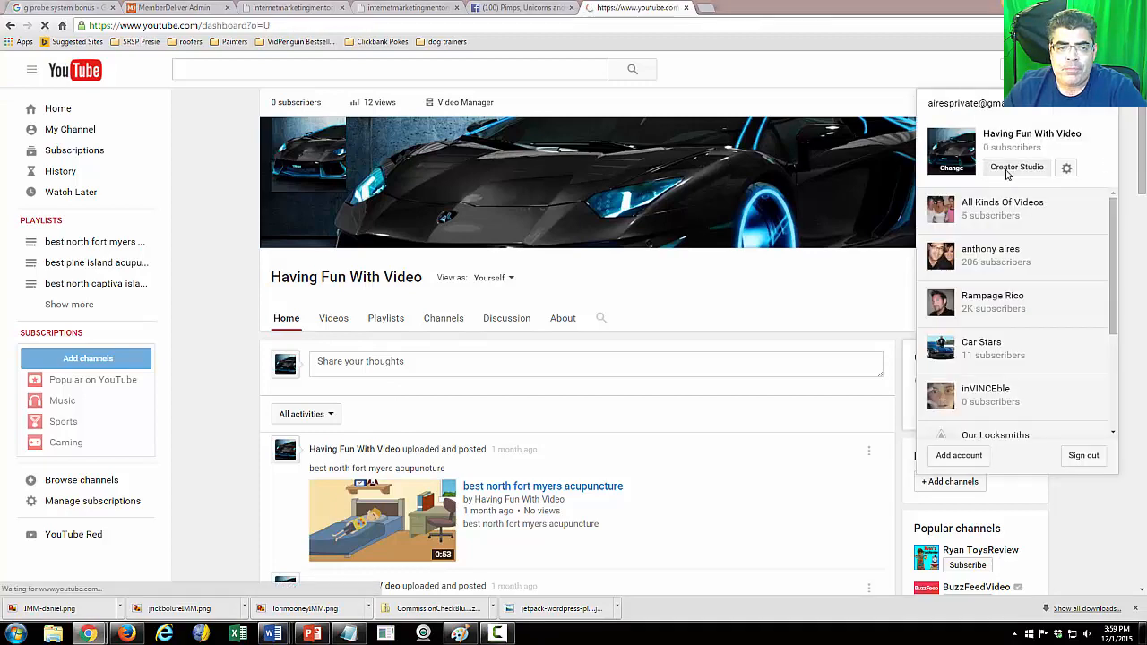
left_click(1016, 166)
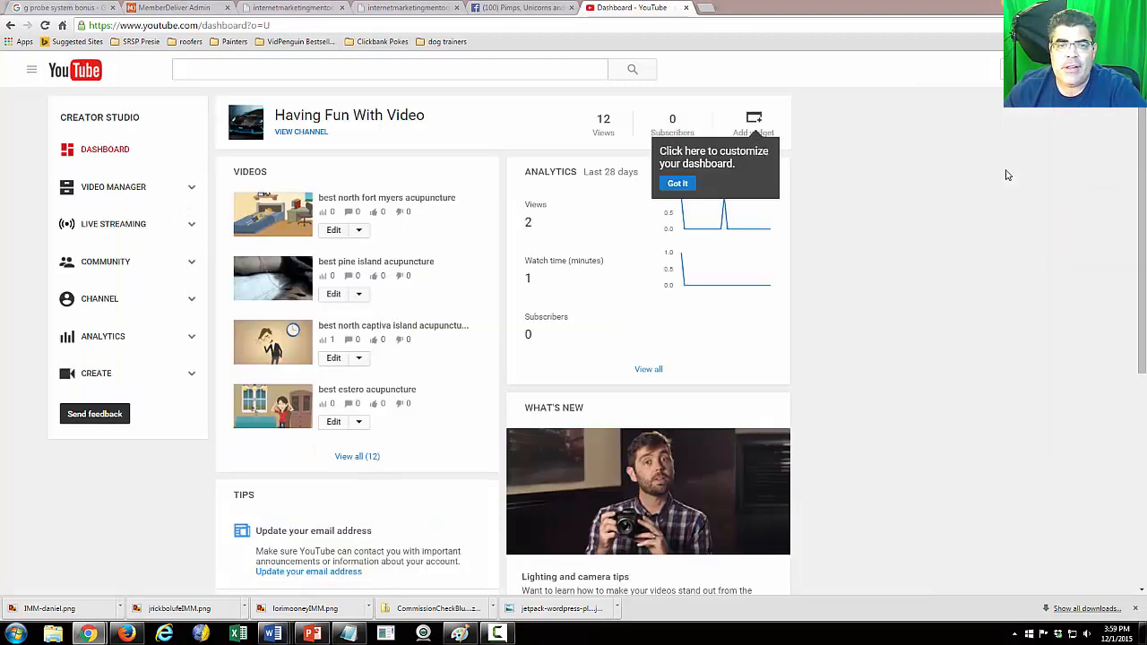
mouse_move(1115, 115)
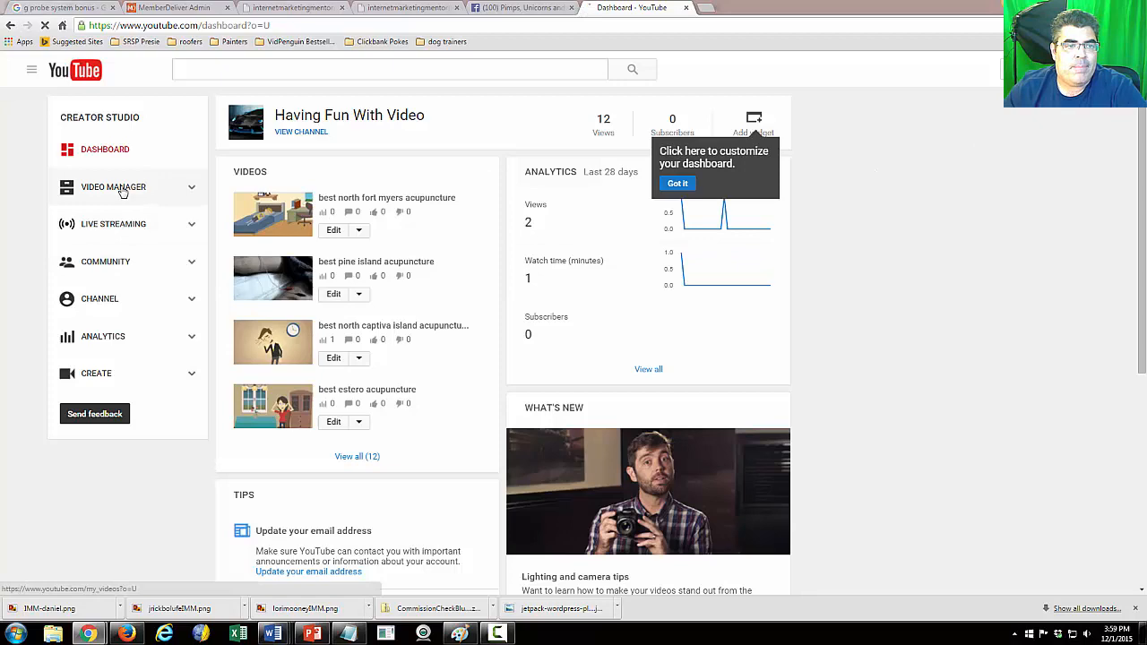
left_click(113, 187)
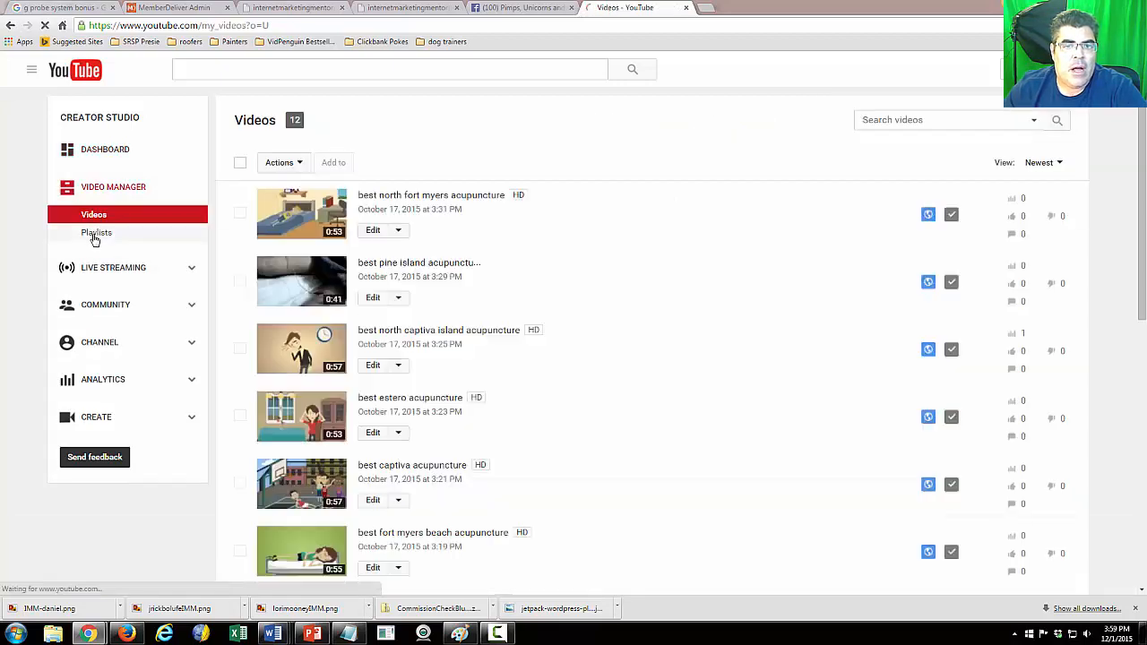
left_click(96, 233)
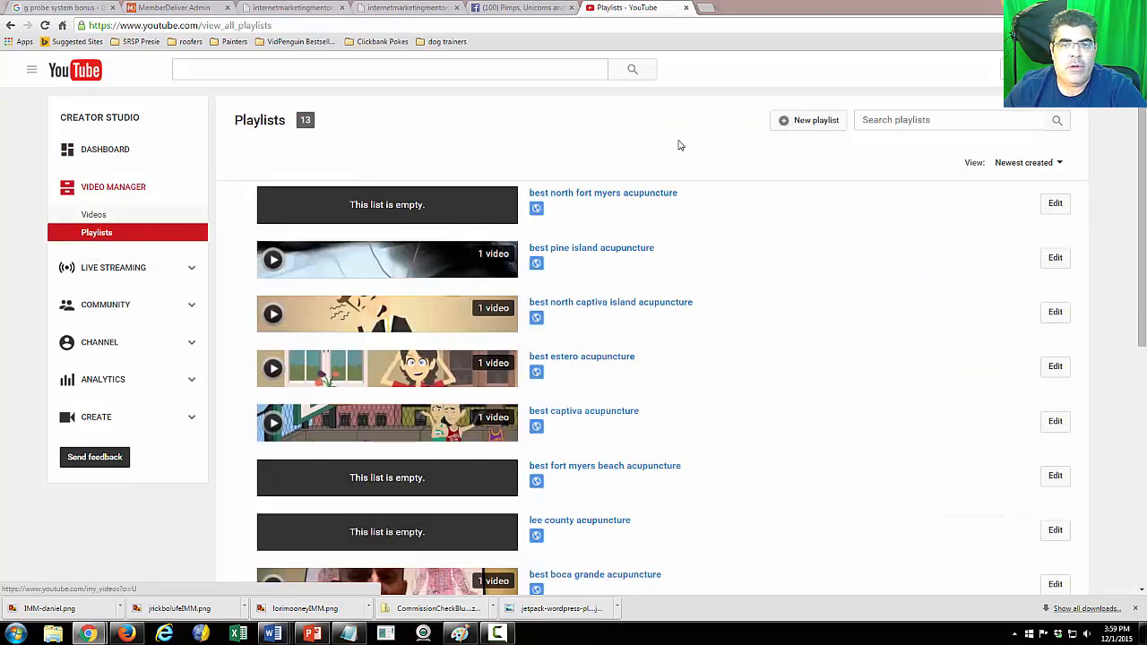
mouse_move(703, 154)
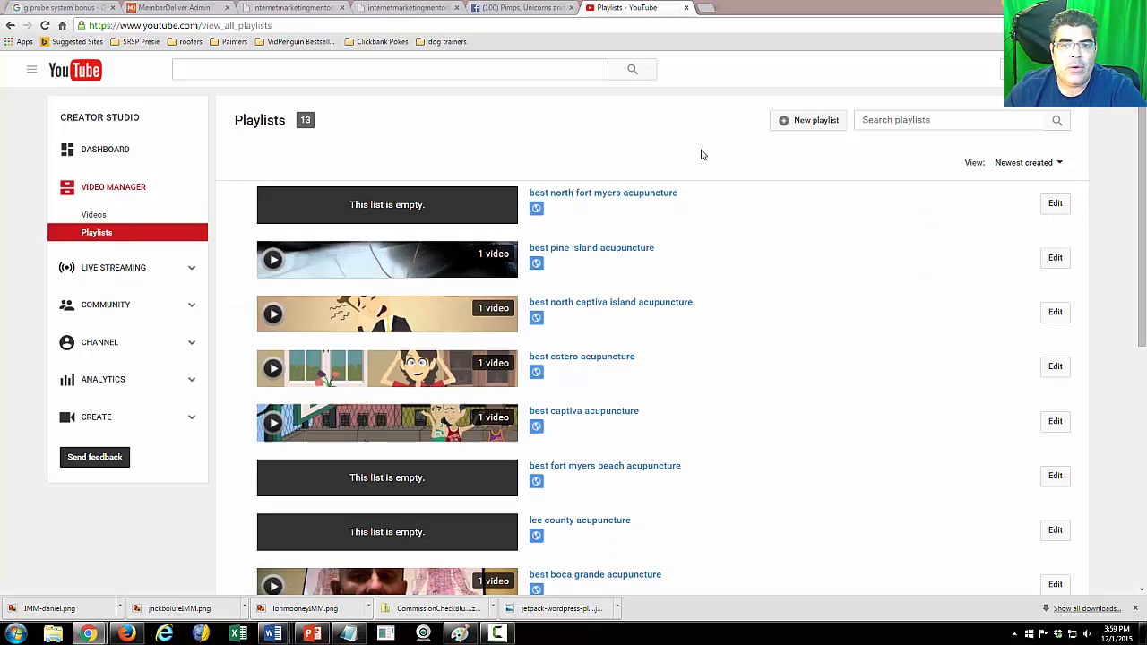
Create a new public playlist titled 'Lee County Accupuncture'
left_click(806, 118)
type("Lee County Acupuncture")
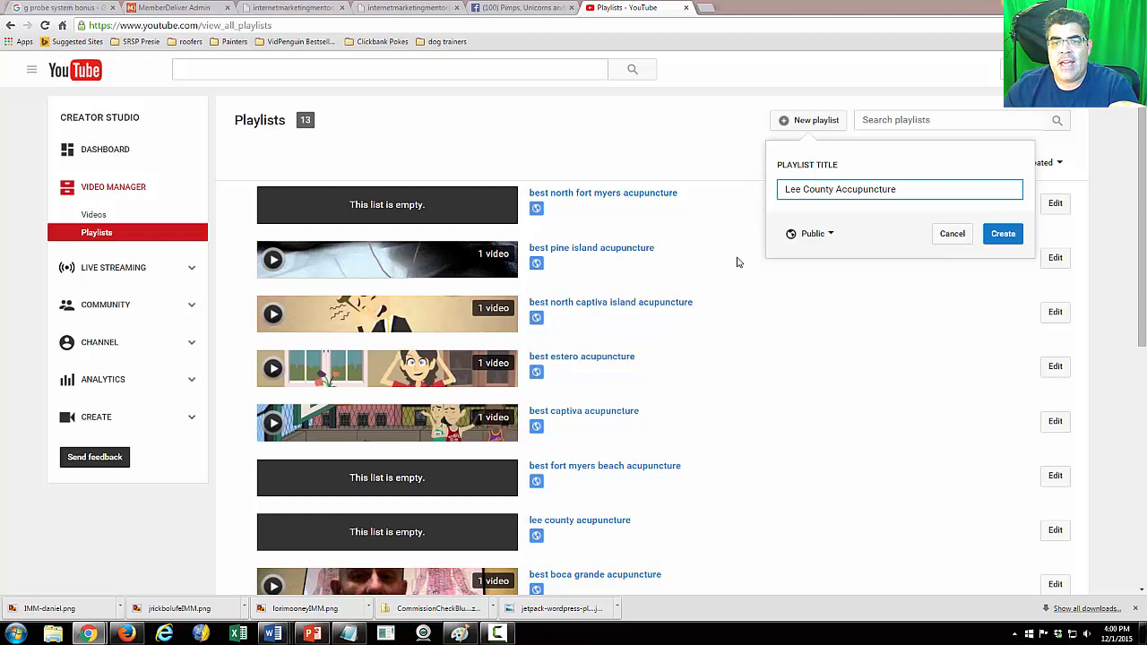
left_click(1004, 233)
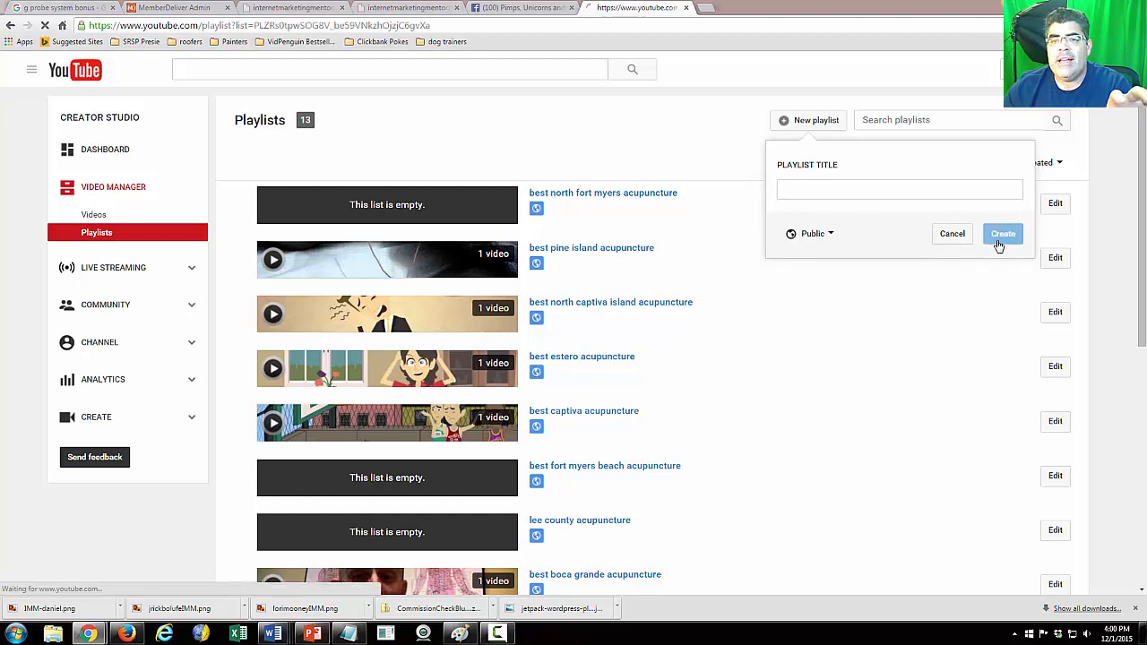
Leave the empty Lee County Accupuncture playlist page for the YouTube home page
left_click(1004, 233)
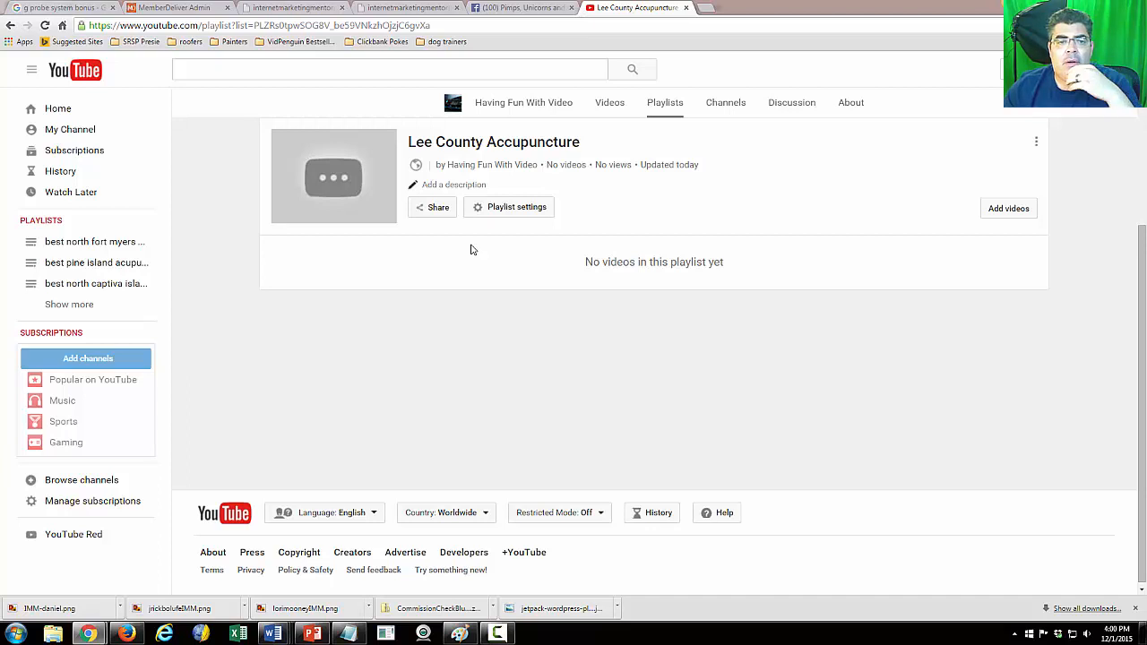
mouse_move(517, 236)
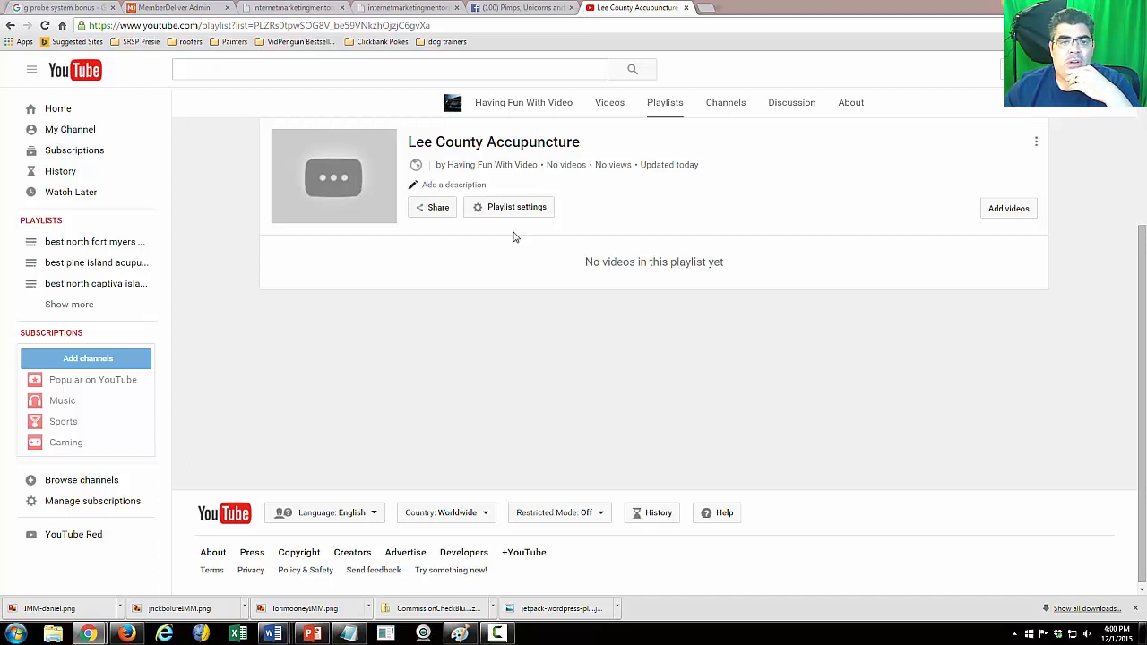
mouse_move(509, 237)
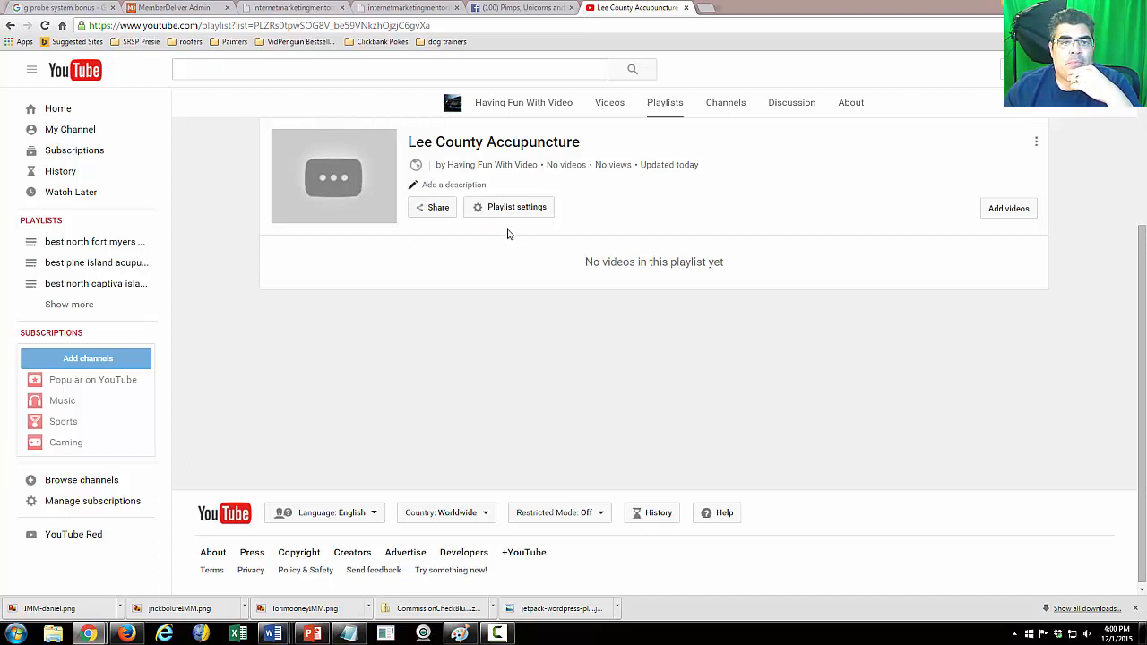
mouse_move(70, 129)
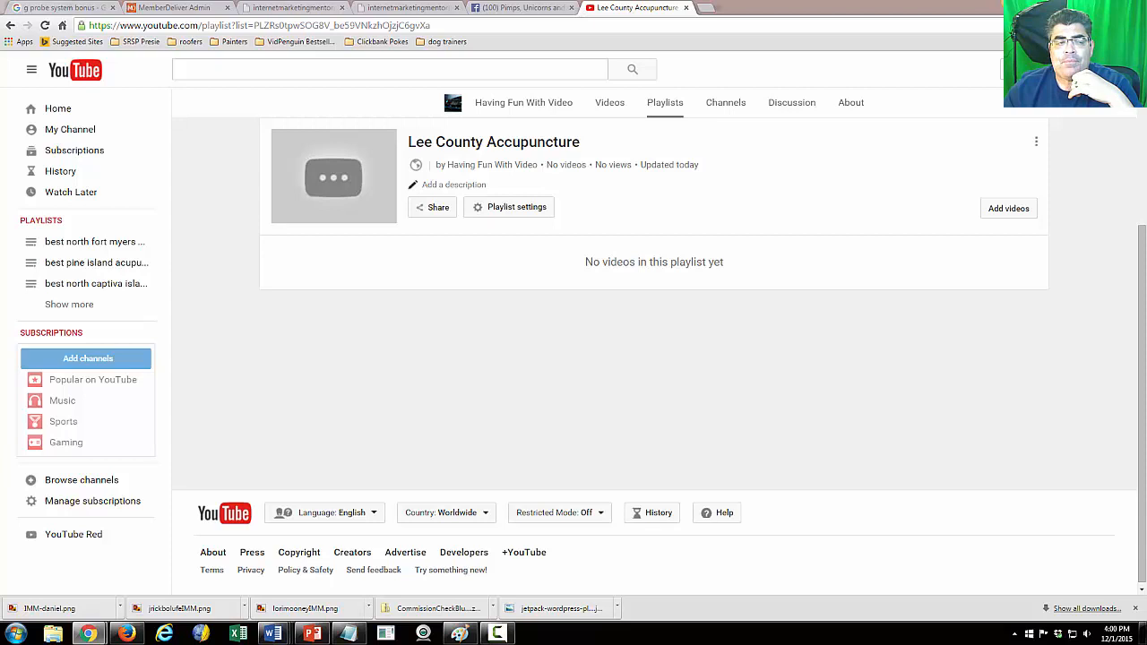
mouse_move(58, 110)
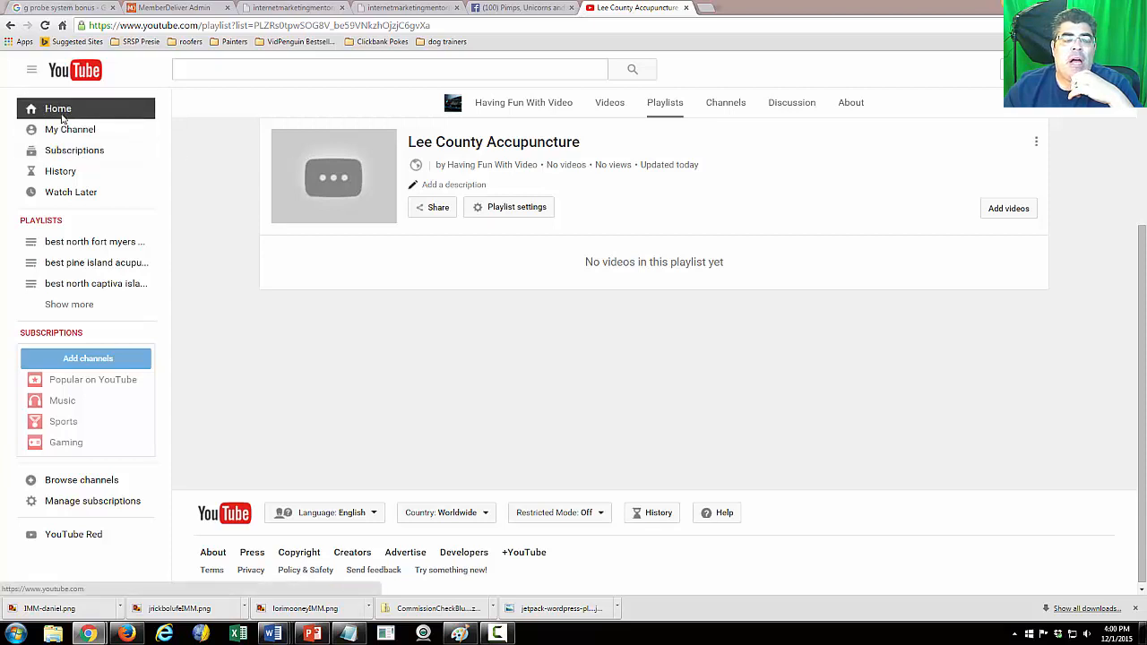
left_click(57, 109)
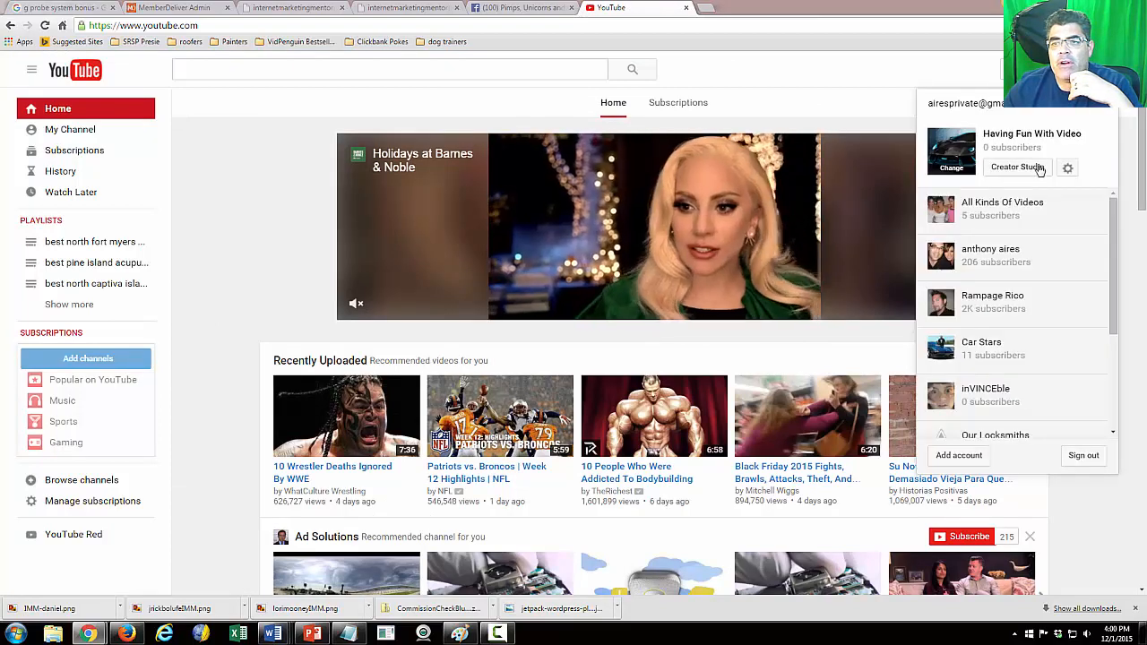
In Creator Studio's Videos list, select all twelve uploaded videos
left_click(1016, 169)
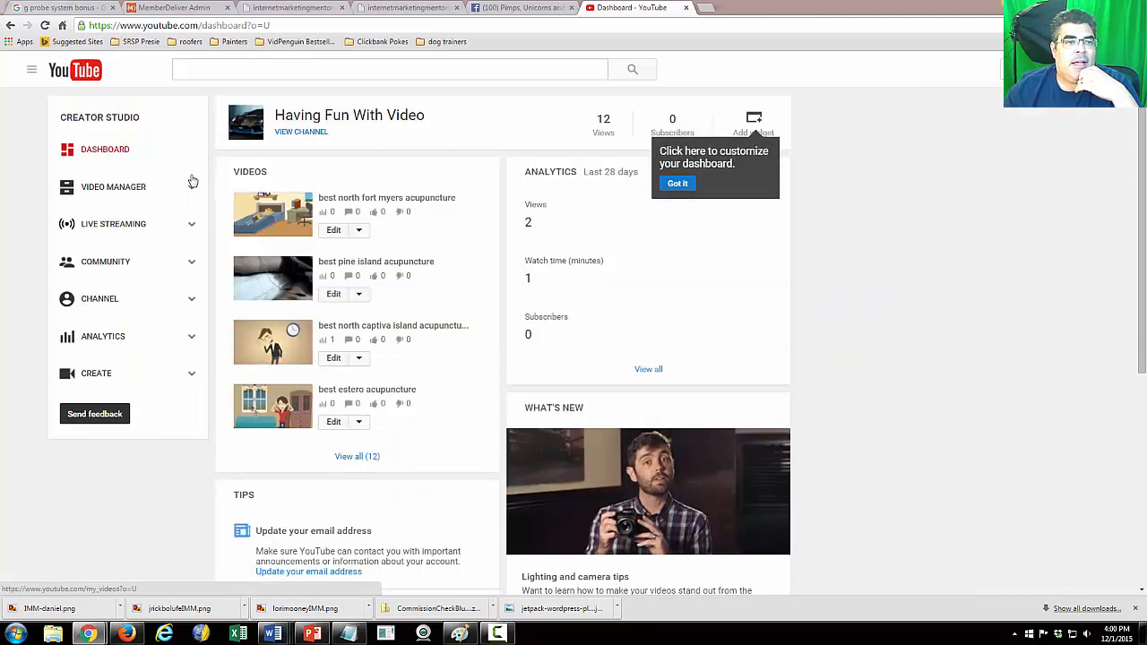
left_click(115, 186)
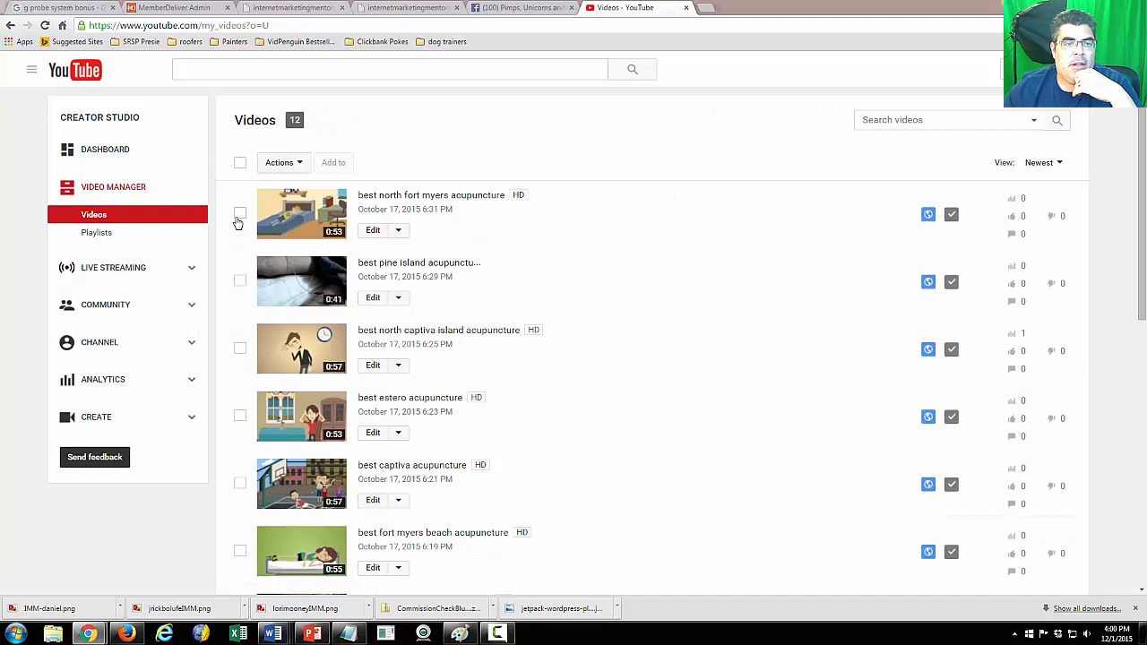
left_click(241, 162)
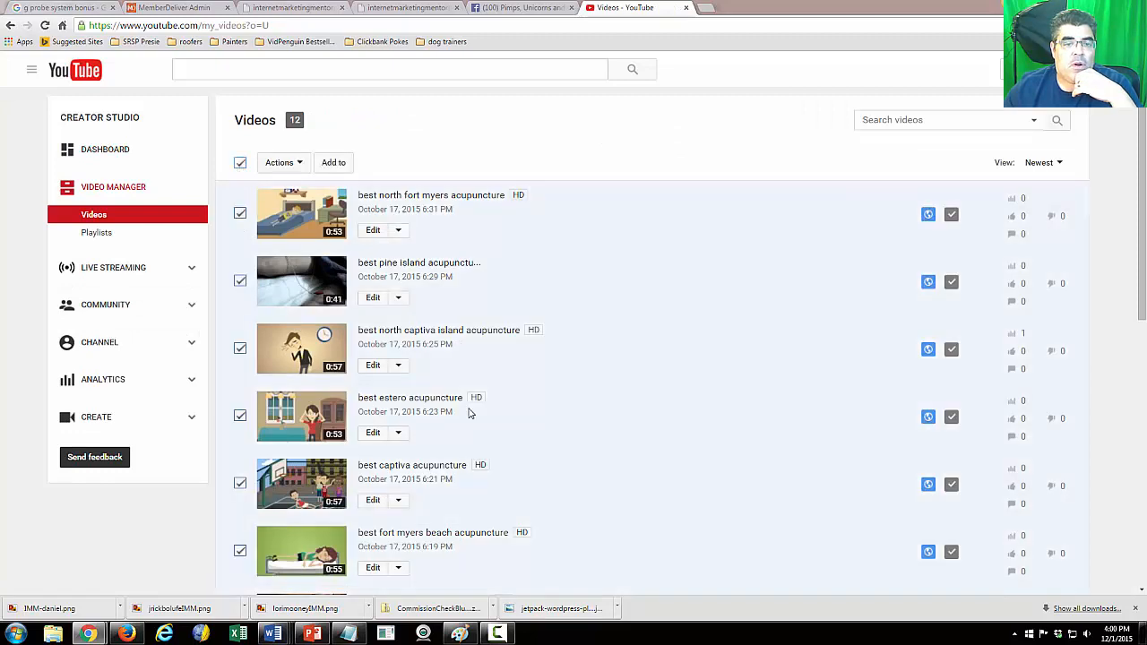
scroll("down", 3)
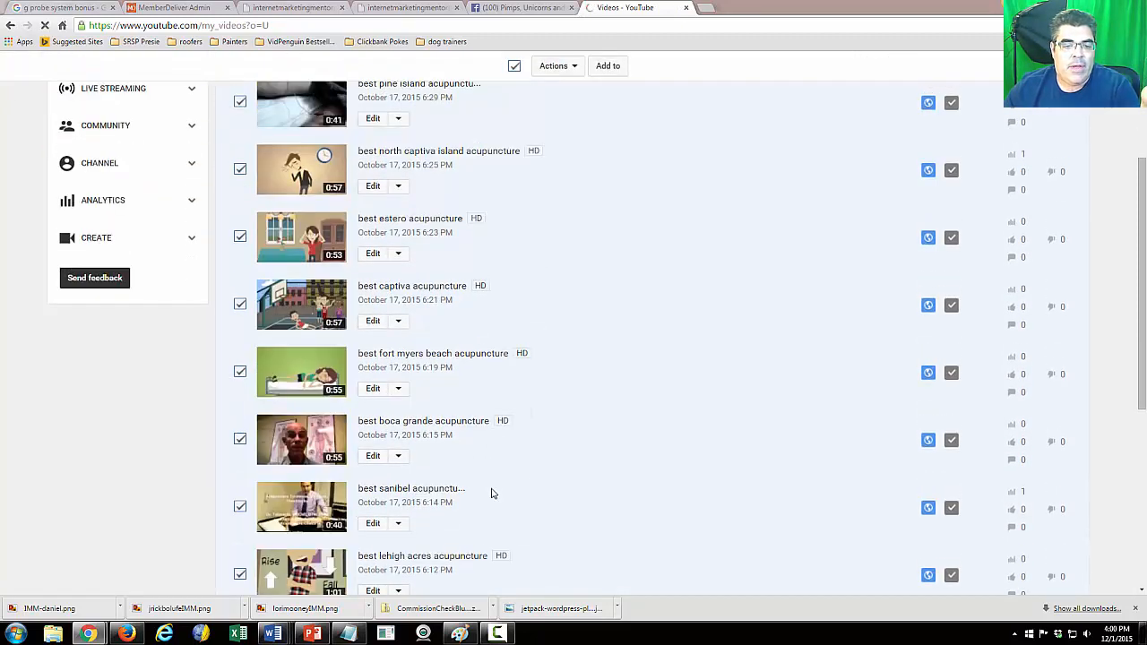
scroll("down", 3)
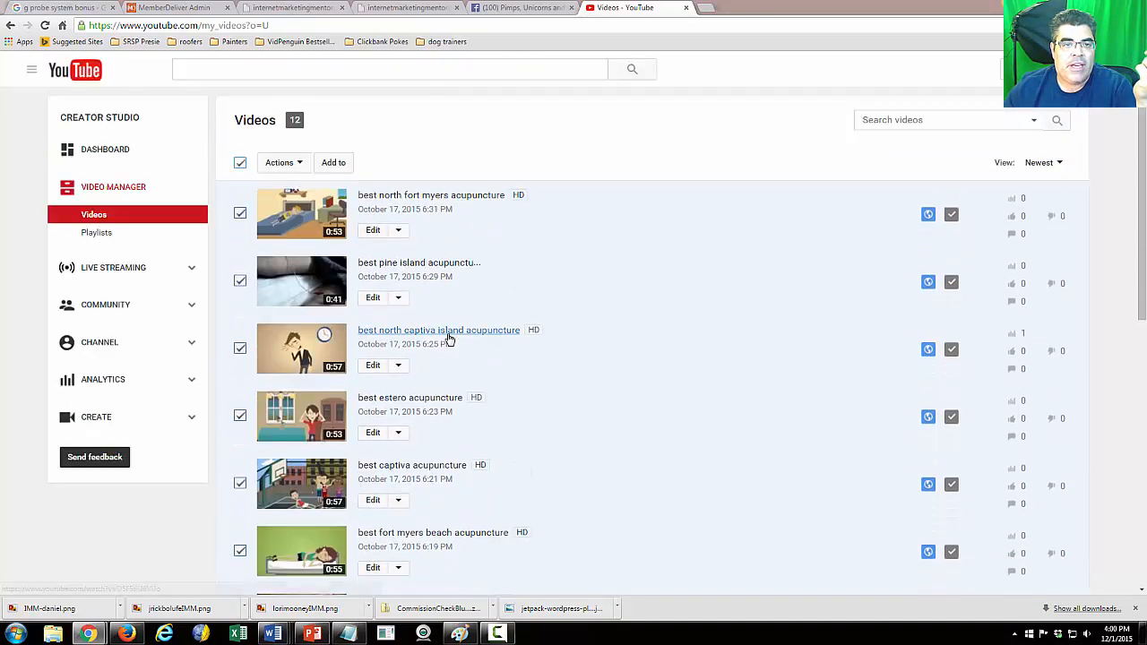
Add the selected videos to the Lee County Accupuncture playlist
left_click(333, 161)
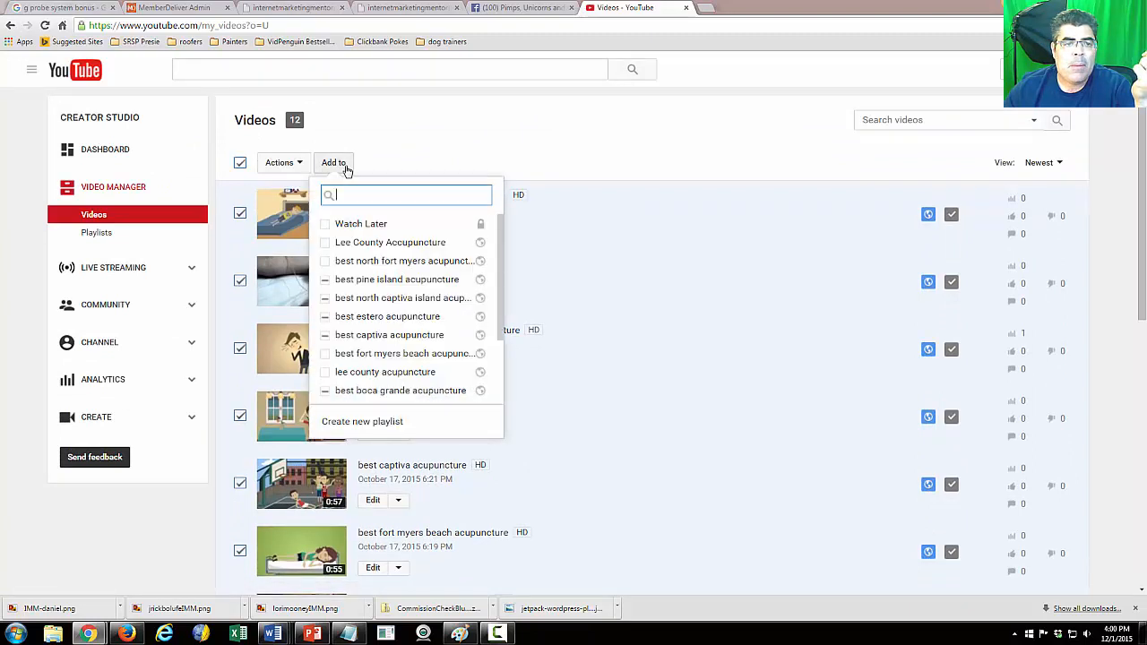
left_click(326, 242)
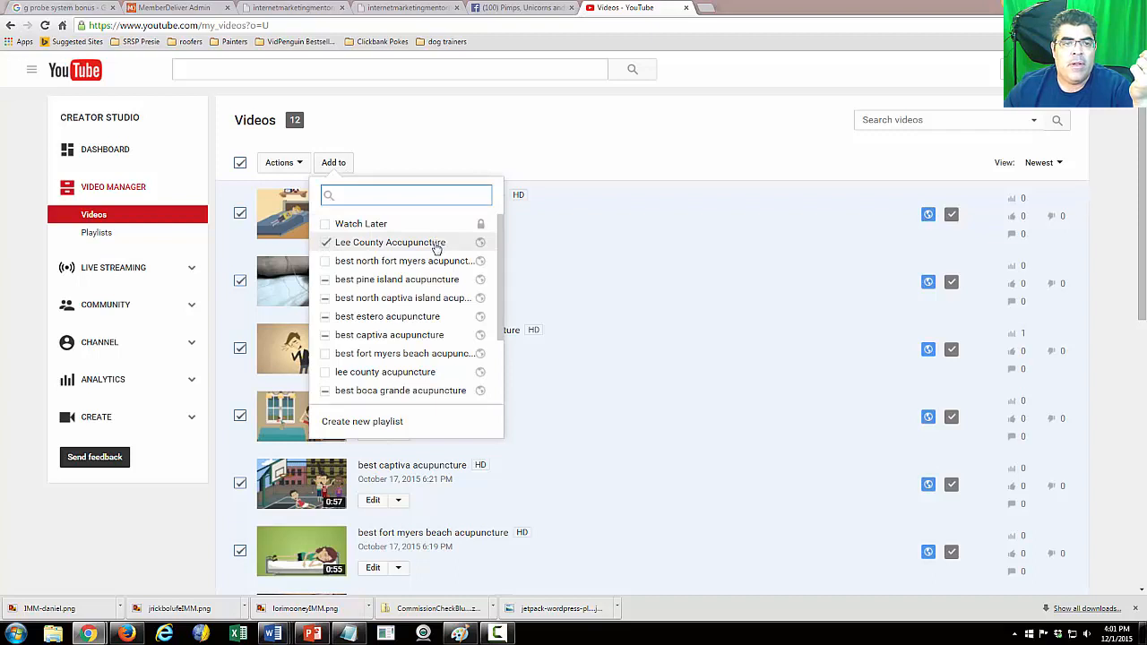
scroll("down", 3)
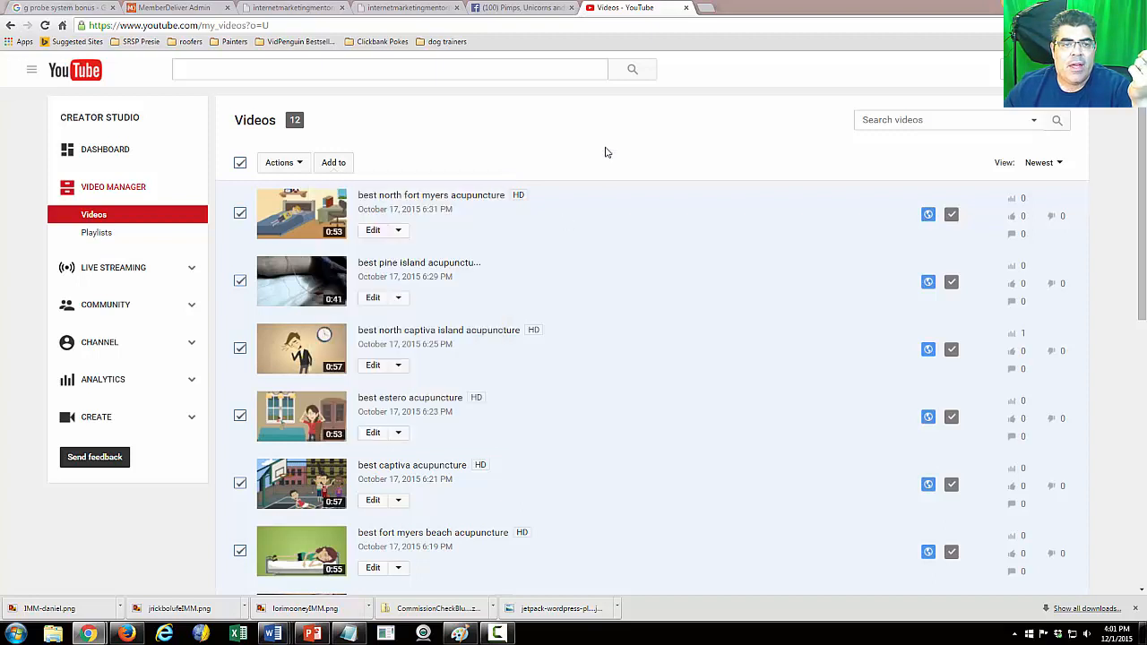
mouse_move(172, 262)
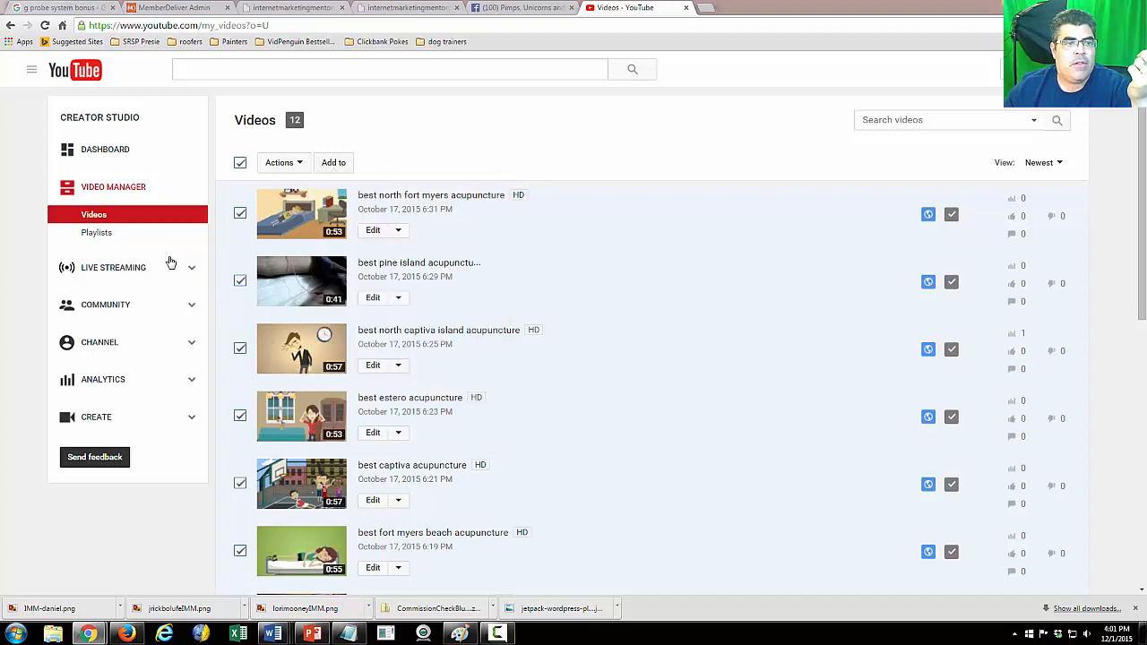
left_click(97, 233)
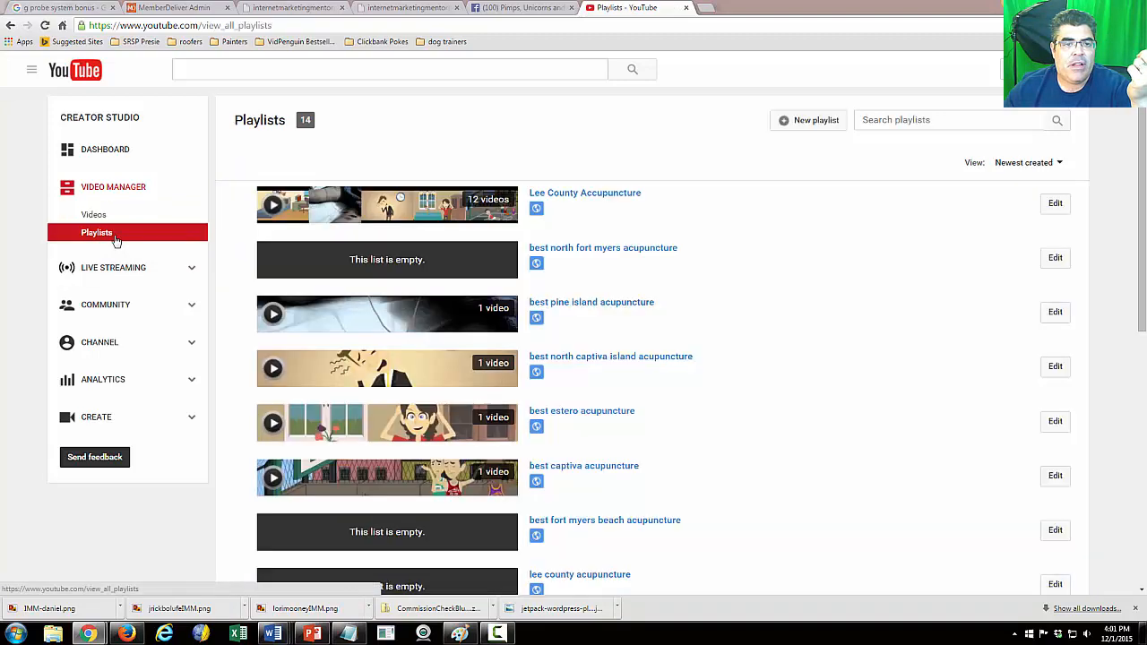
mouse_move(439, 255)
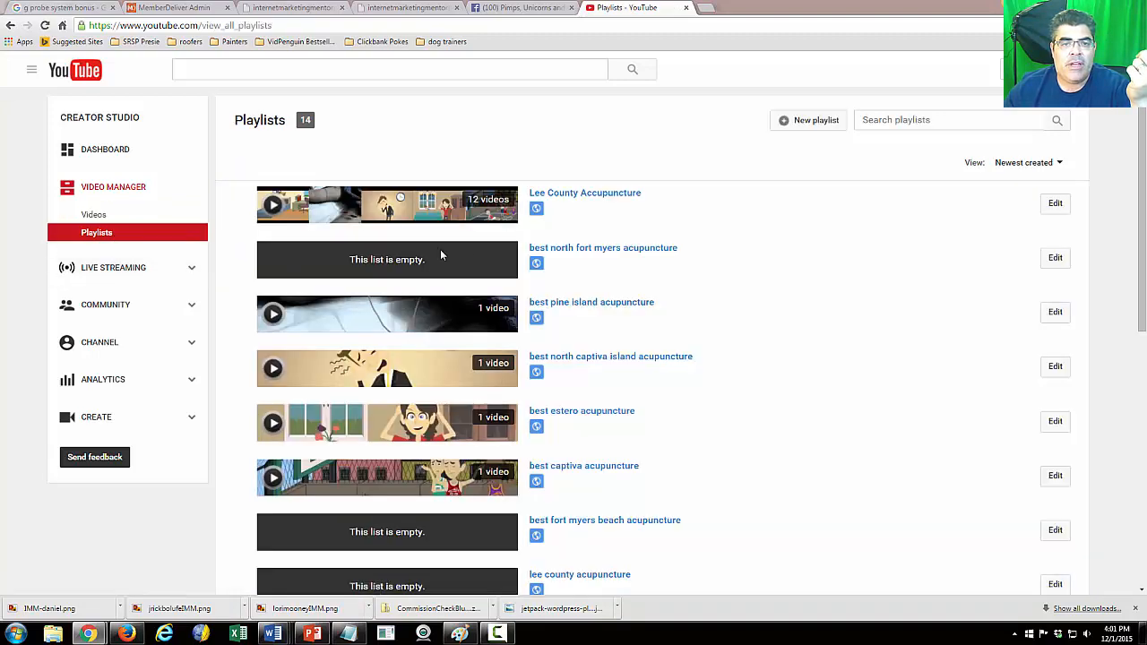
left_click(585, 194)
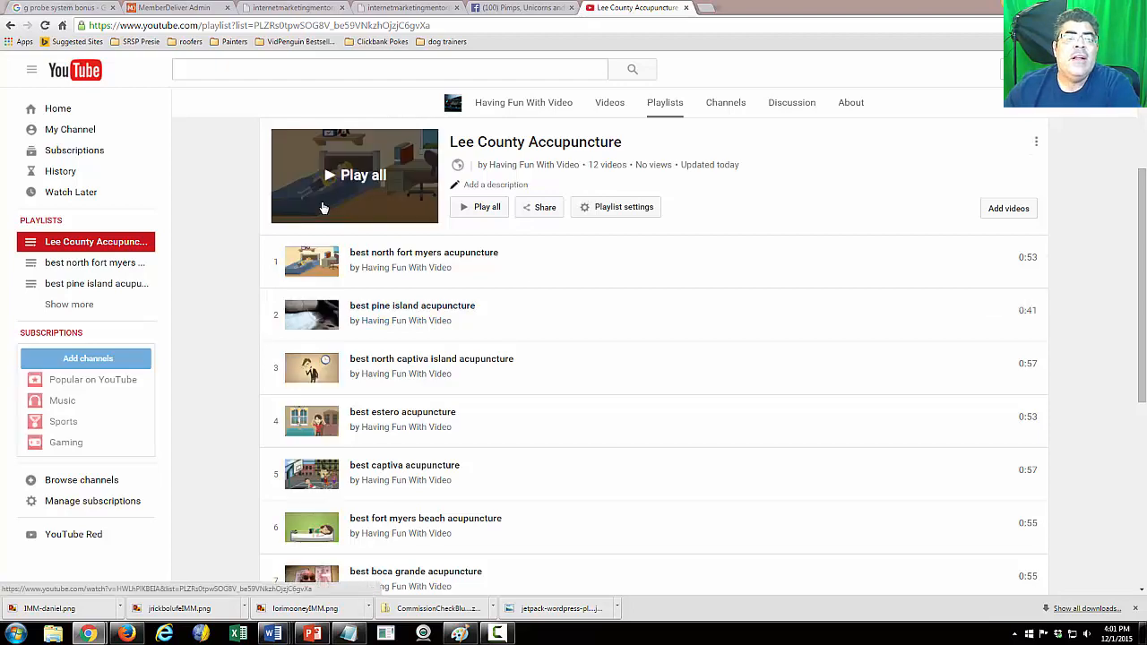
mouse_move(439, 347)
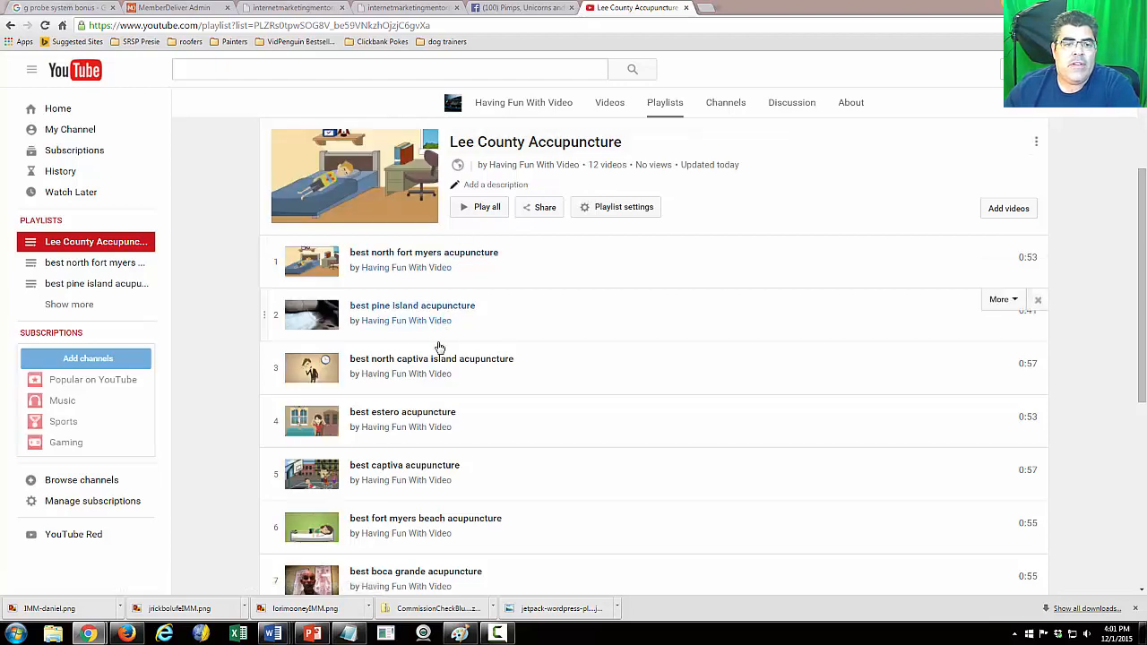
scroll("down", 3)
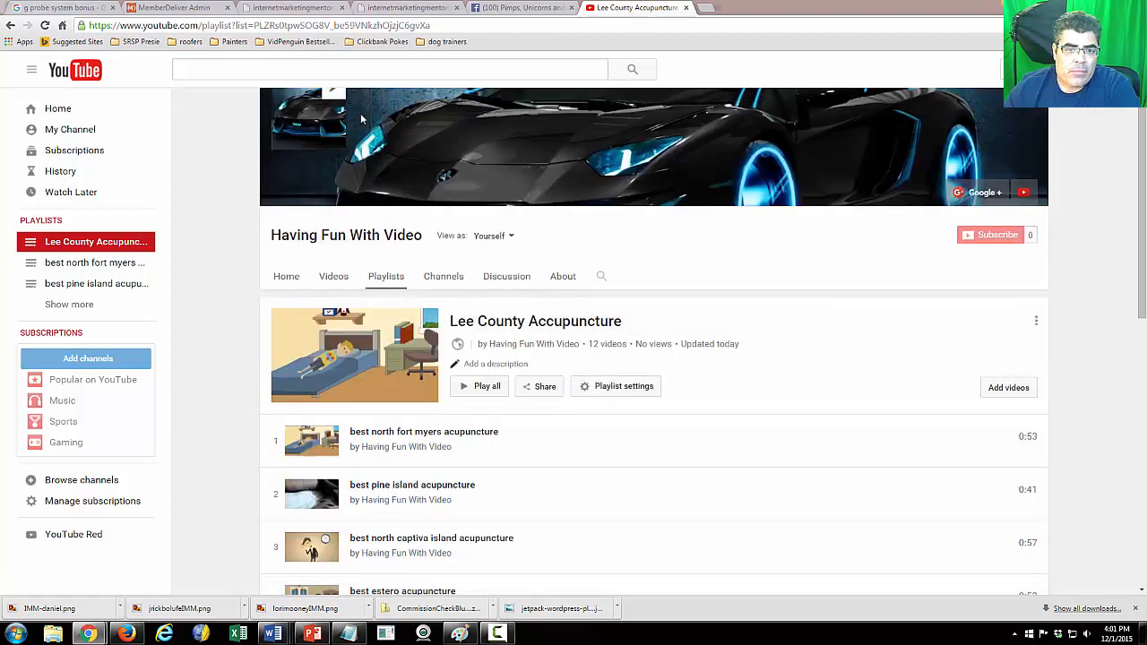
mouse_move(231, 272)
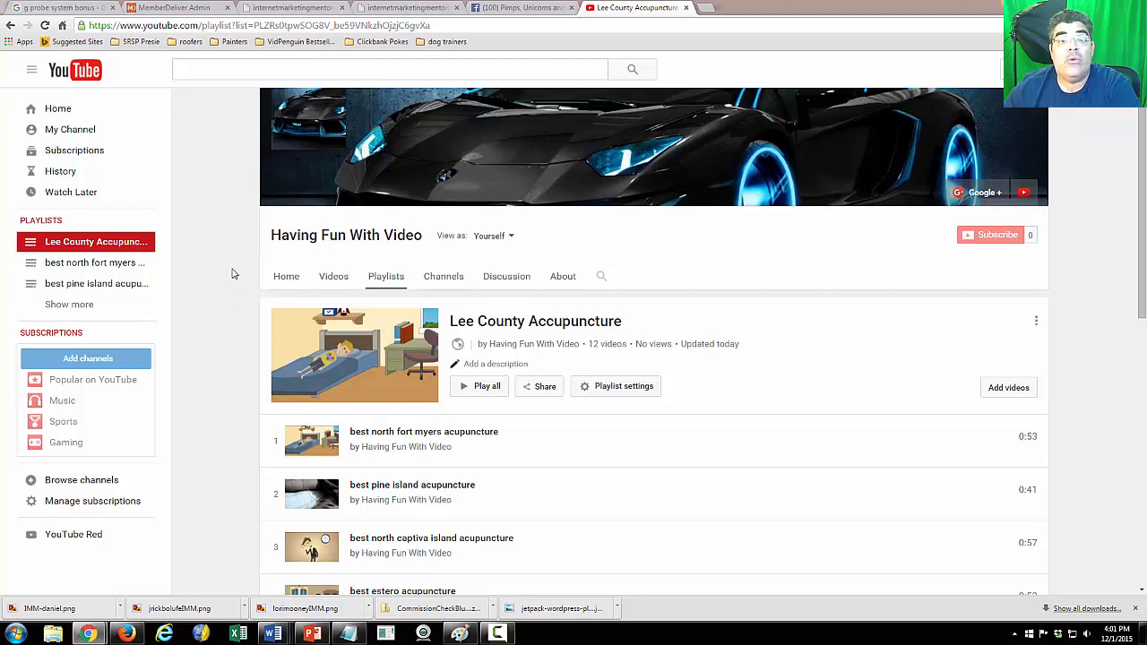
mouse_move(636, 229)
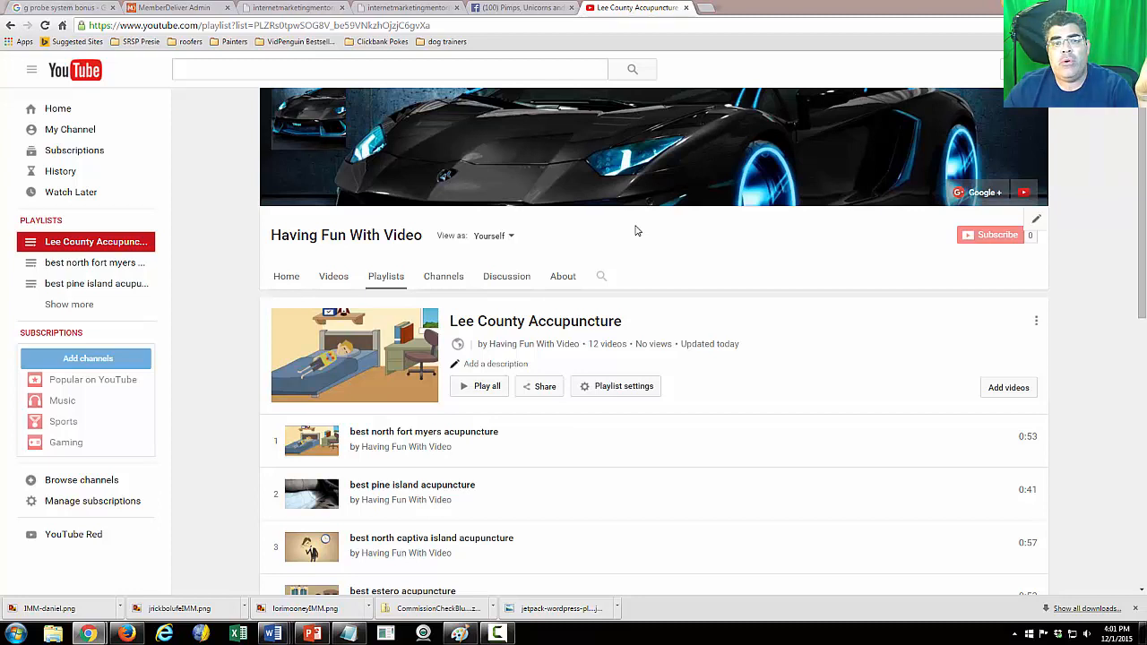
mouse_move(591, 258)
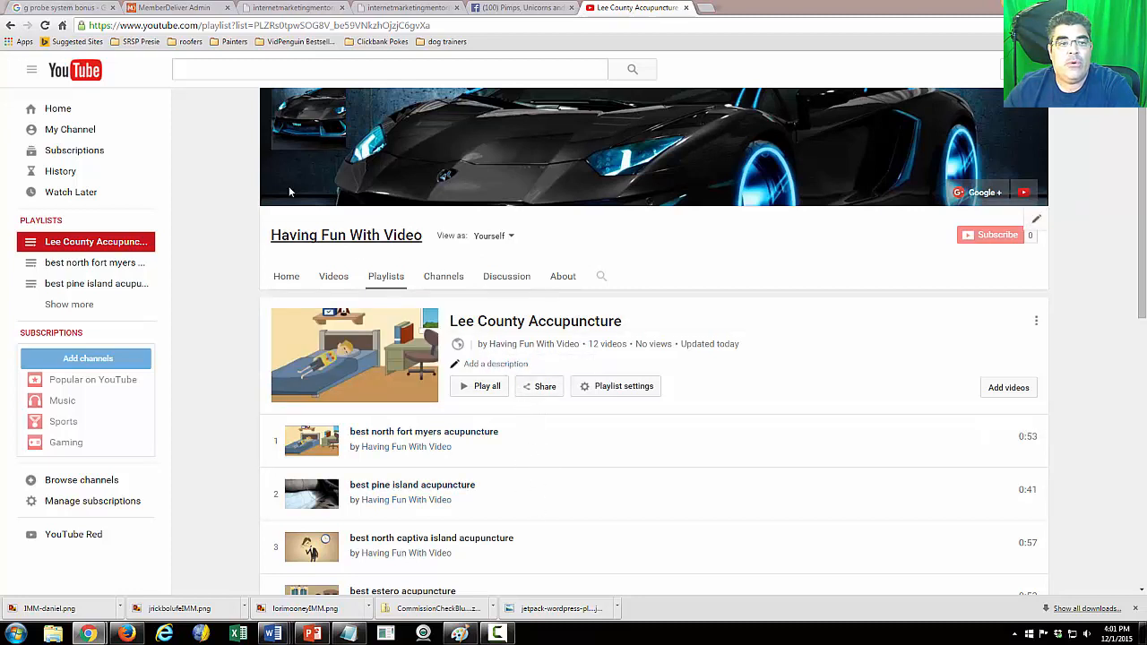
mouse_move(412, 295)
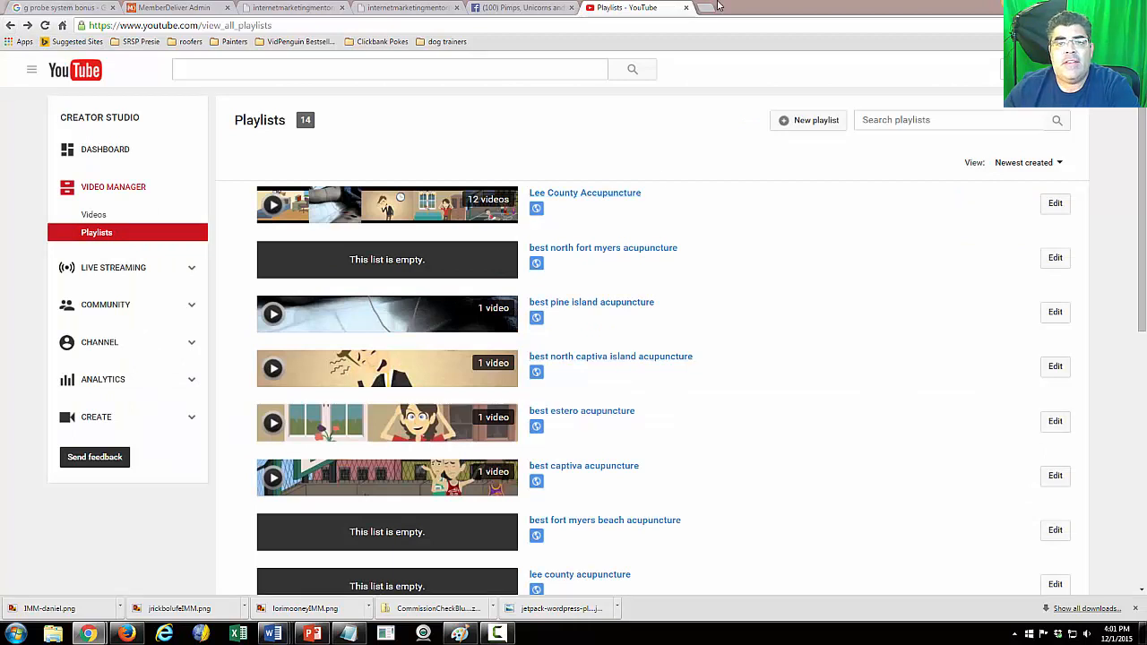
Load rotorooter.com's Locations page in a new tab, then return to the playlists tab
left_click(717, 7)
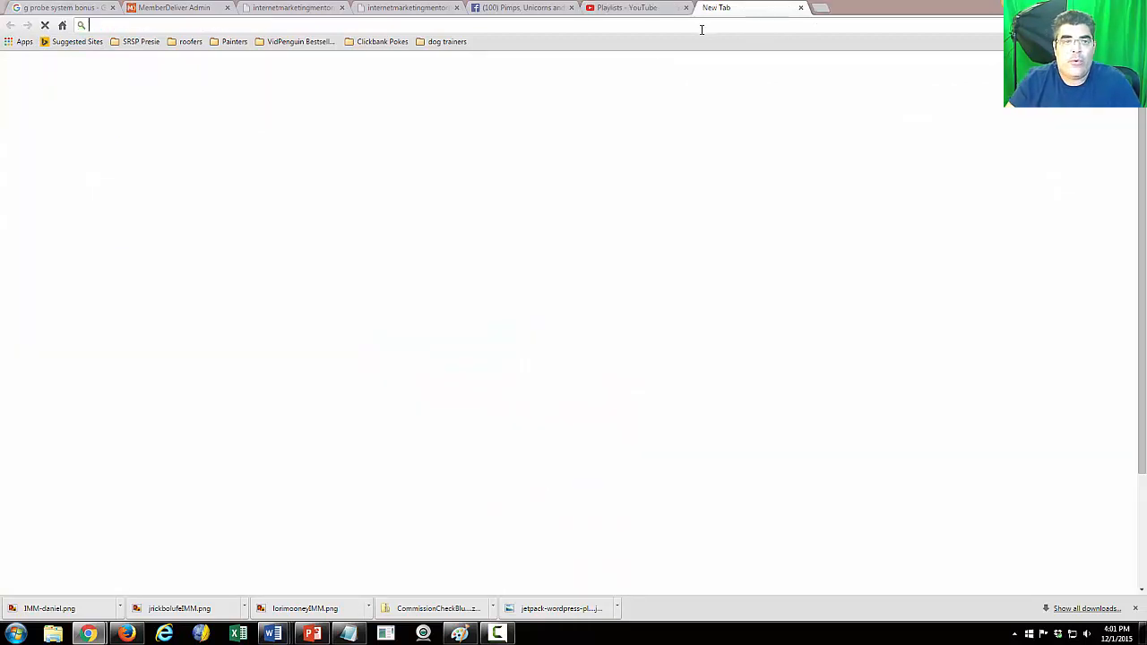
type("rotorooter.com")
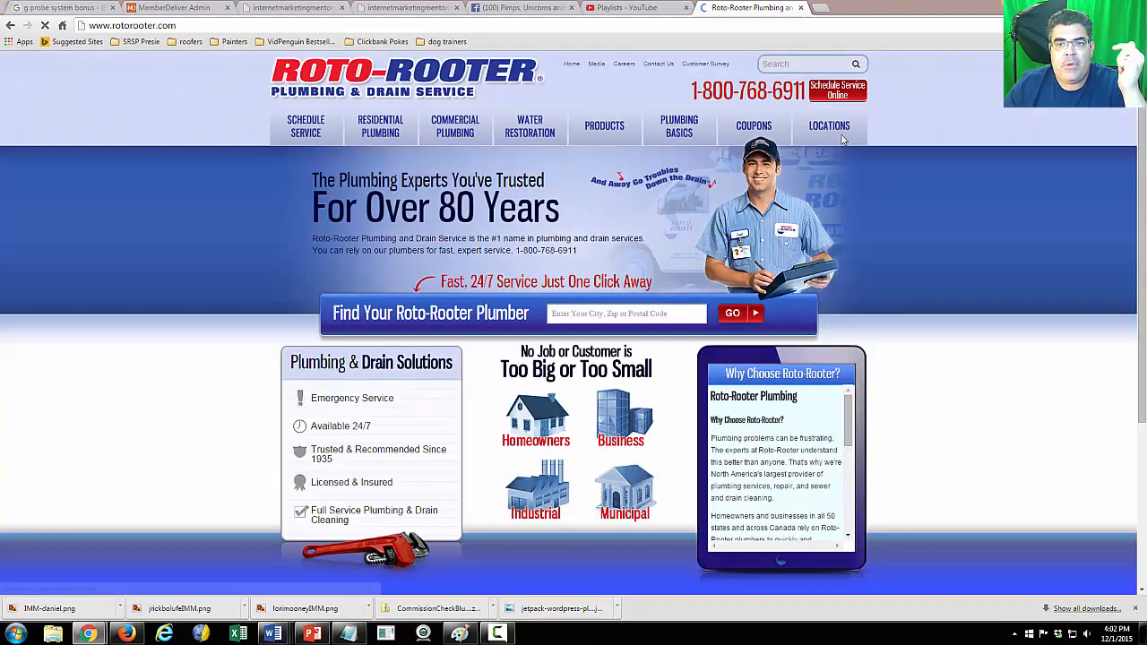
left_click(828, 125)
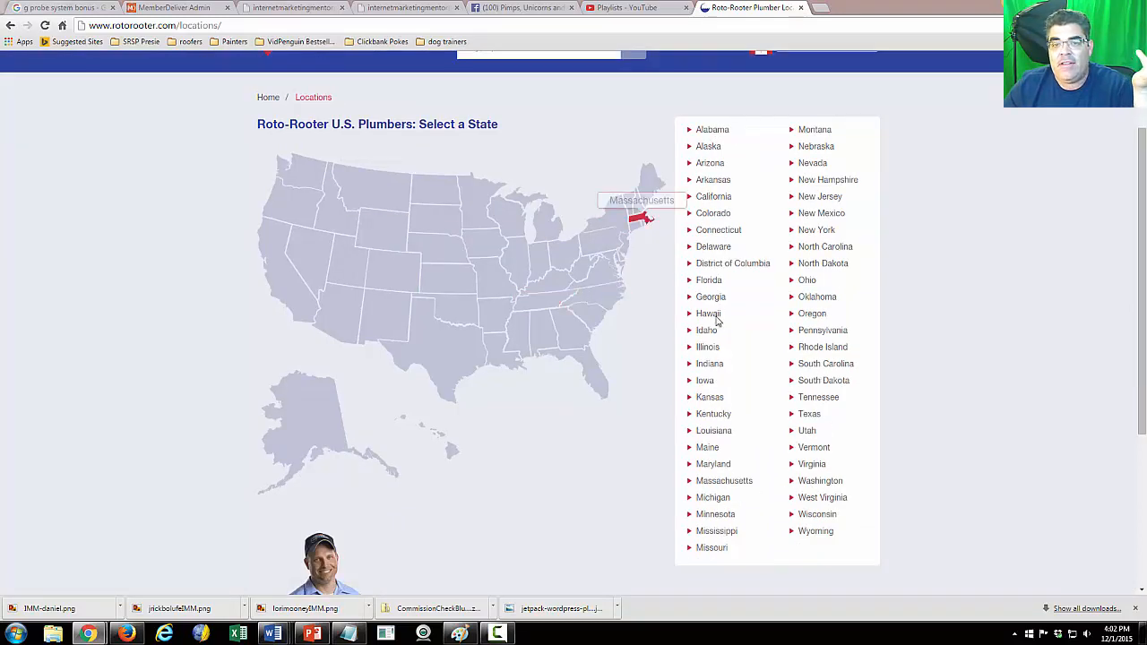
left_click(636, 7)
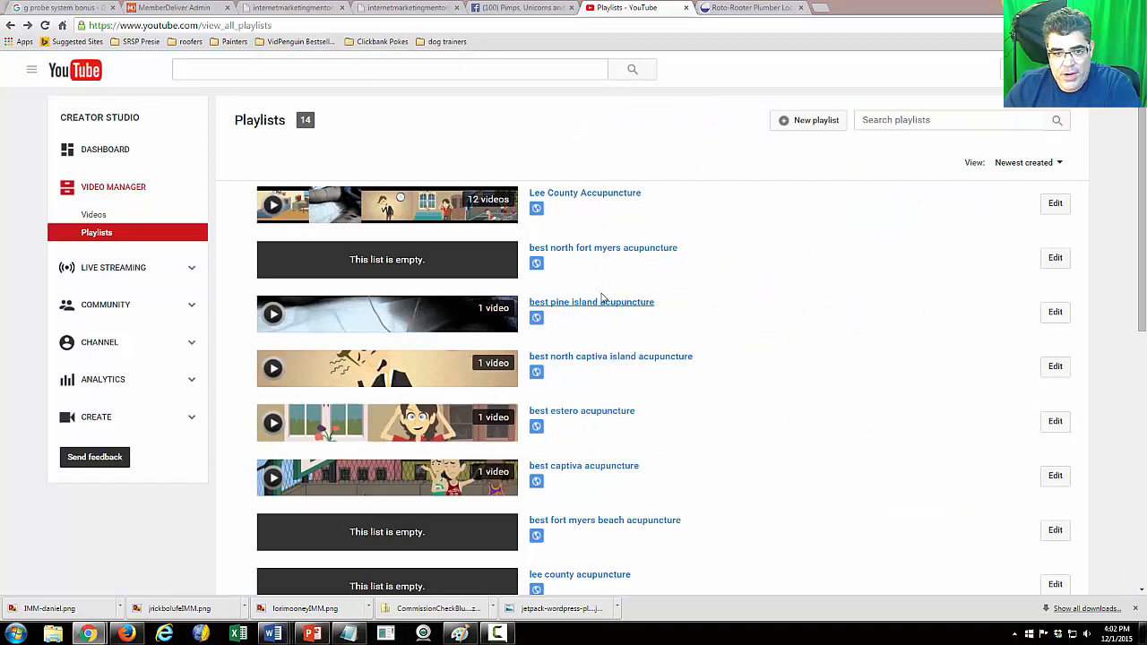
mouse_move(480, 315)
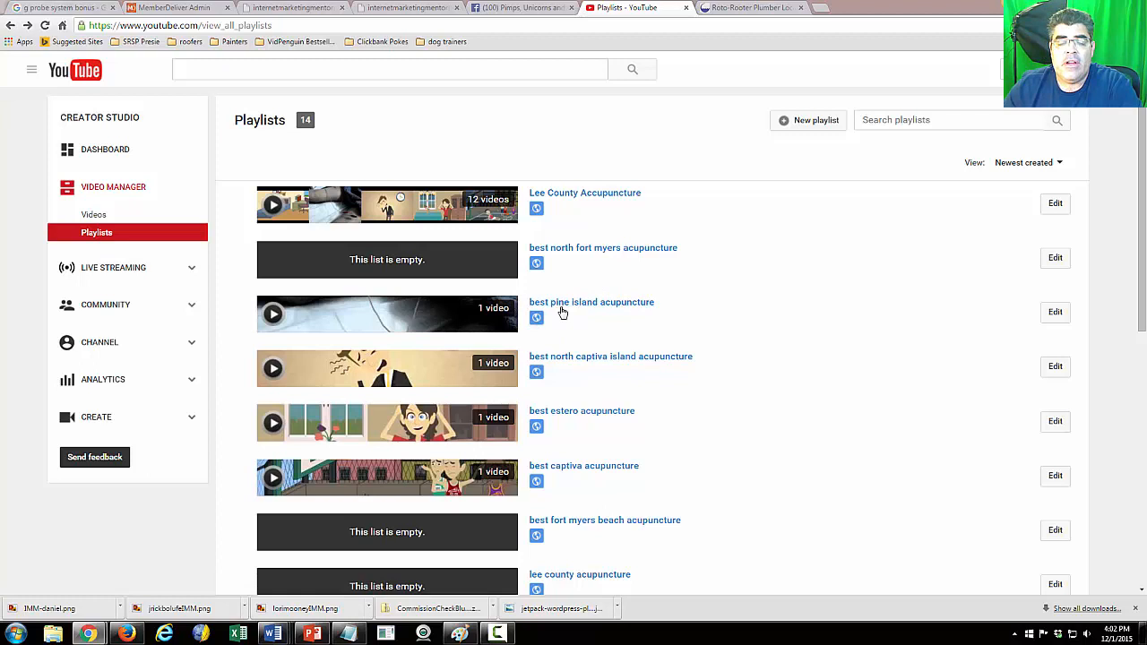
mouse_move(563, 309)
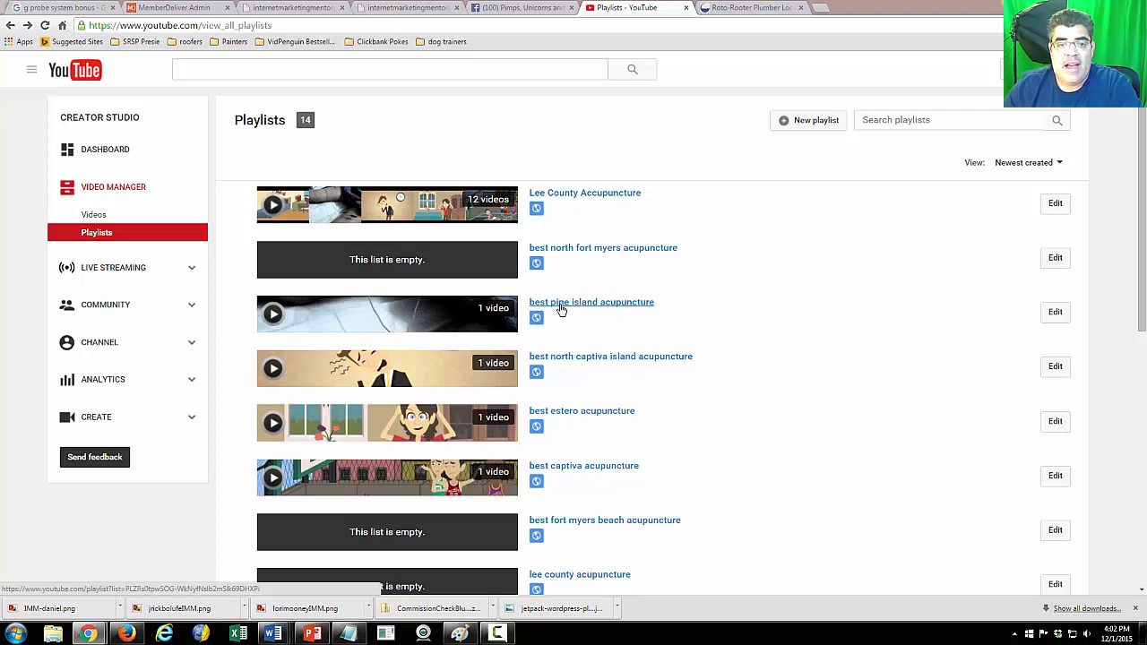
mouse_move(387, 313)
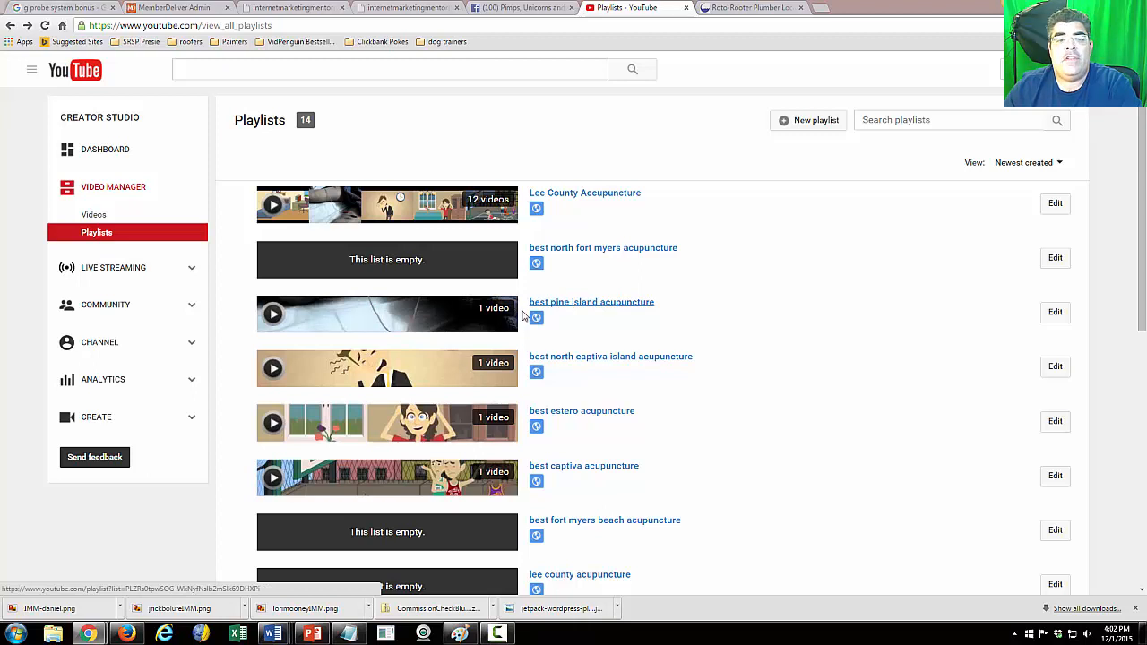
mouse_move(581, 410)
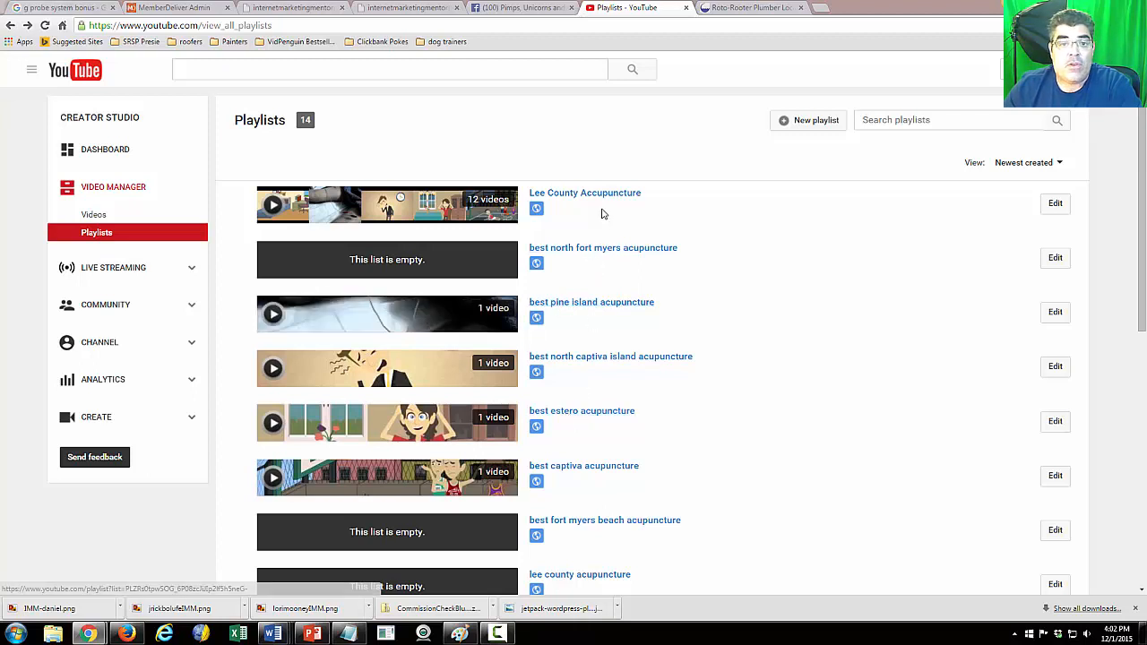
mouse_move(631, 365)
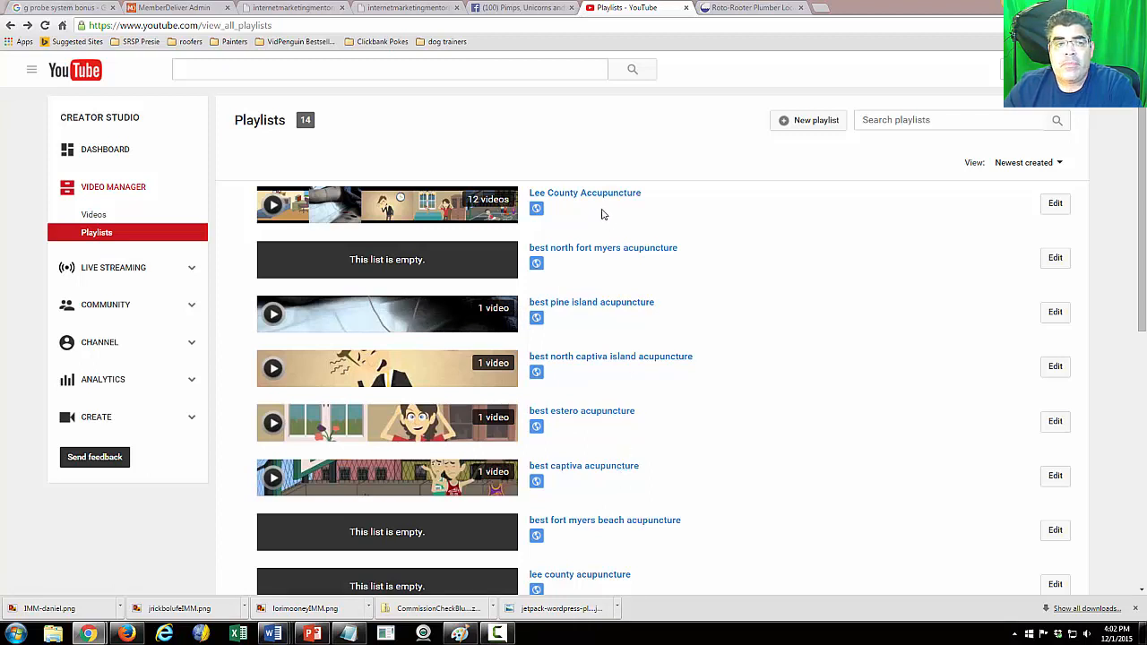
Create a new public playlist titled 'Florida Accupunture'
left_click(806, 118)
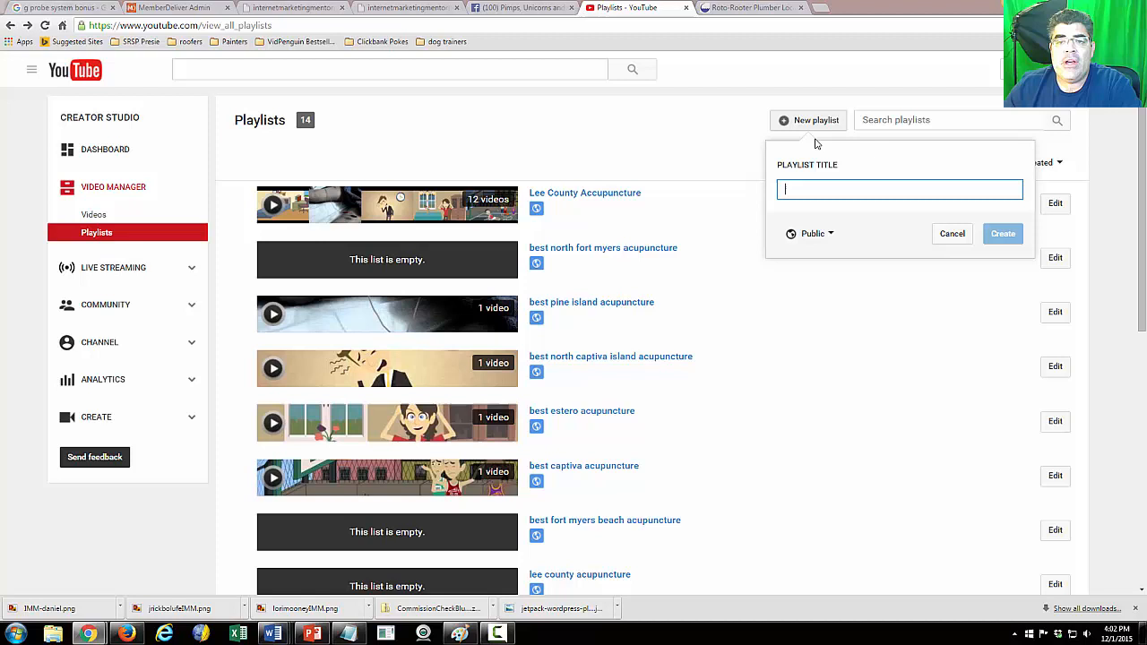
type("Florida Accupunture")
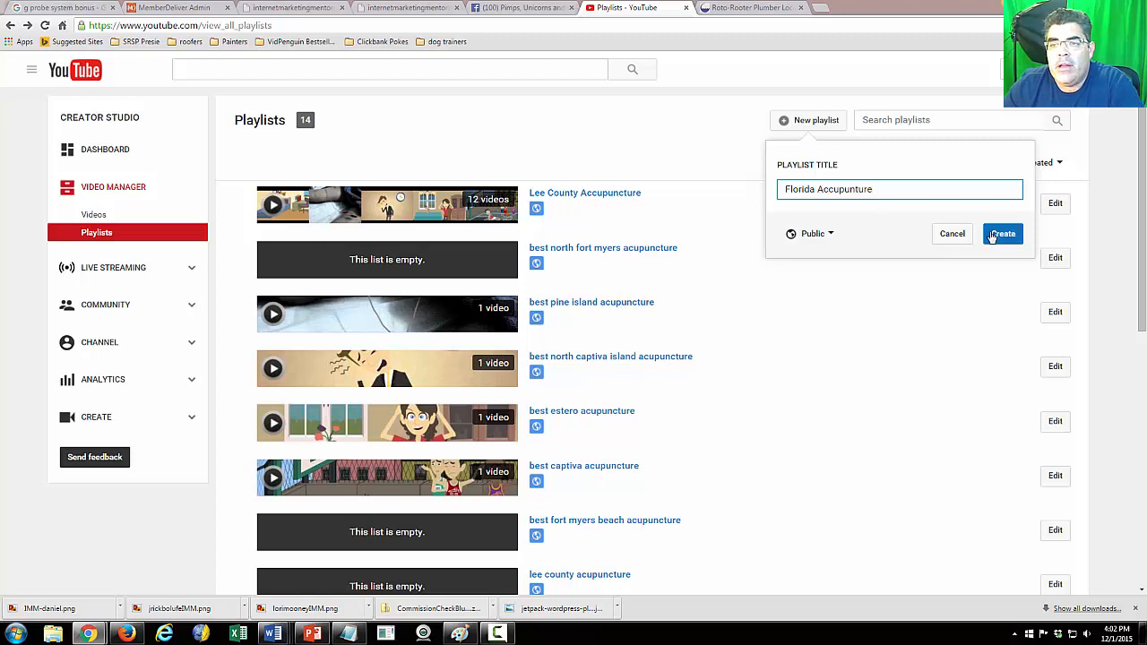
left_click(1002, 233)
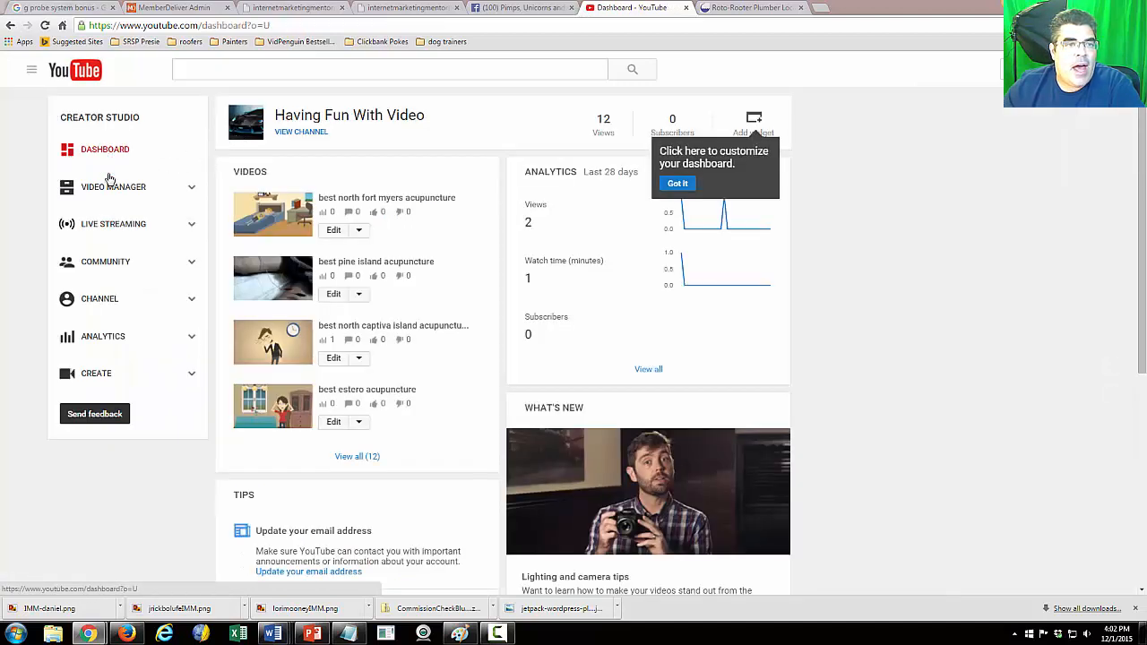
Add all twelve channel videos to the Florida Accupunture playlist
left_click(115, 187)
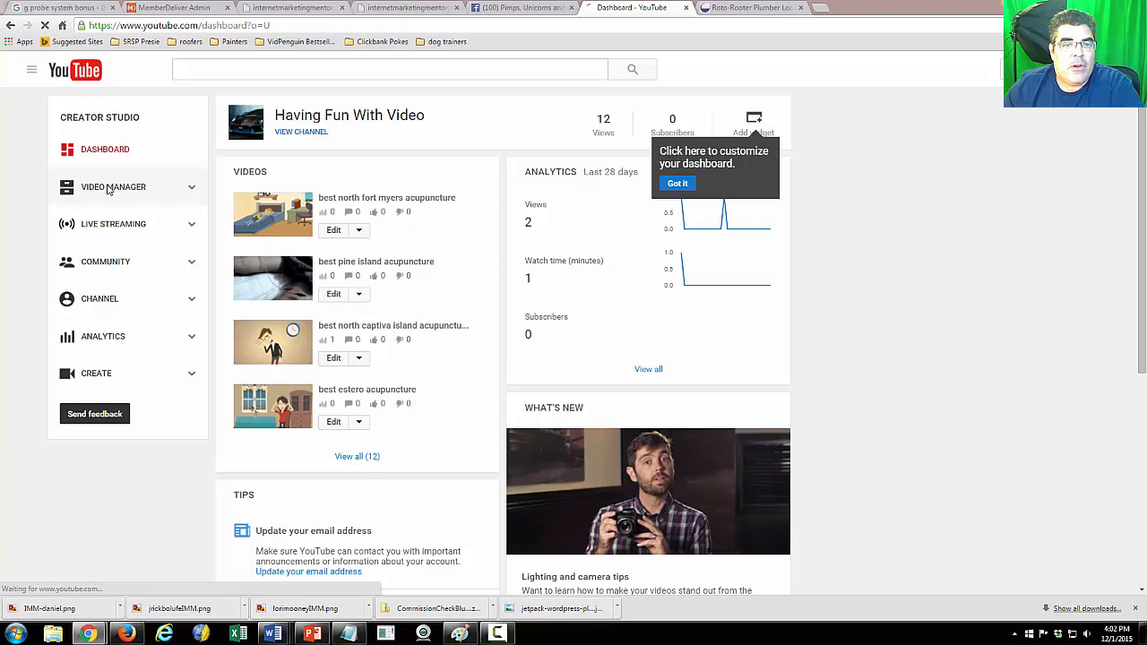
left_click(115, 186)
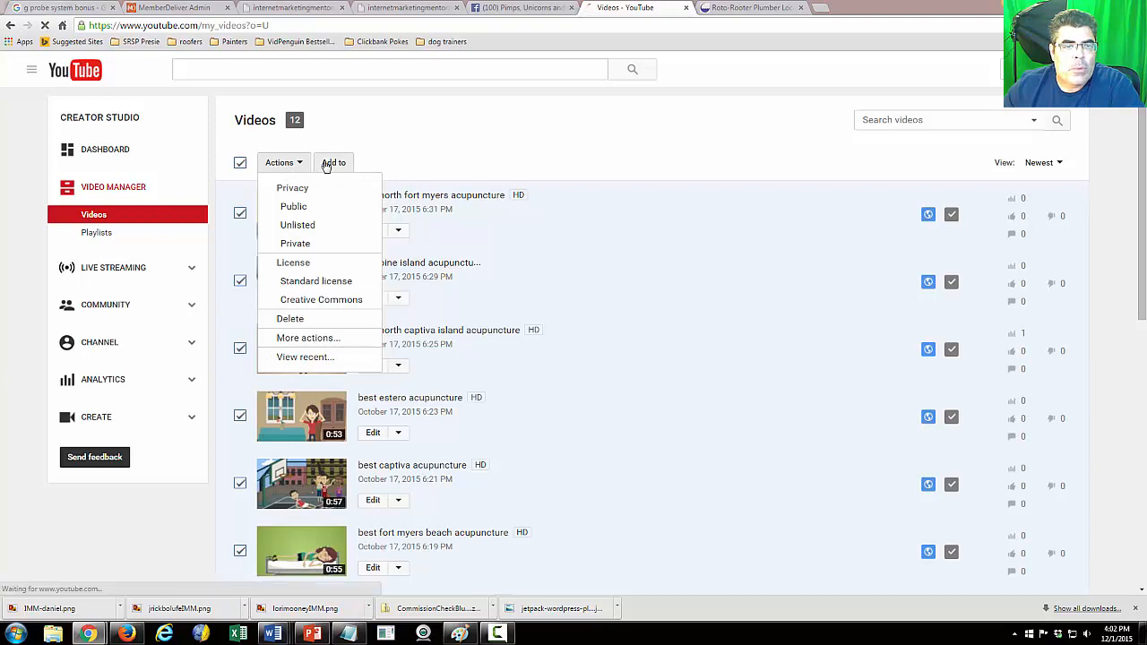
left_click(334, 161)
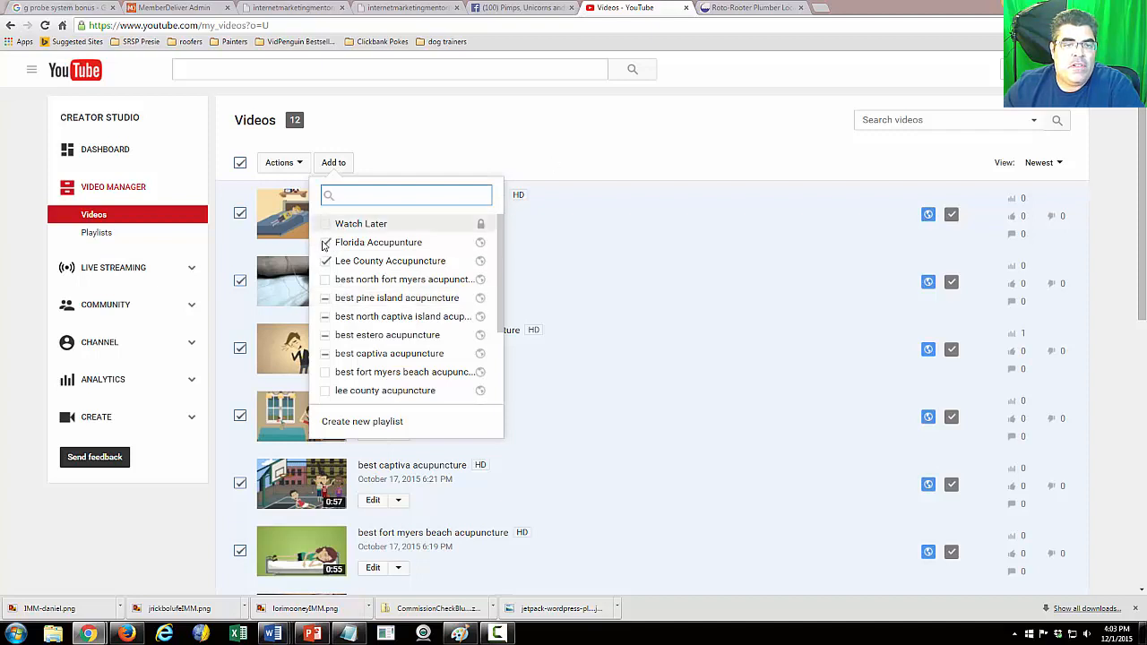
left_click(490, 132)
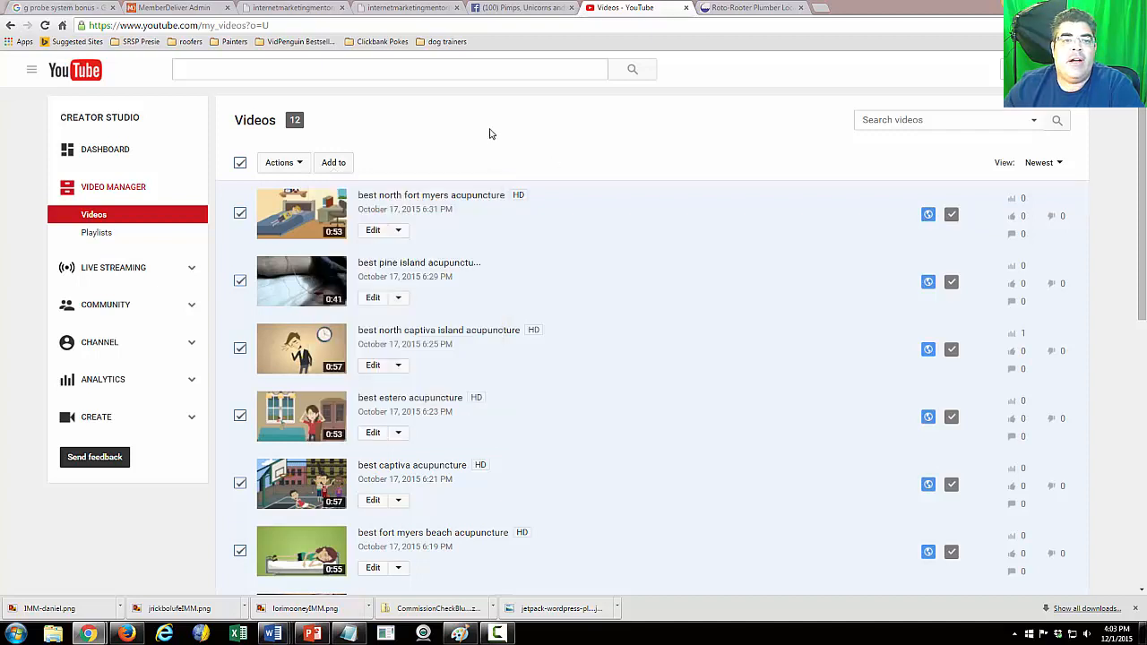
mouse_move(391, 167)
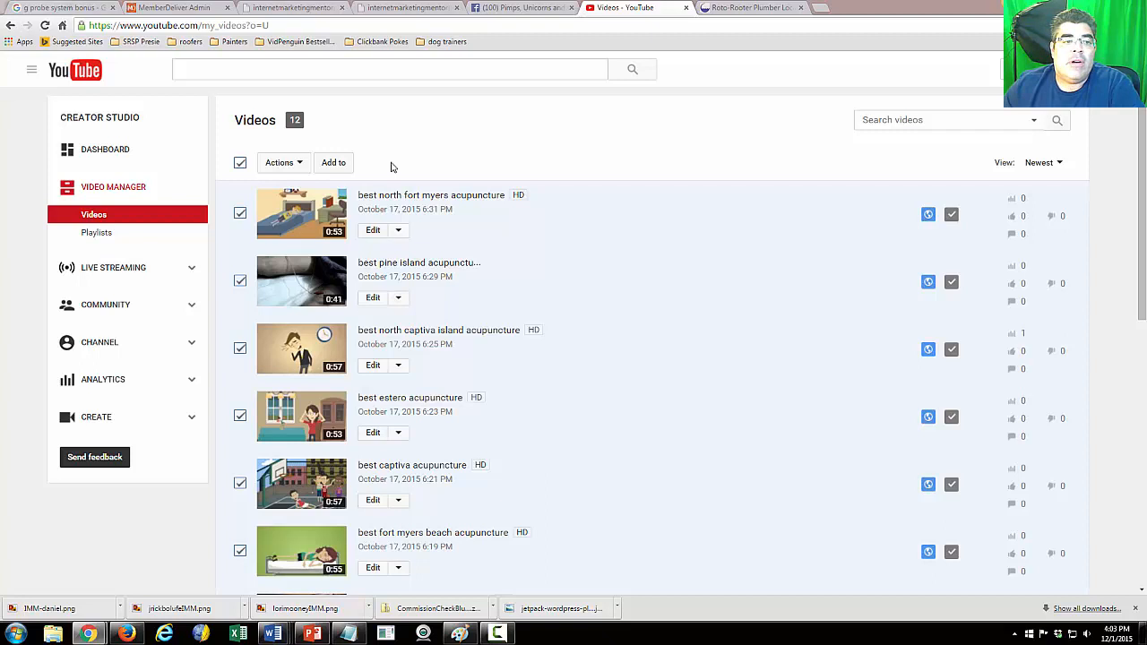
View the Florida Accupunture playlist page and copy its web address
left_click(97, 233)
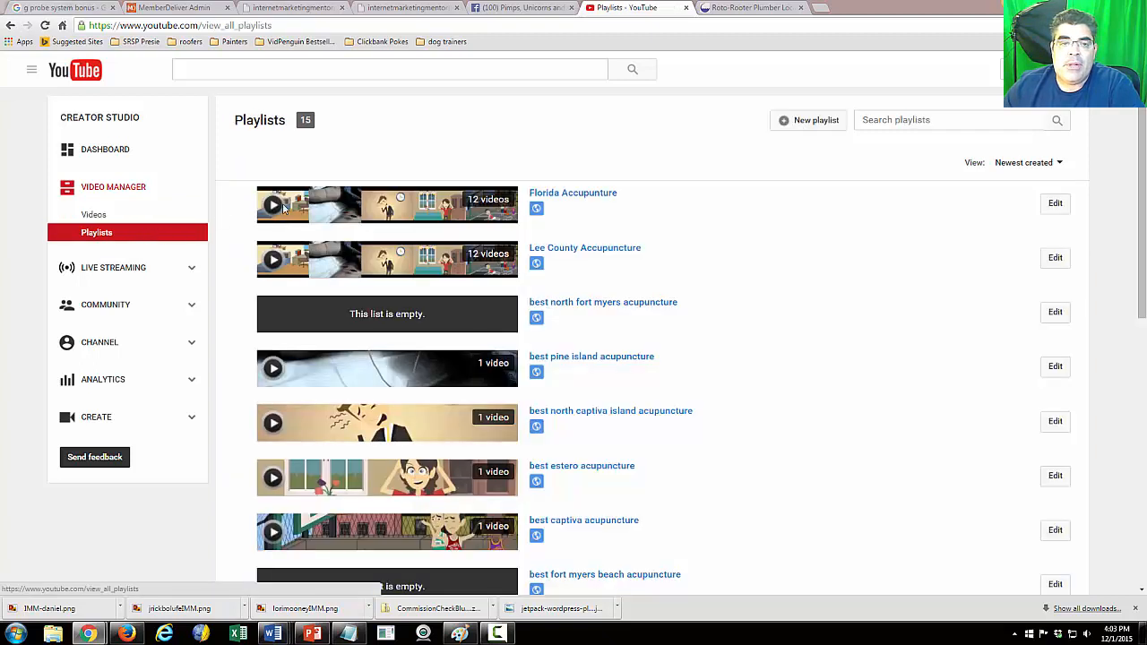
mouse_move(573, 193)
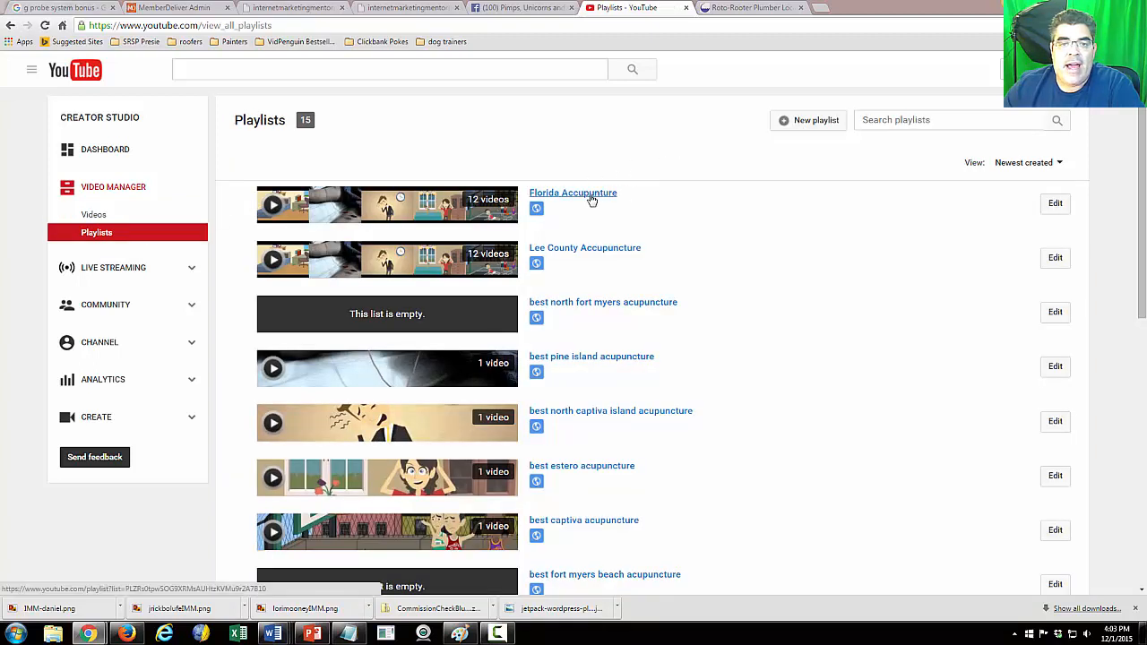
left_click(574, 193)
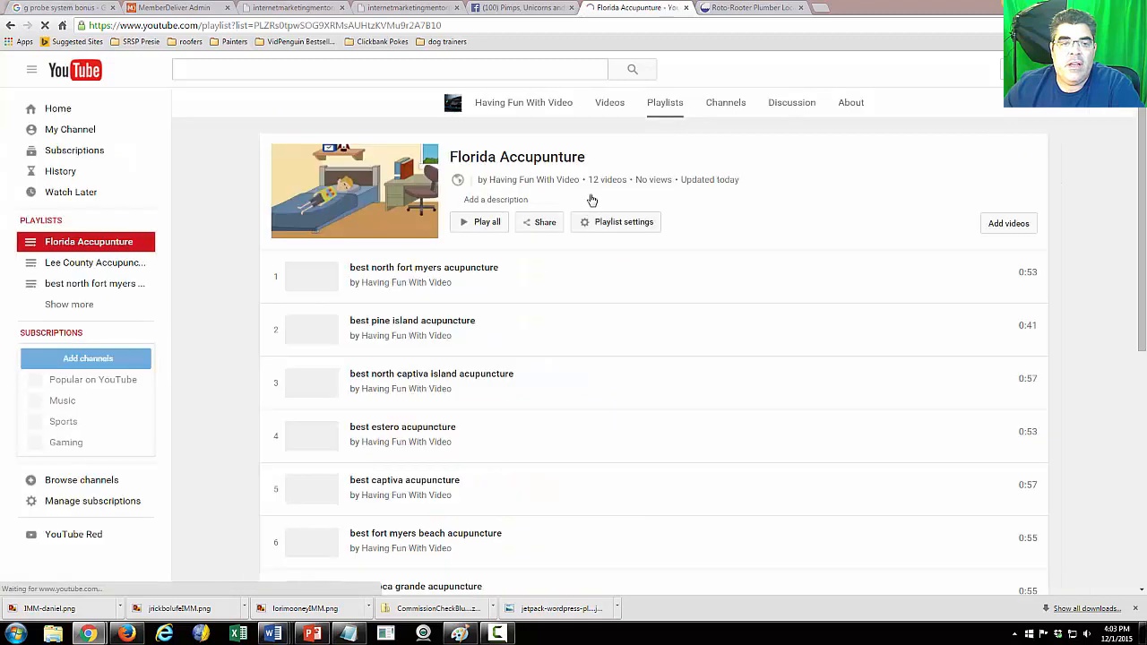
scroll("down", 3)
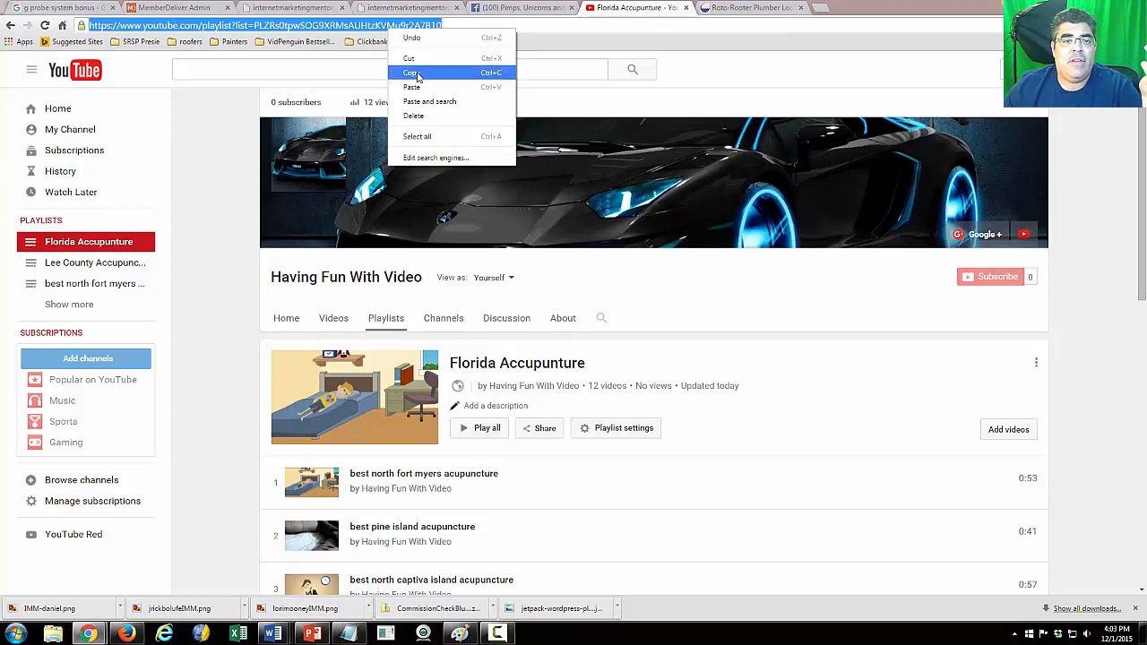
left_click(412, 72)
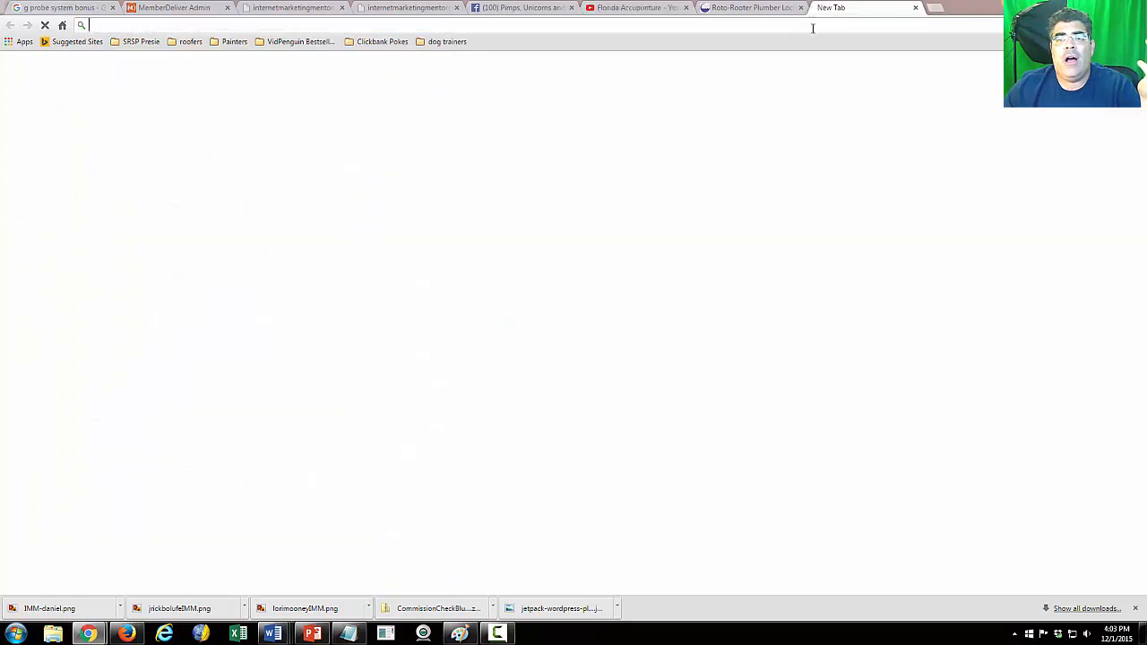
Go to bulkpinger.com and paste the Florida Accupunture playlist URL
type("business.facebook.com")
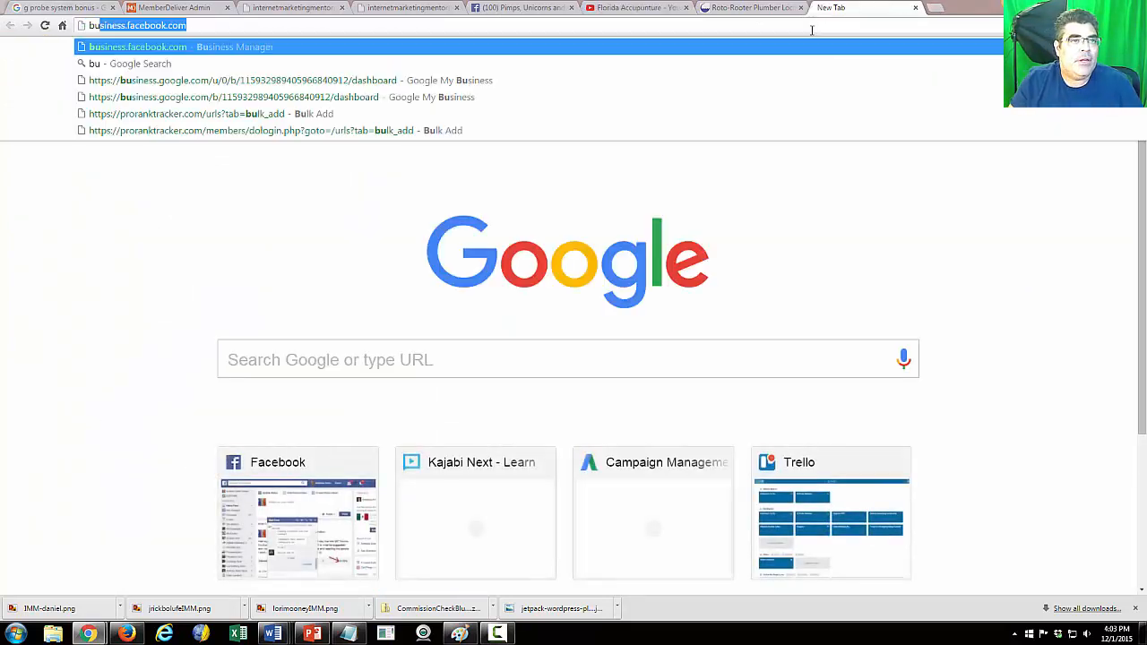
type("bulkpinger.com")
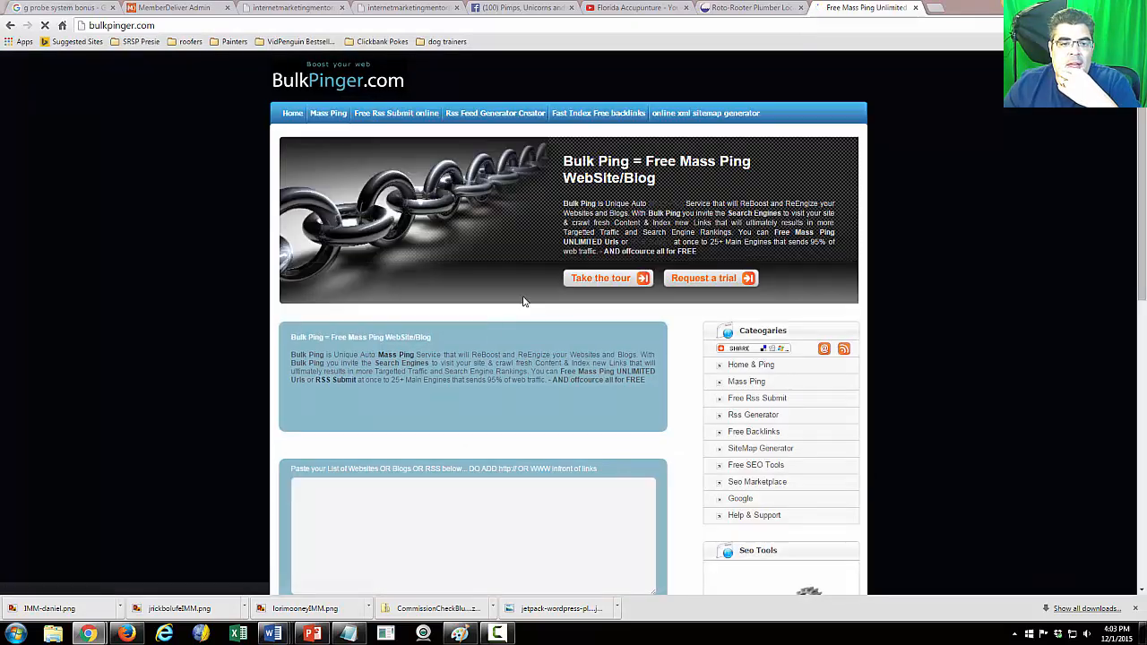
scroll("down", 3)
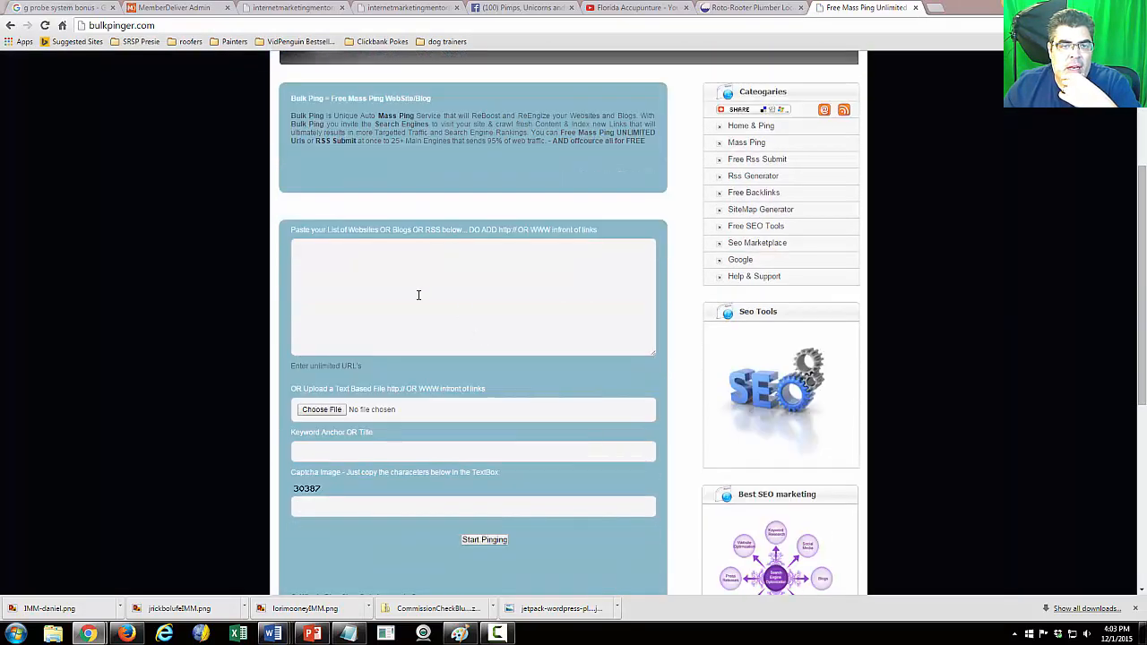
type("https://www.youtube.com/playlist?list=PLZRs0tpwSOG9XRMsAUHzKVMu9r2A7B10")
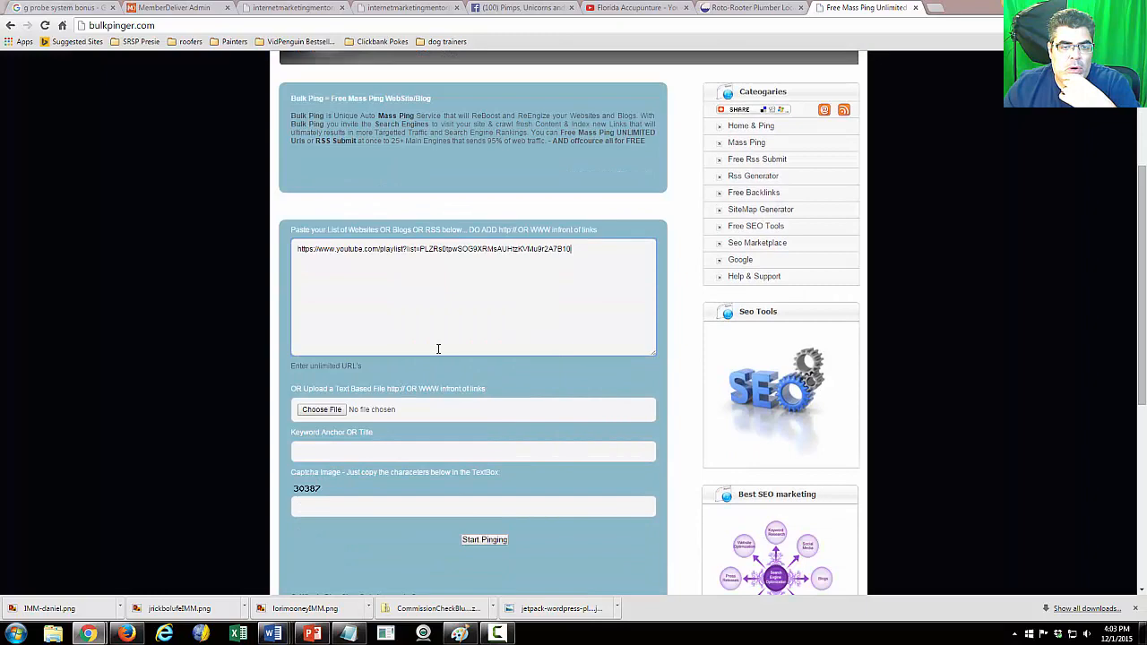
Enter anchor title 'Florida Accupunture' and captcha 303, then start pinging
scroll("down", 3)
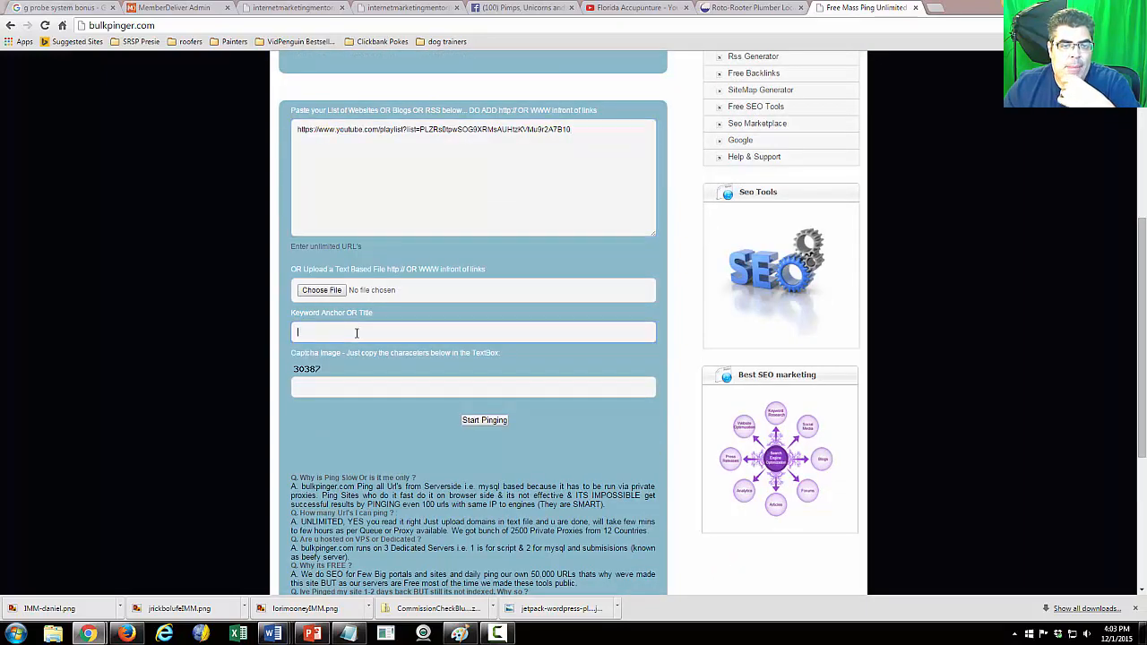
type("Florid")
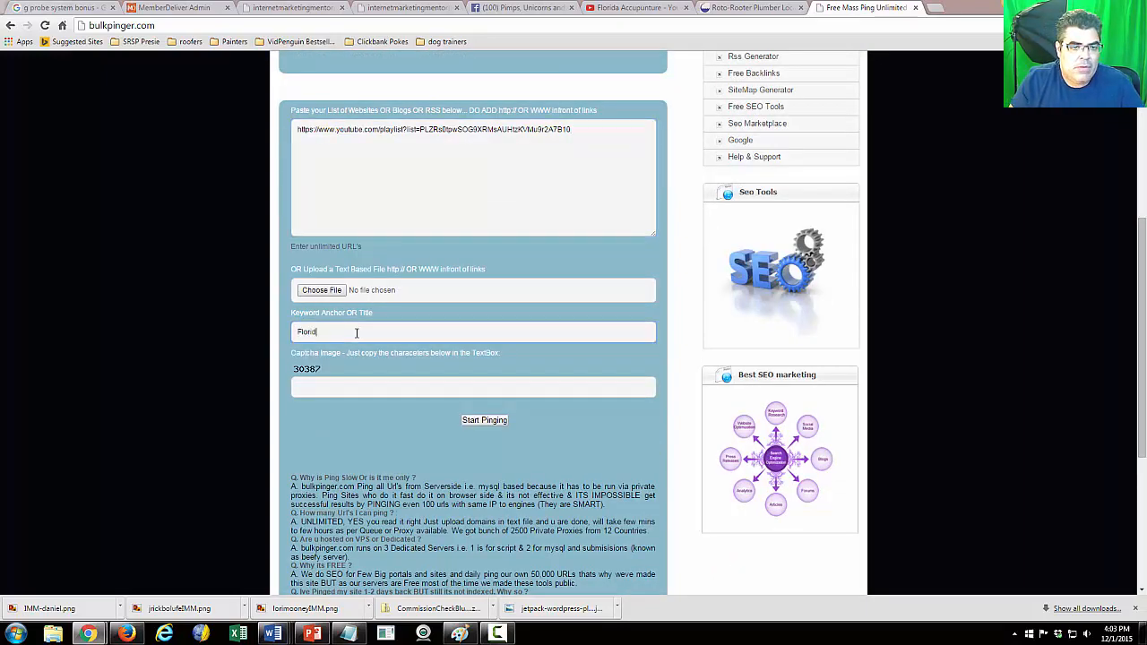
type("Florida Accupun")
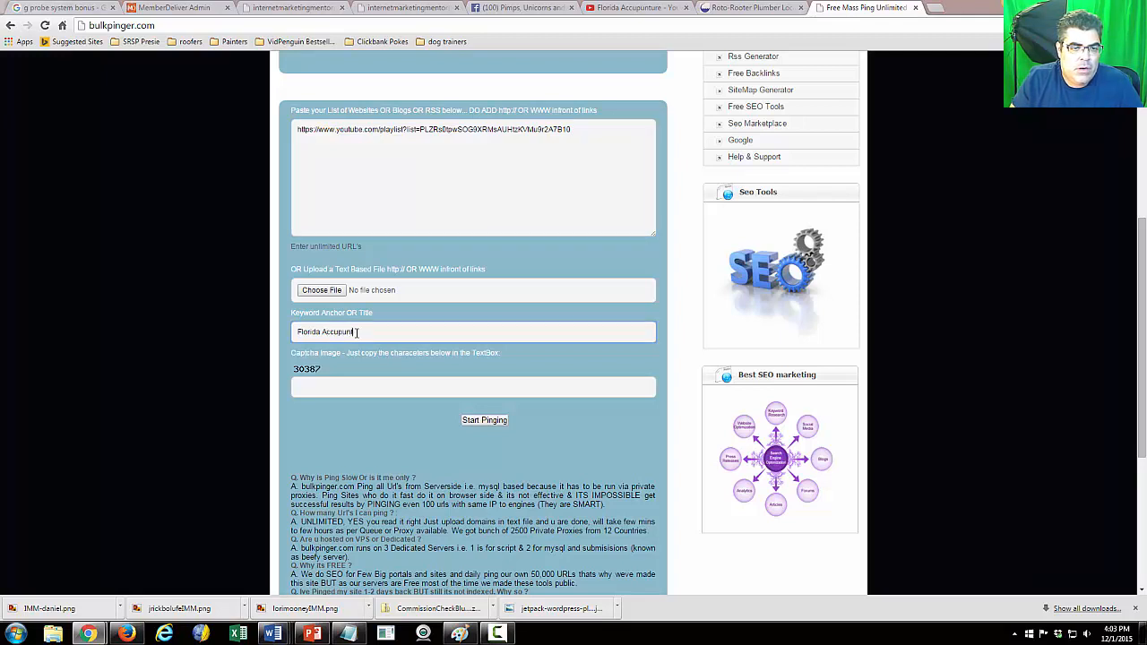
type("re")
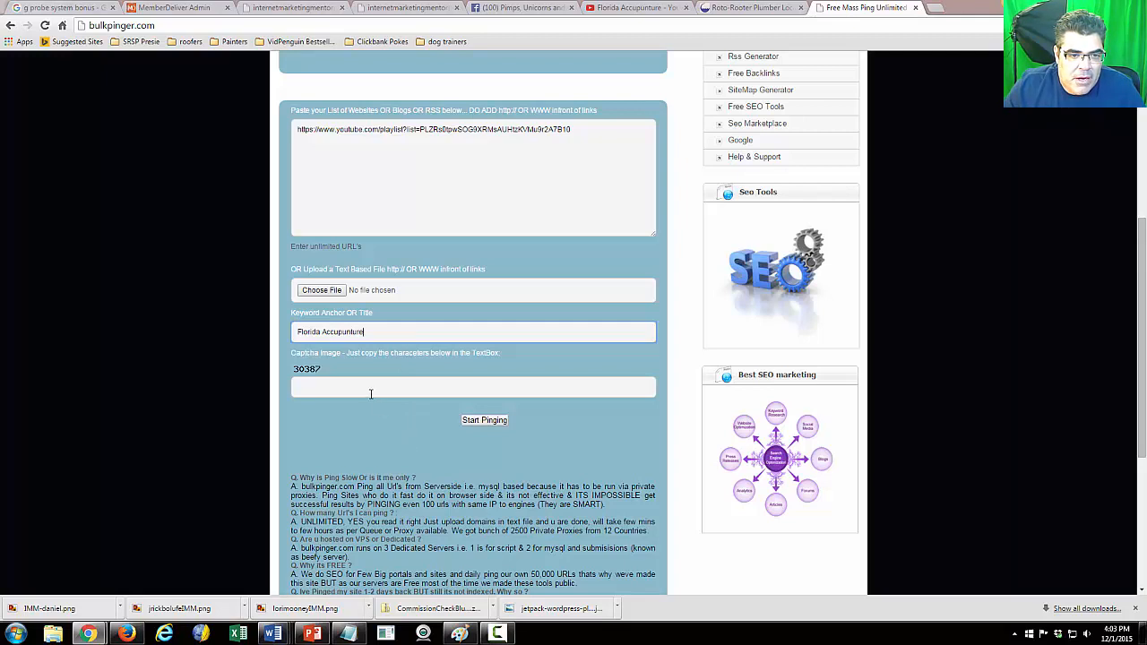
type("30387")
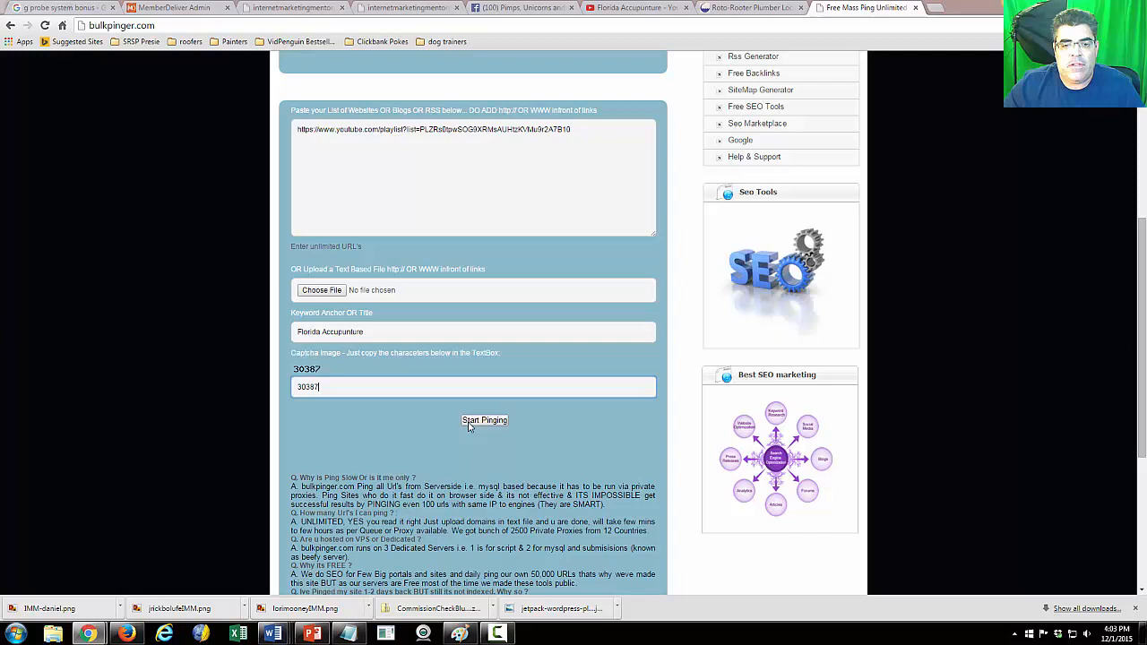
left_click(483, 420)
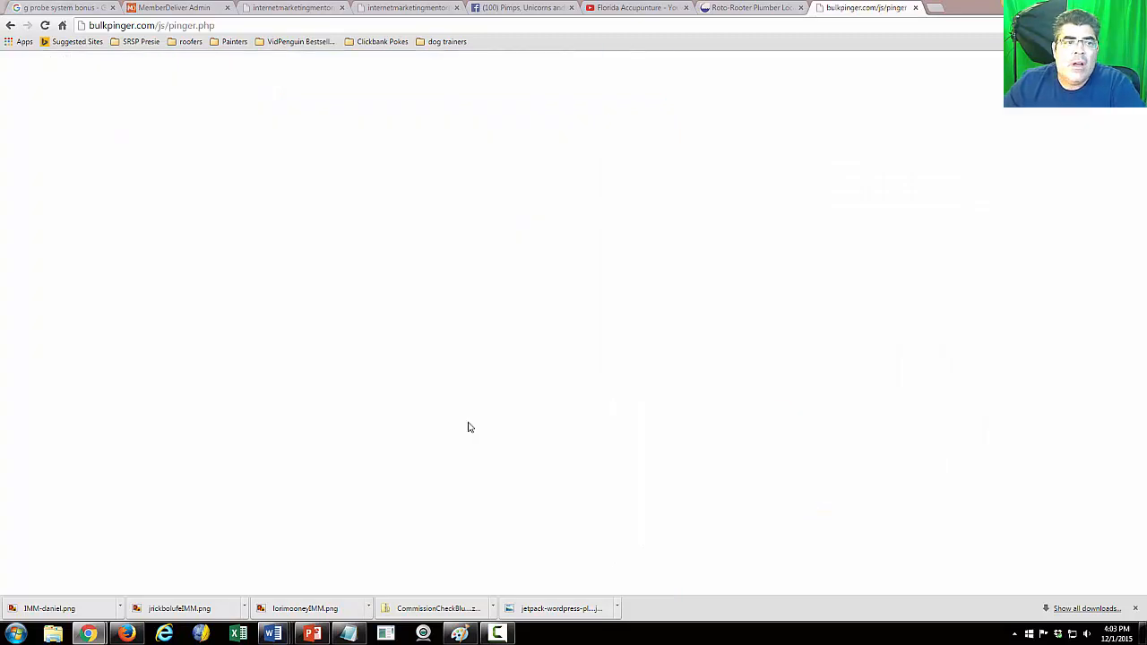
mouse_move(713, 143)
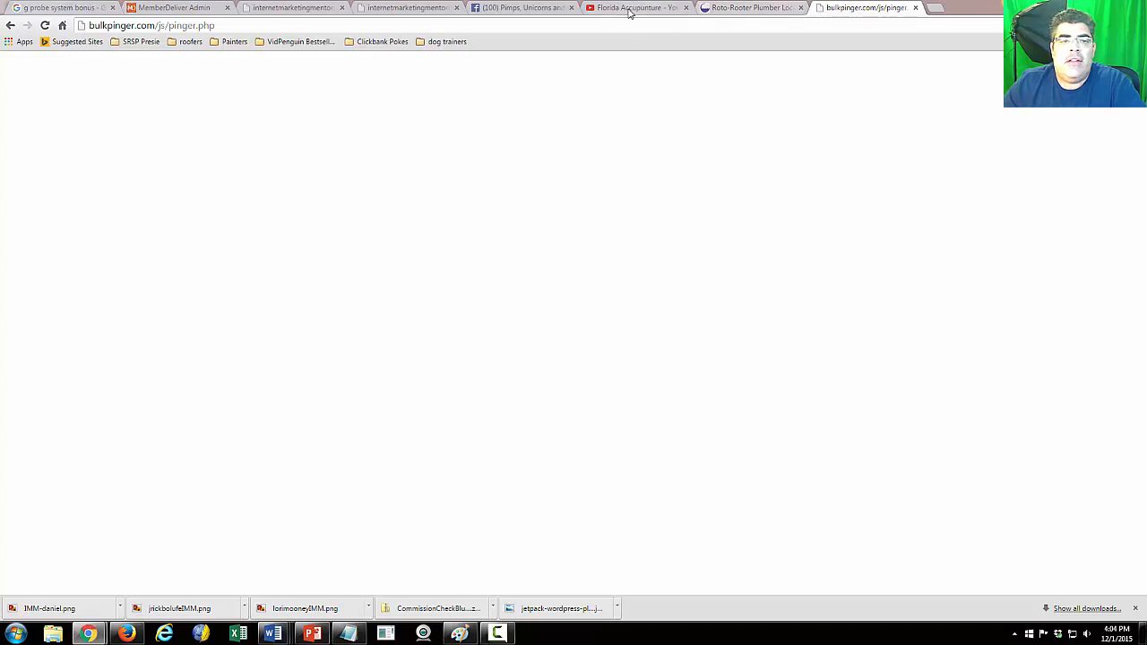
Check the still-loading ping results tab and settle back on the playlist tab
left_click(637, 7)
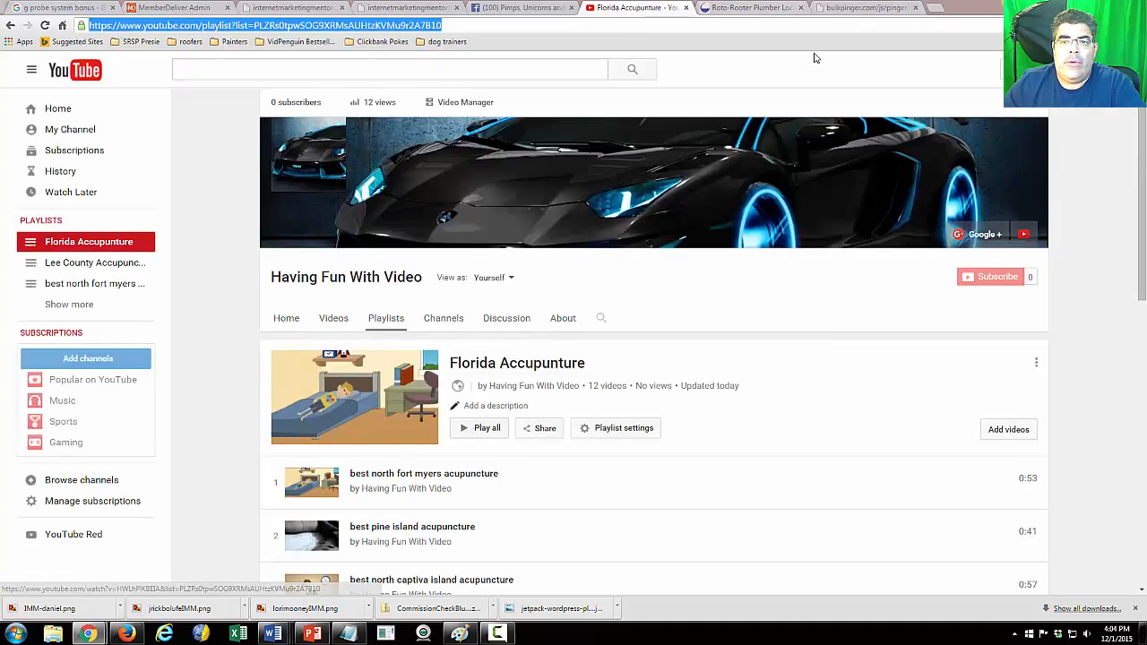
left_click(864, 7)
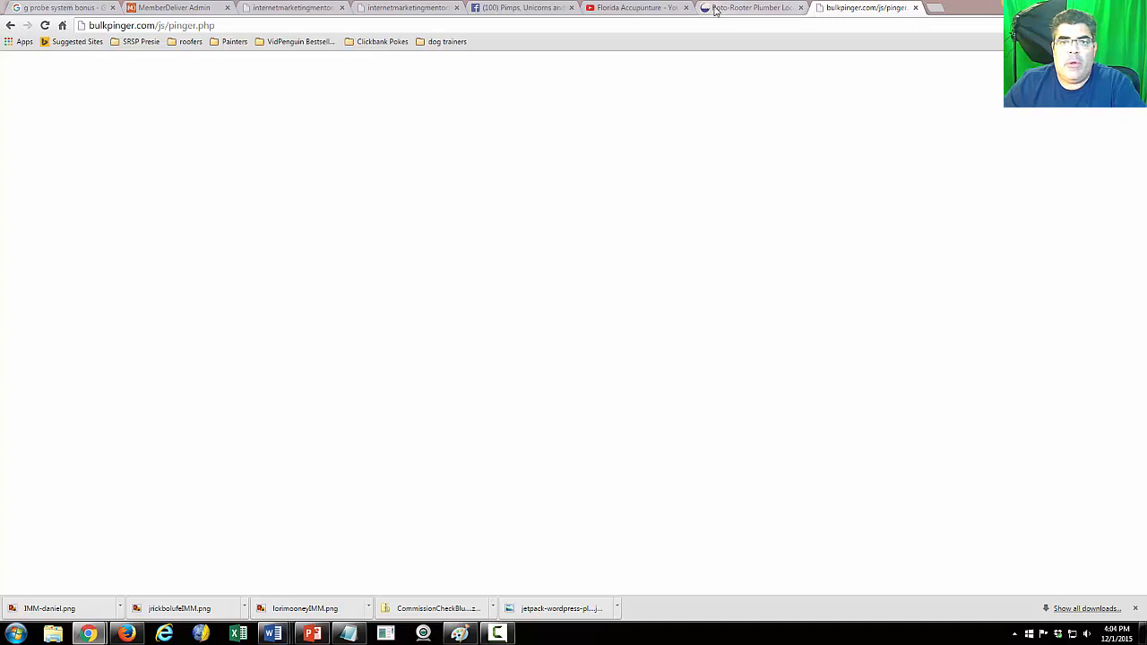
left_click(638, 7)
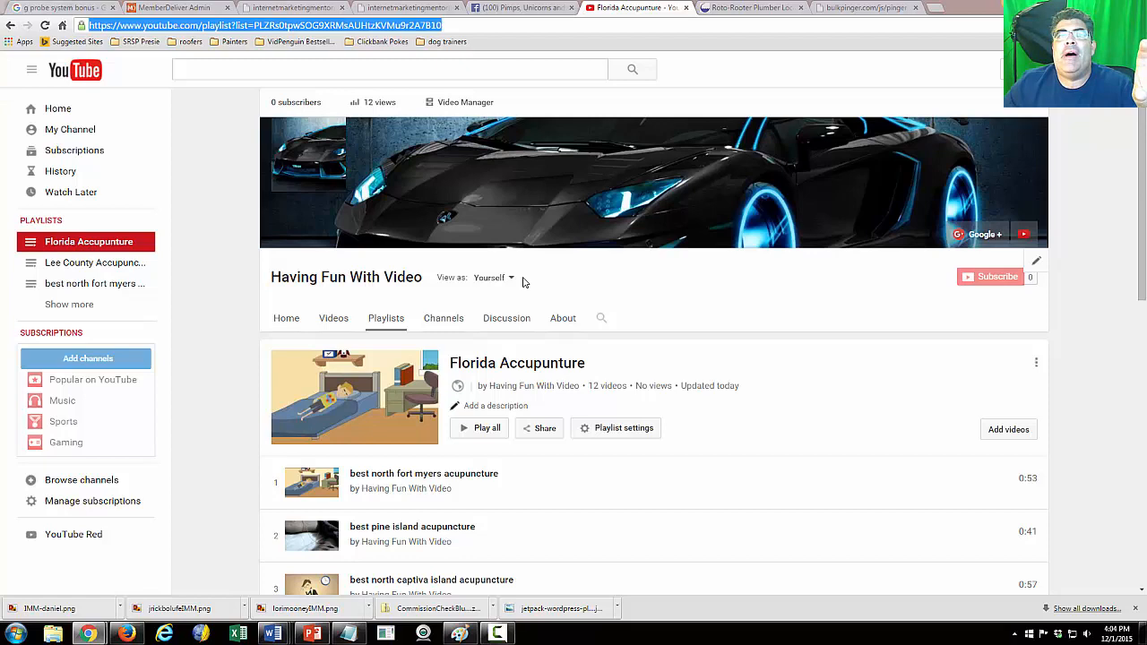
mouse_move(510, 332)
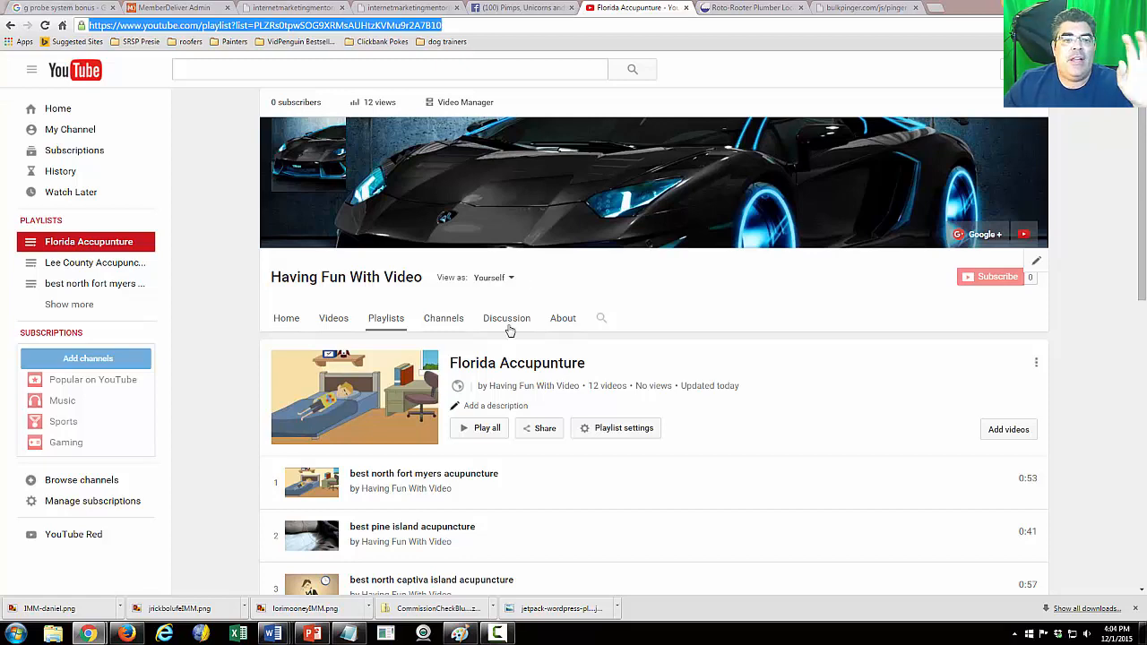
scroll("down", 3)
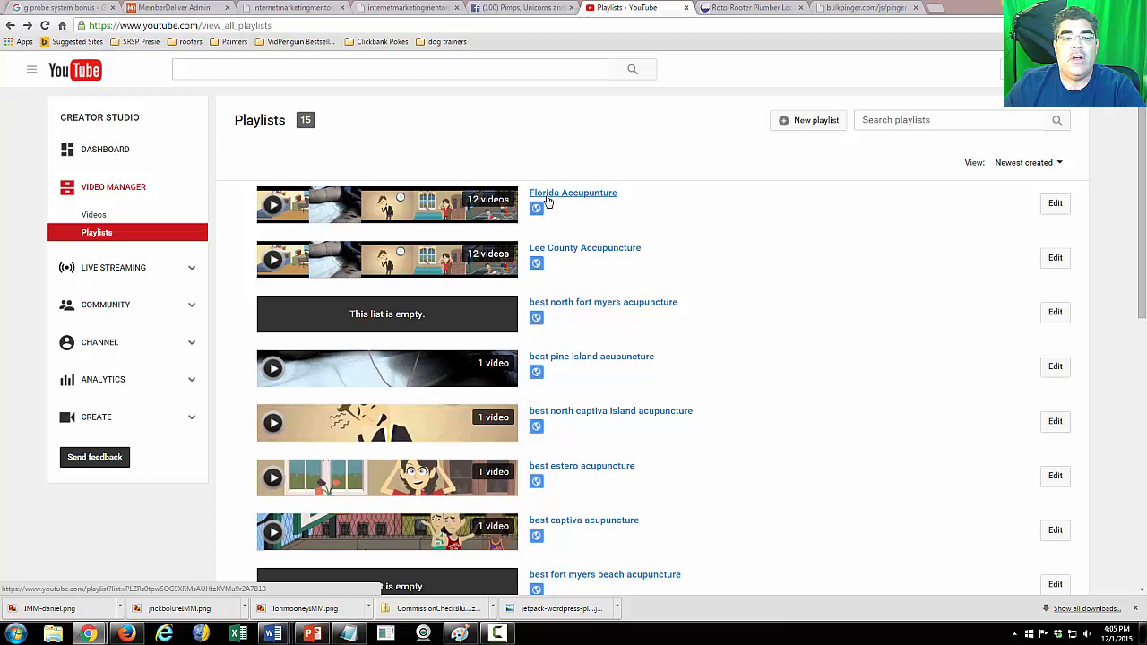
Search YouTube for 'accupuncture' and scroll the results
left_click(389, 70)
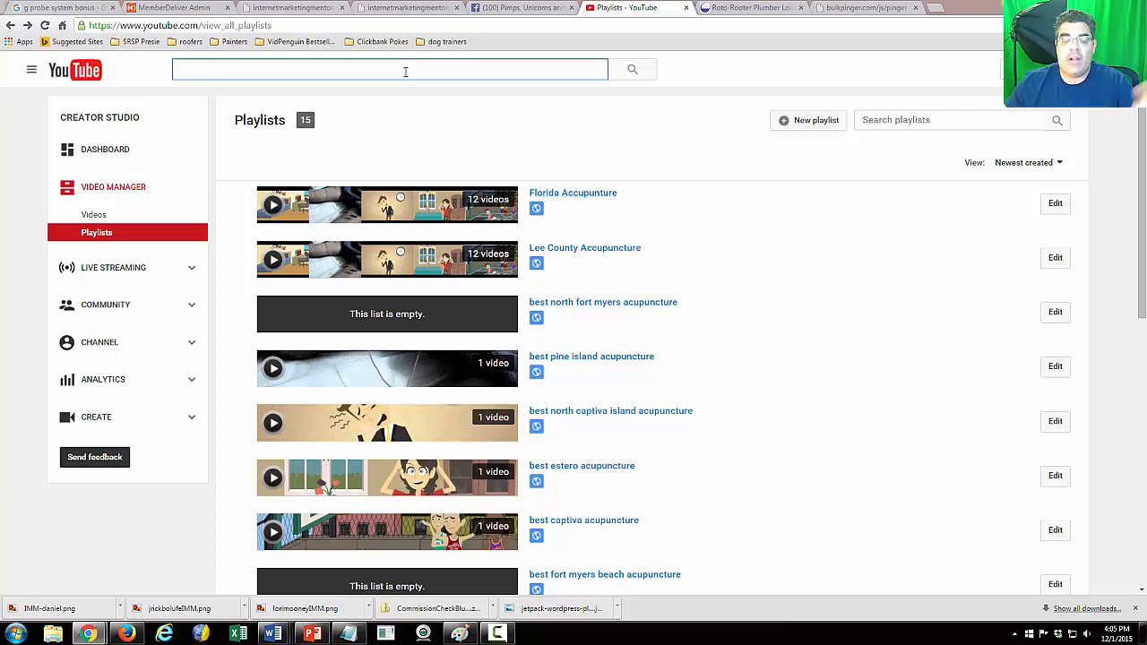
type("accupuncture")
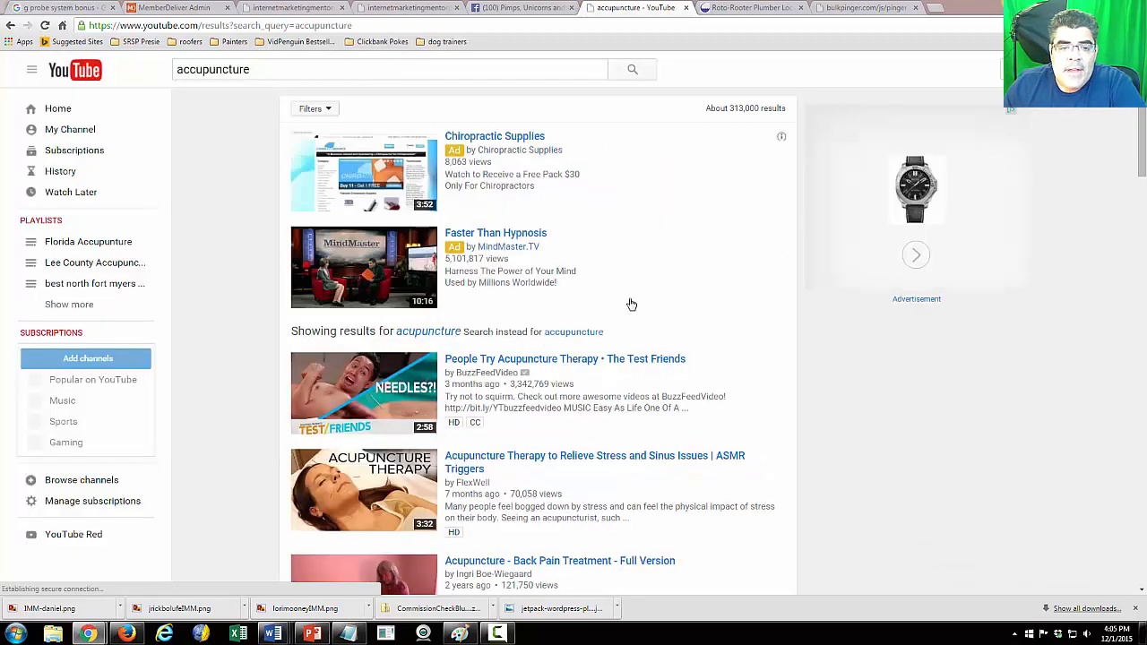
scroll("down", 3)
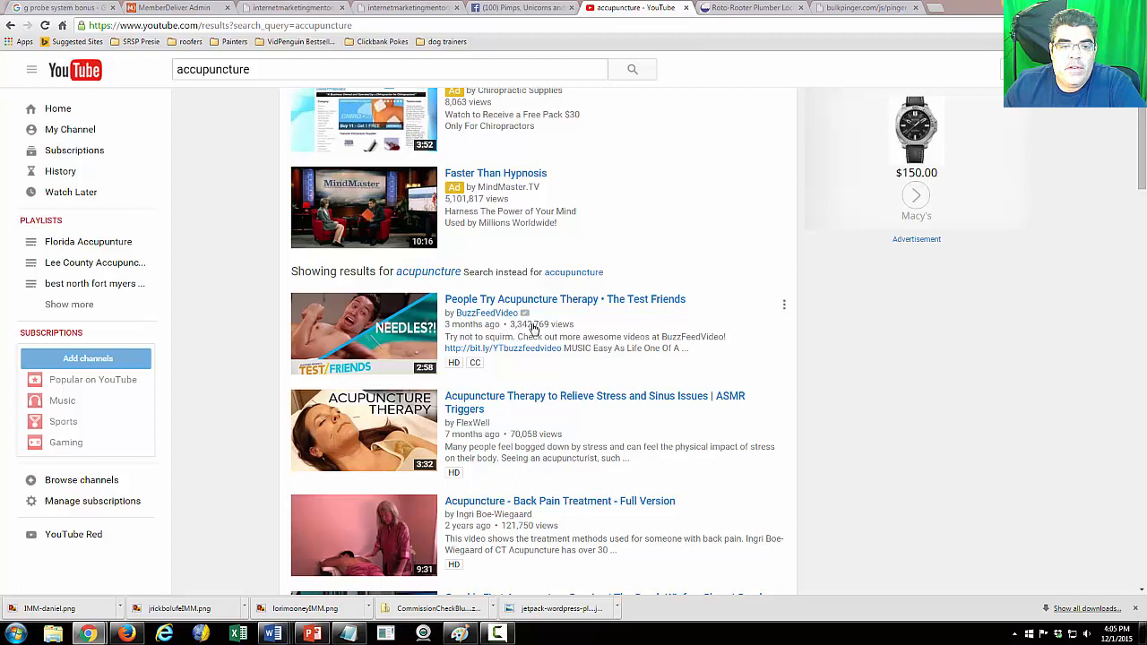
mouse_move(534, 330)
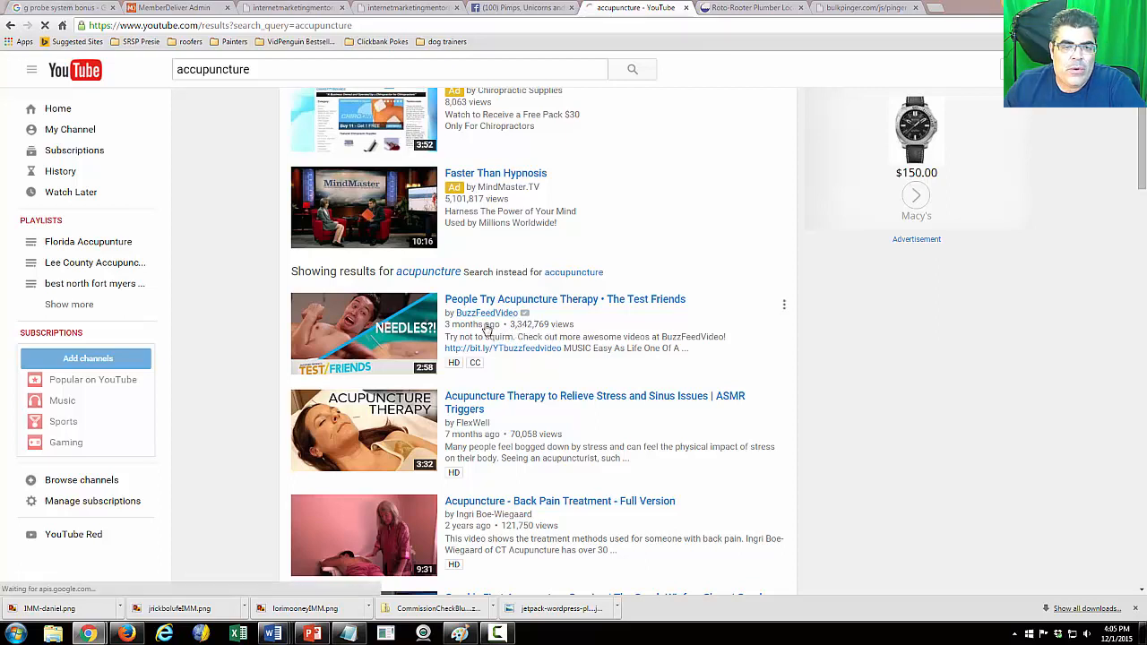
mouse_move(506, 344)
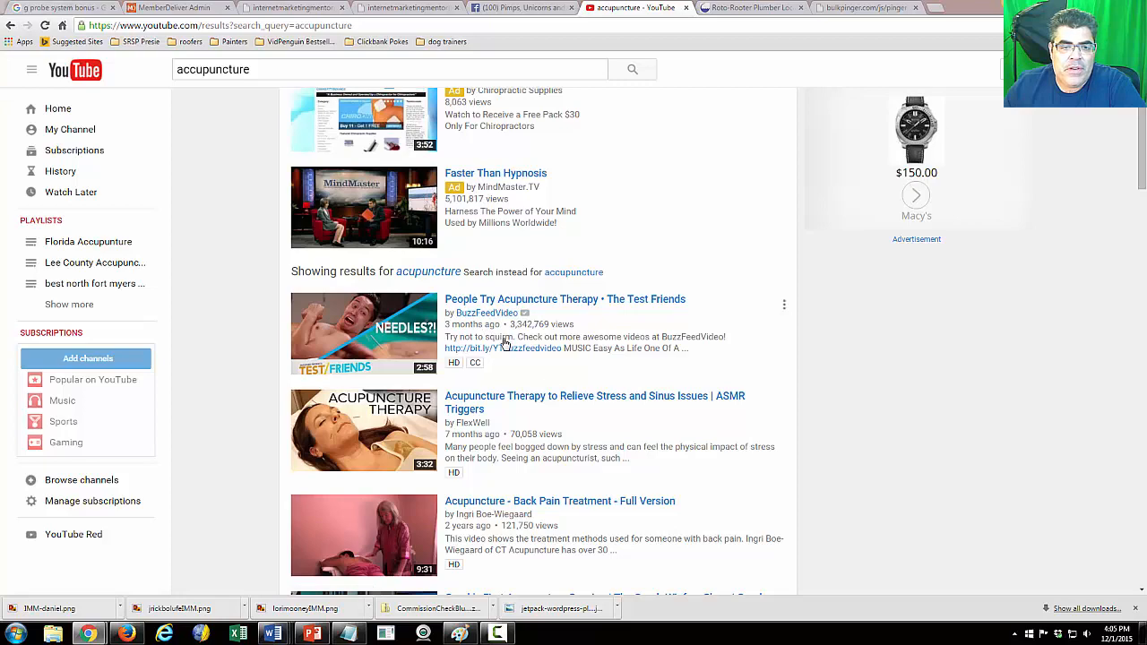
Save BuzzFeed's 'People Try Acupuncture Therapy' video into the Florida Accupunture playlist
left_click(362, 334)
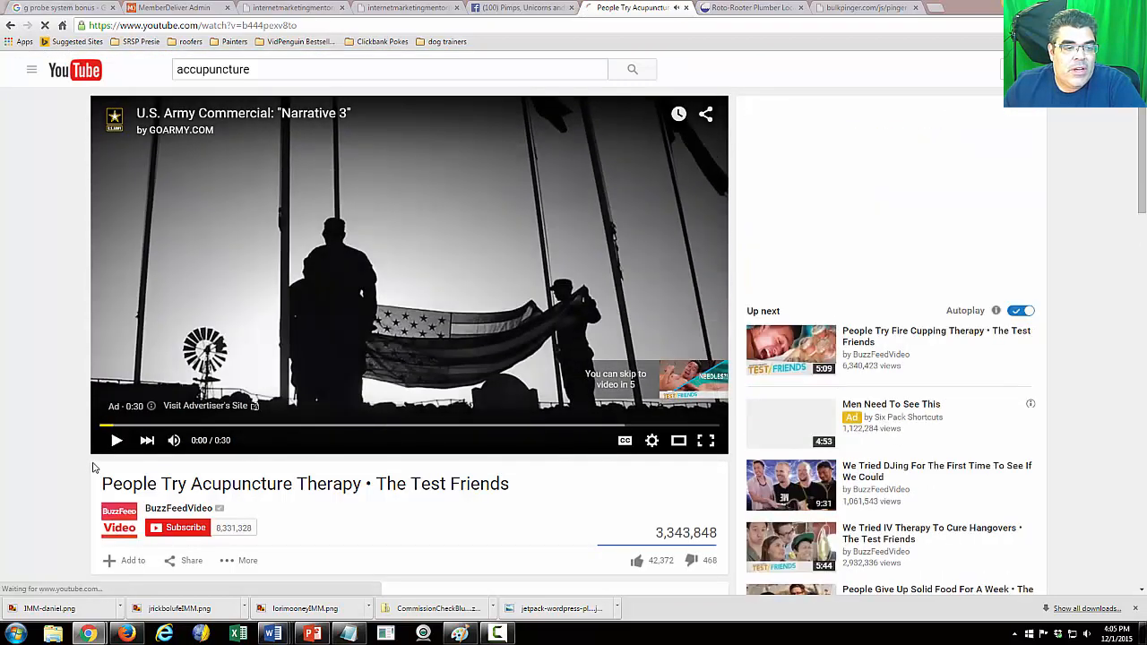
left_click(125, 441)
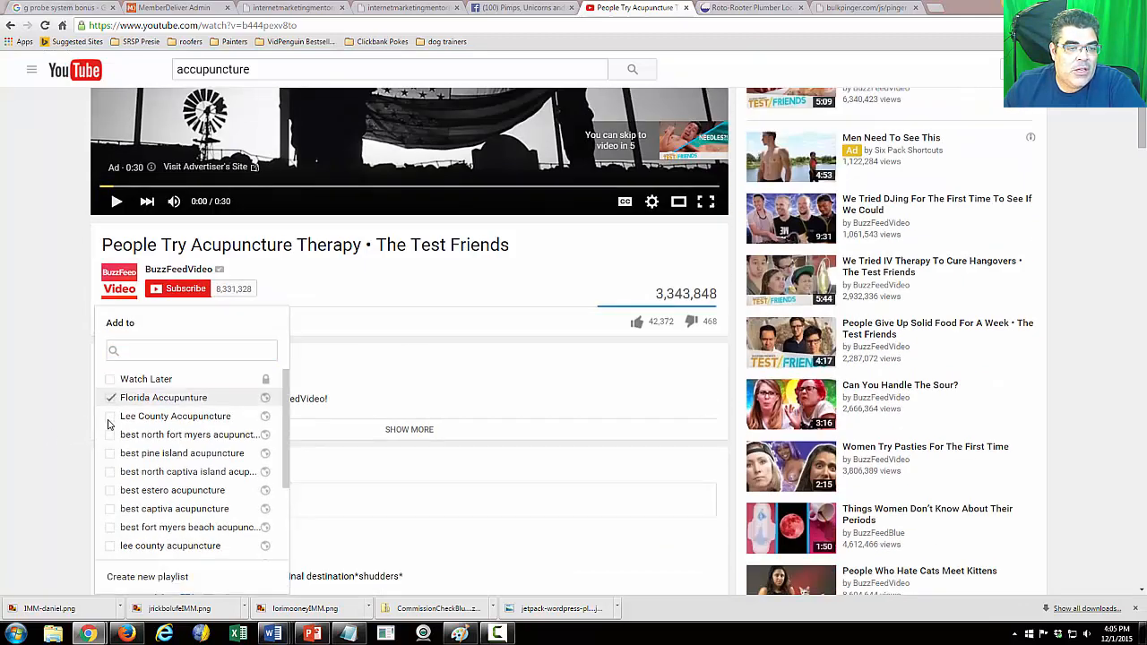
left_click(111, 398)
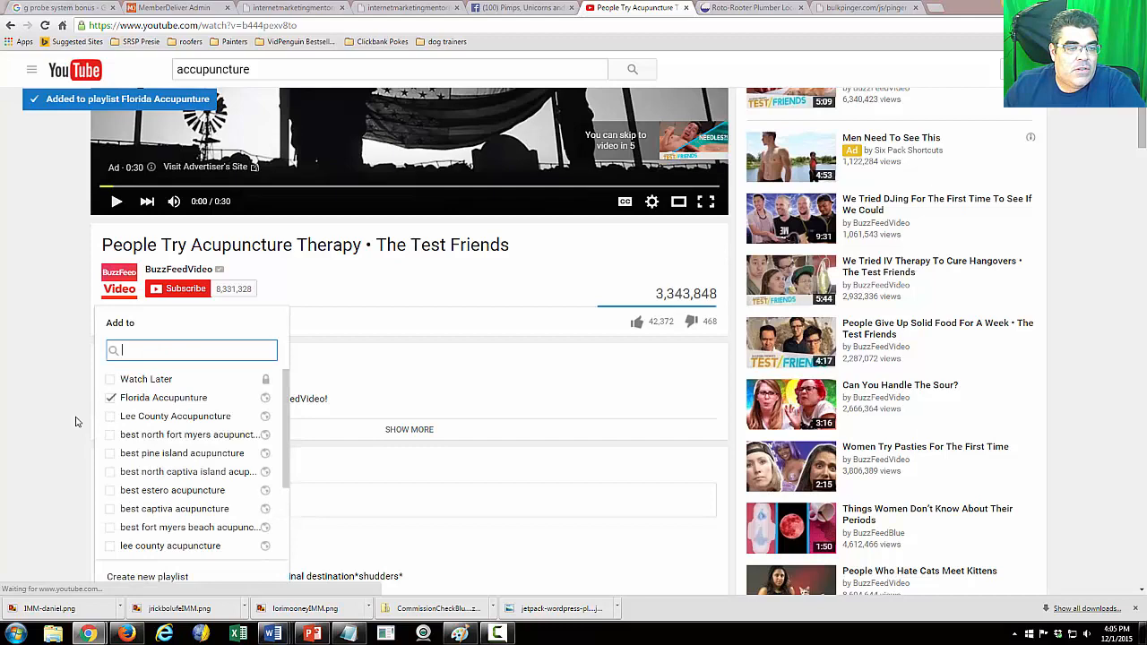
left_click(109, 415)
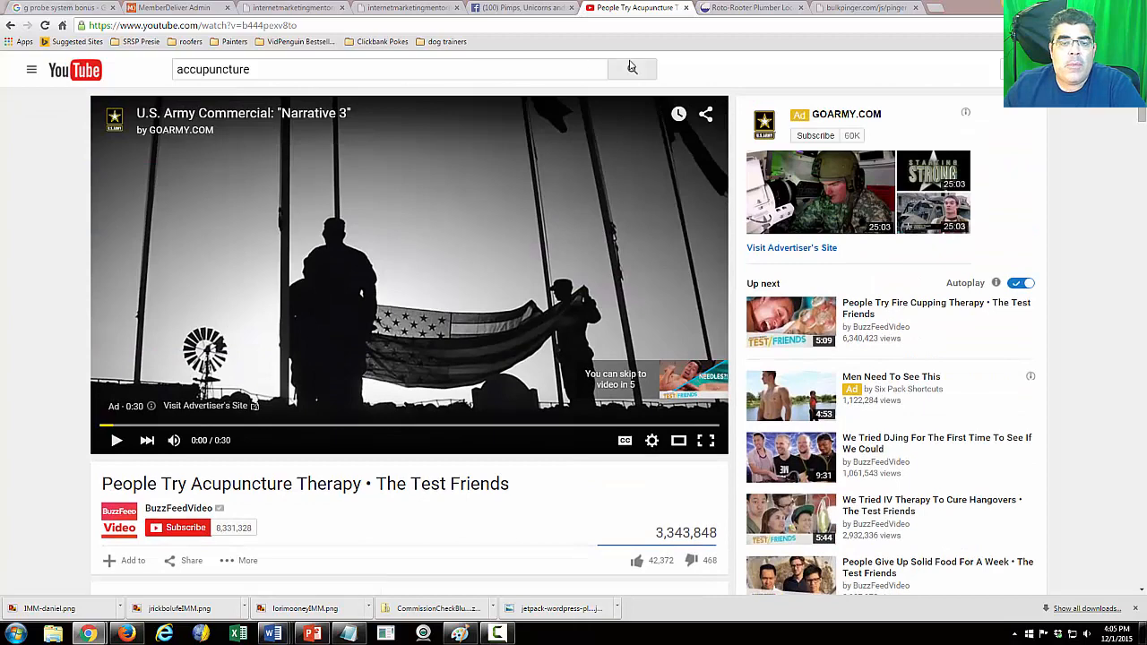
Return to the acupuncture search results and choose 'Acupuncture - Back Pain Treatment - Full Version'
left_click(631, 68)
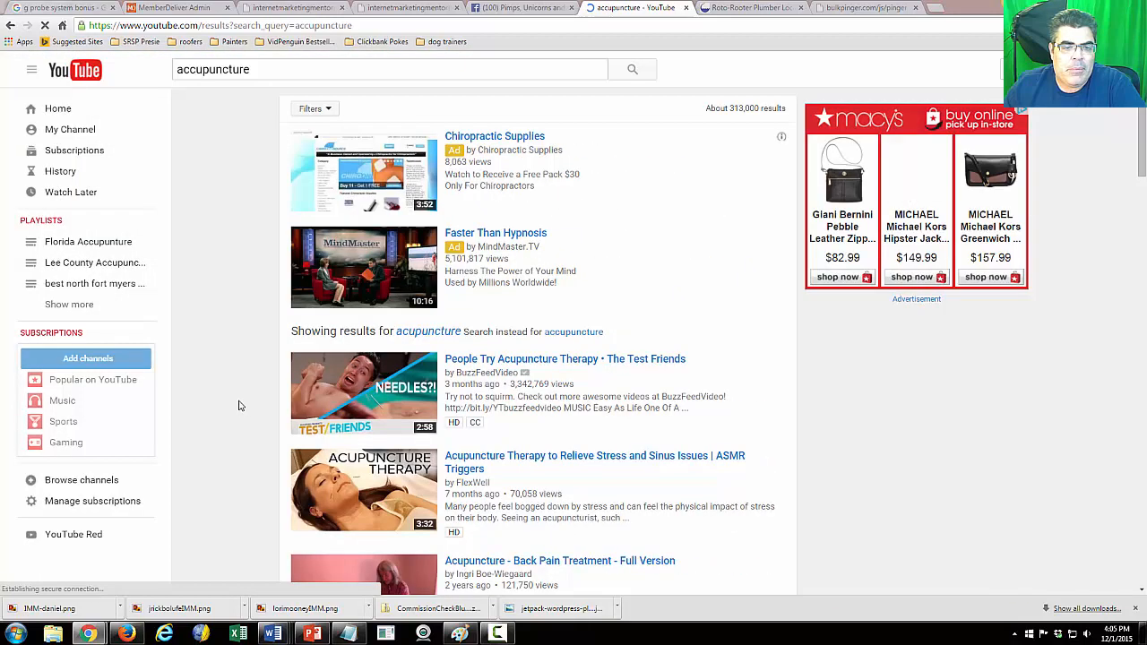
scroll("down", 3)
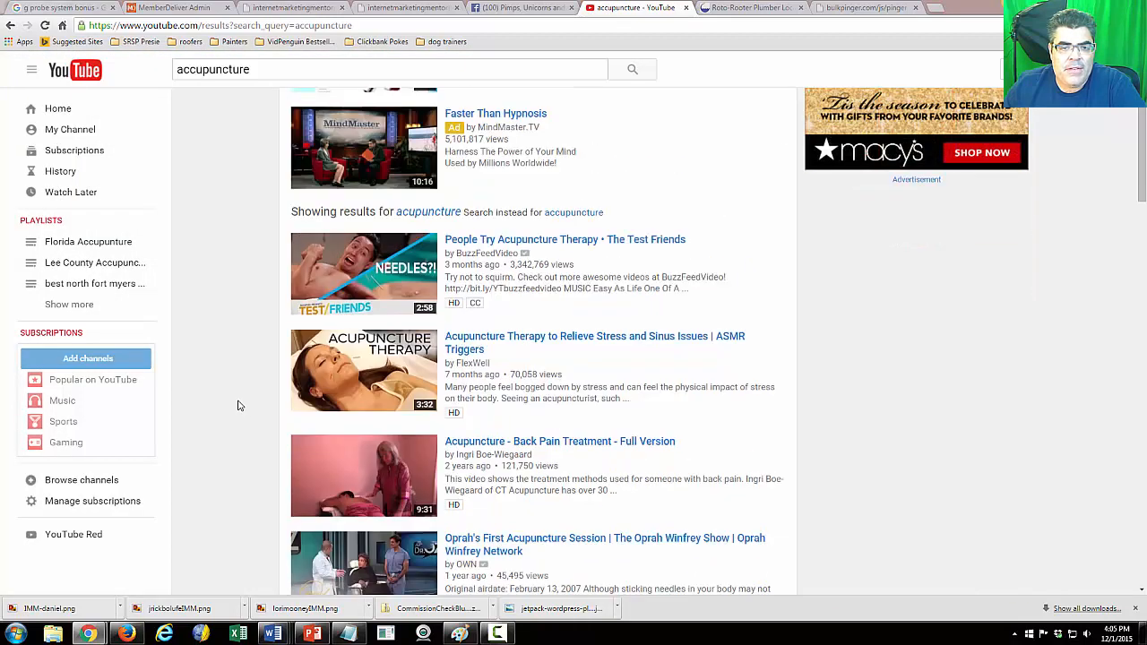
scroll("down", 3)
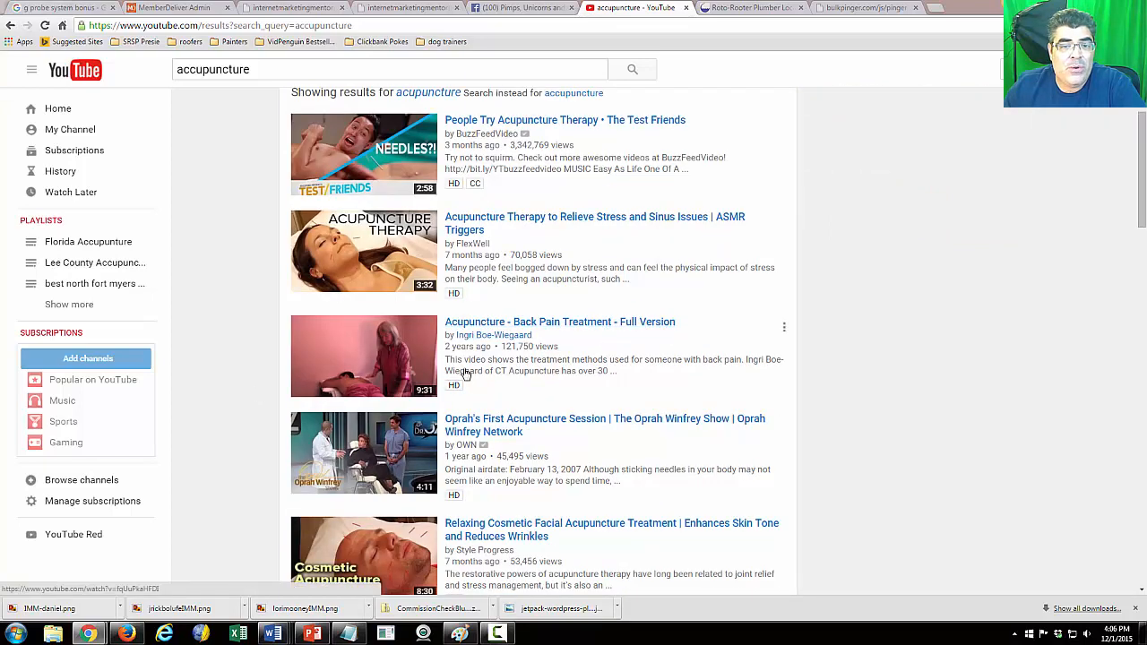
mouse_move(531, 332)
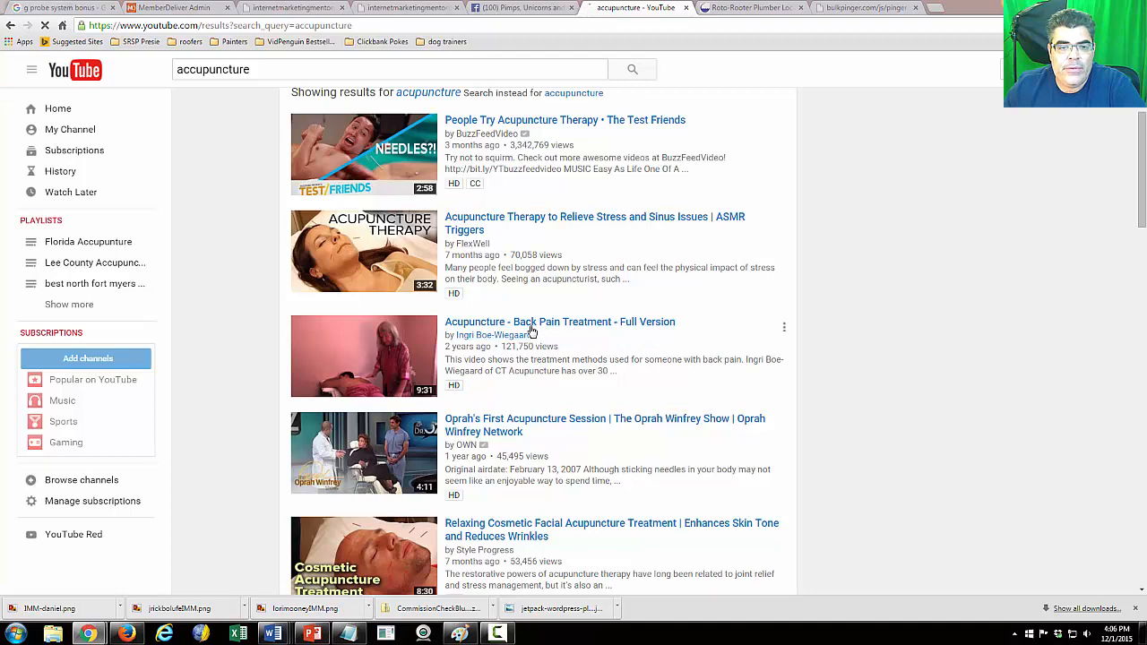
left_click(559, 322)
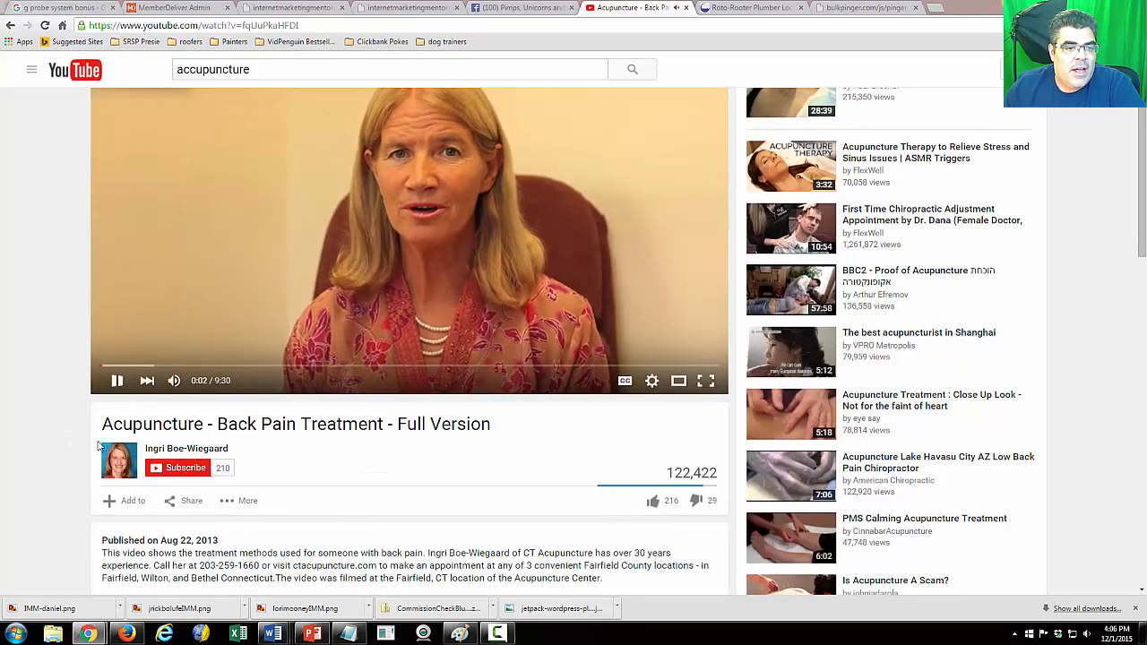
Save the Back Pain Treatment video to both Lee County Acupuncture and Florida Accupunture playlists
left_click(126, 502)
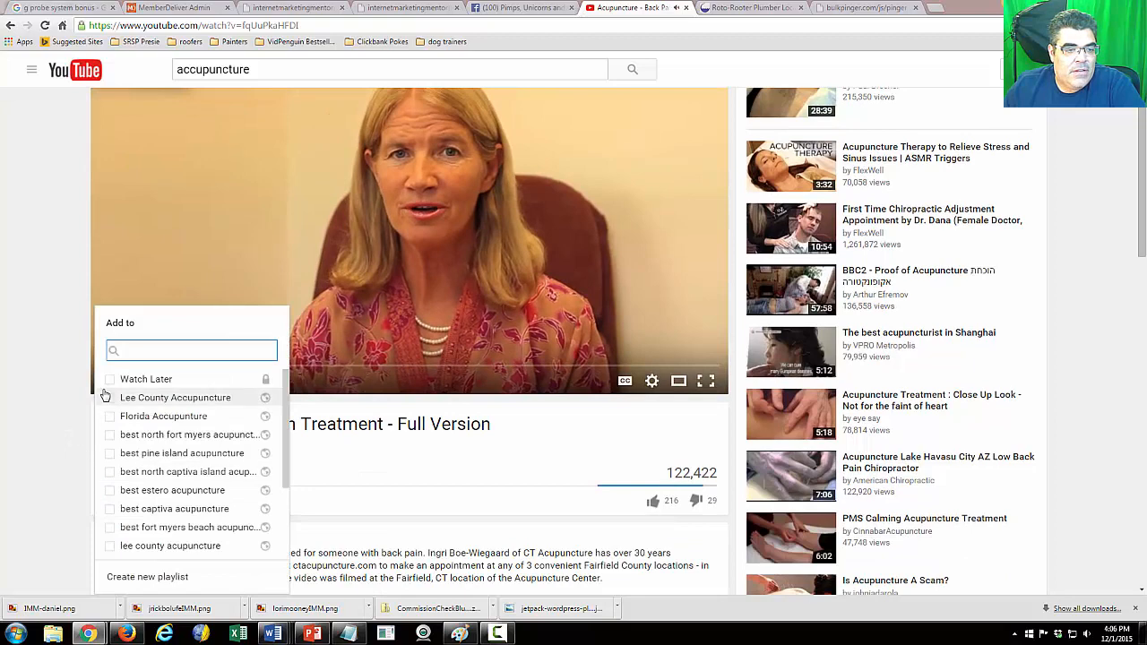
left_click(175, 398)
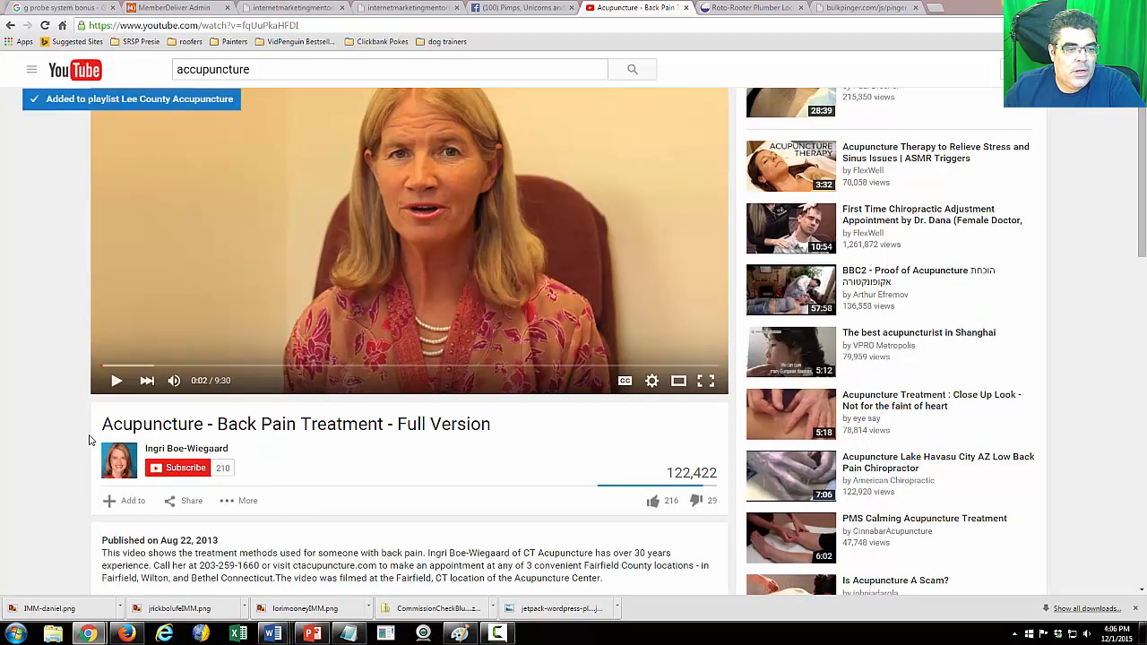
left_click(125, 501)
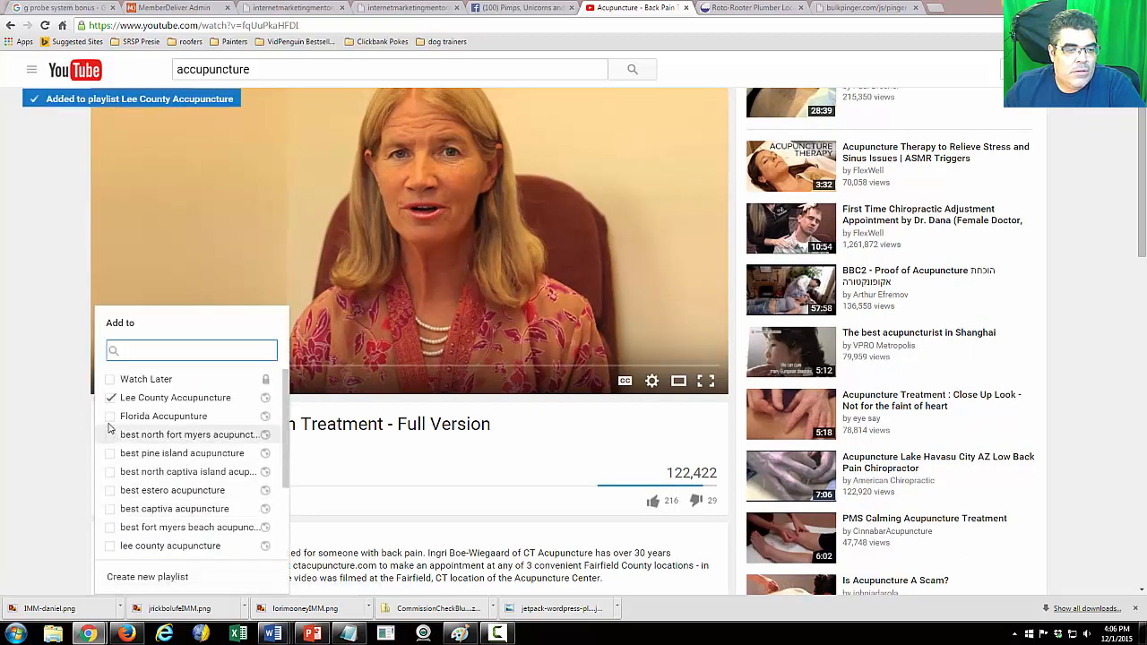
left_click(109, 416)
type("f")
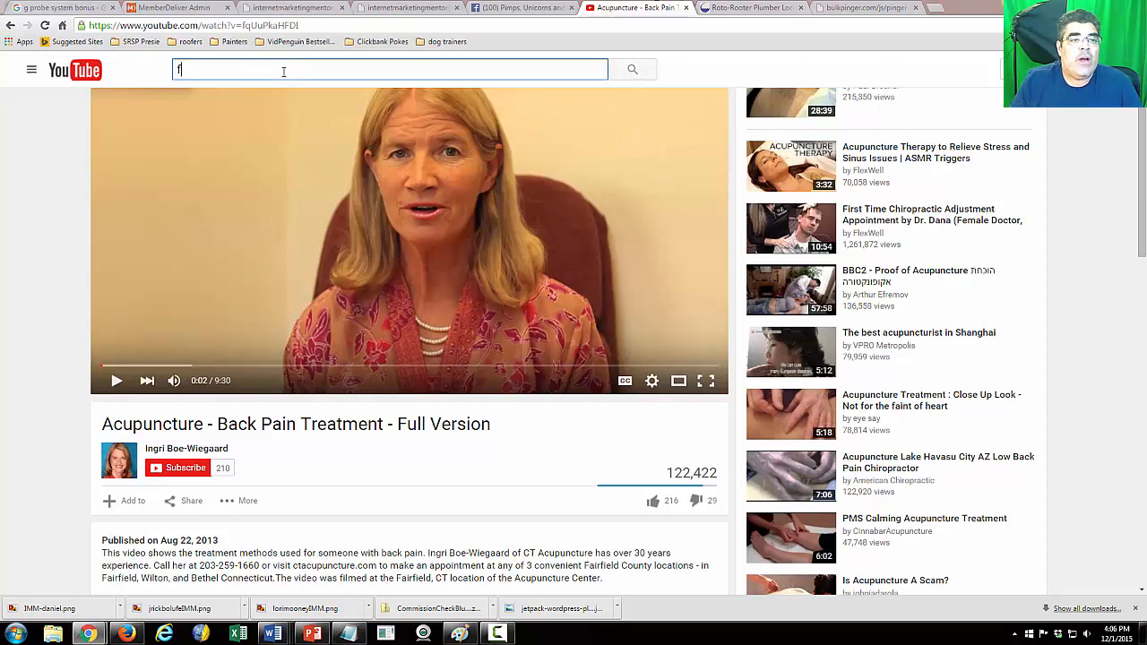
Search 'great things about florida' and choose the Fort Myers Beach-Sanibel Island-SW Florida video
type("lorida accu")
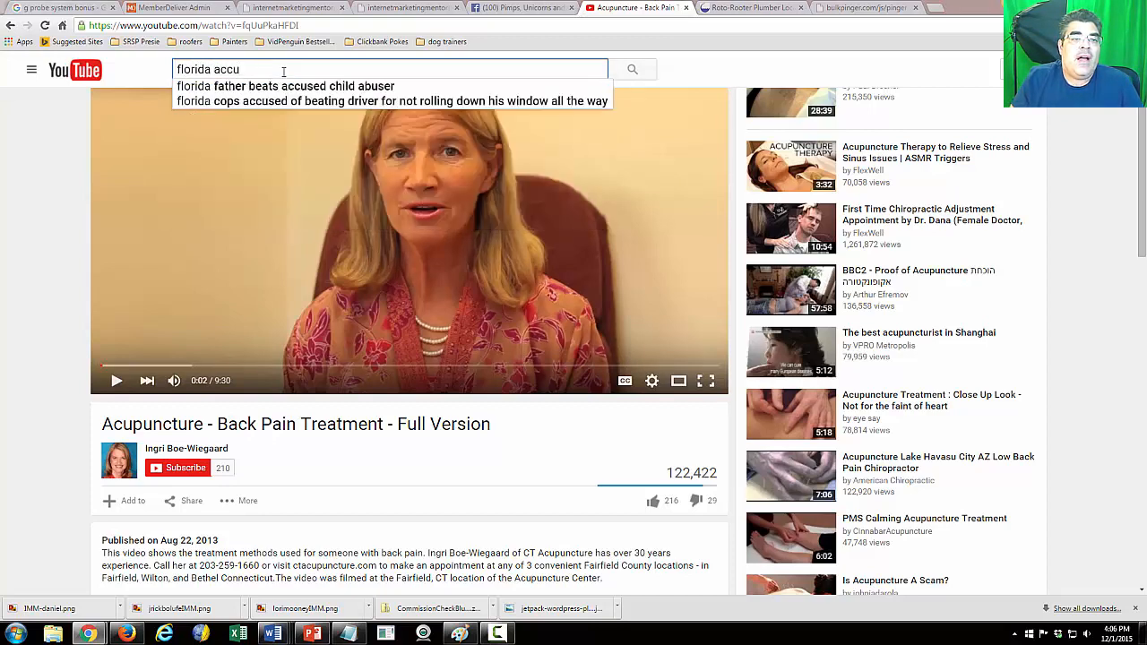
type("florida")
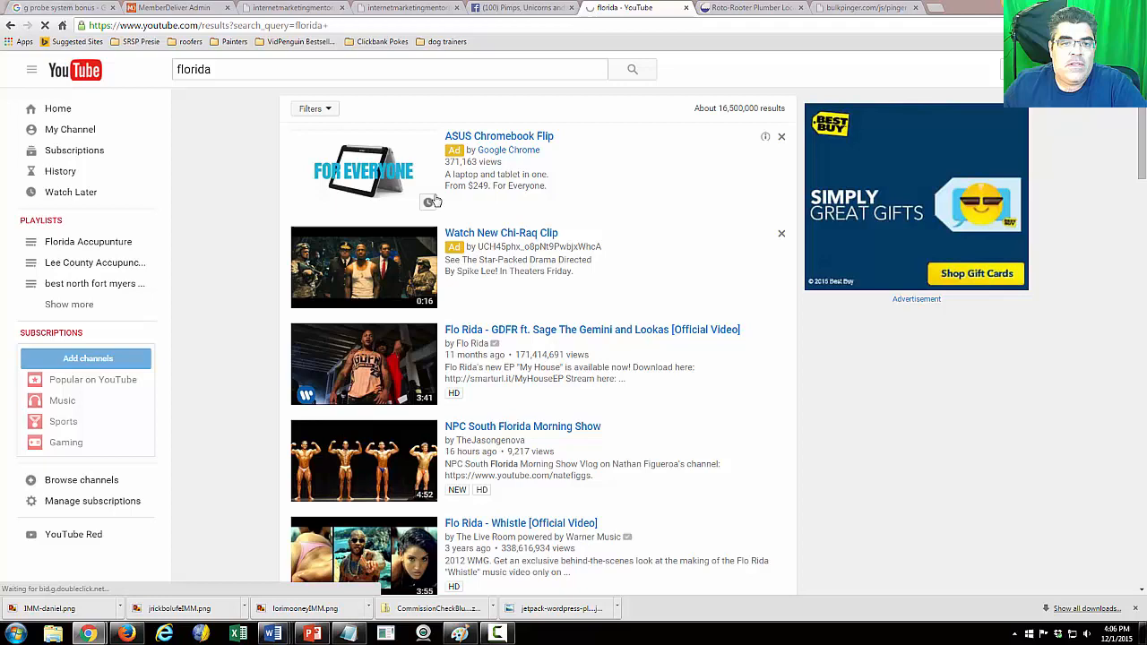
scroll("down", 3)
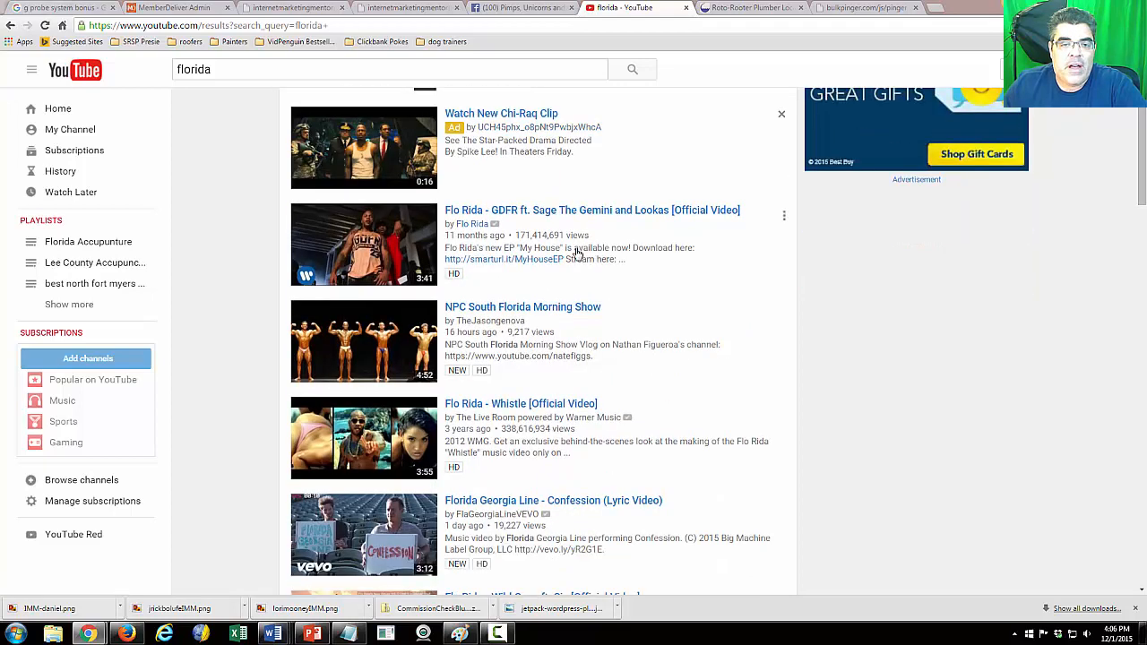
scroll("down", 3)
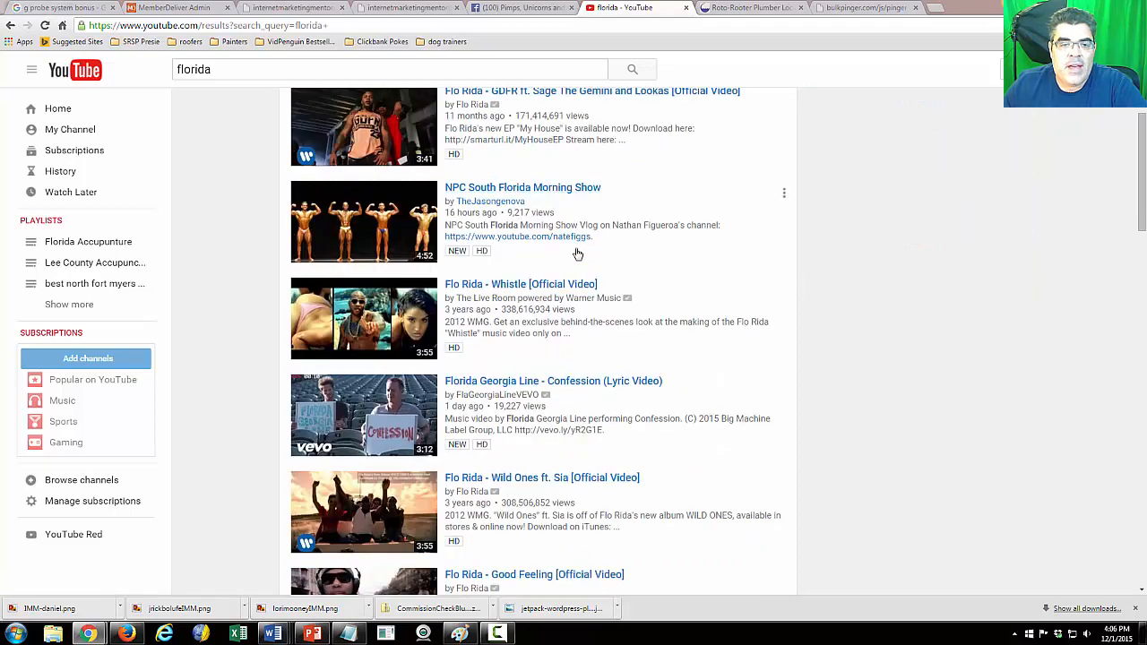
scroll("down", 3)
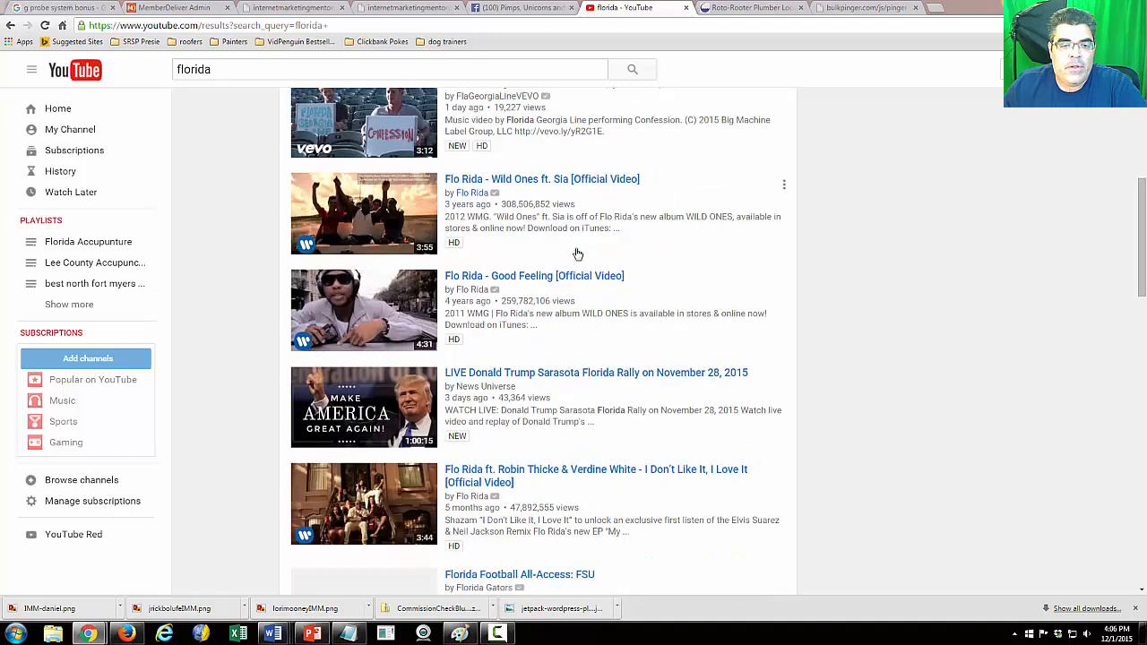
scroll("down", 3)
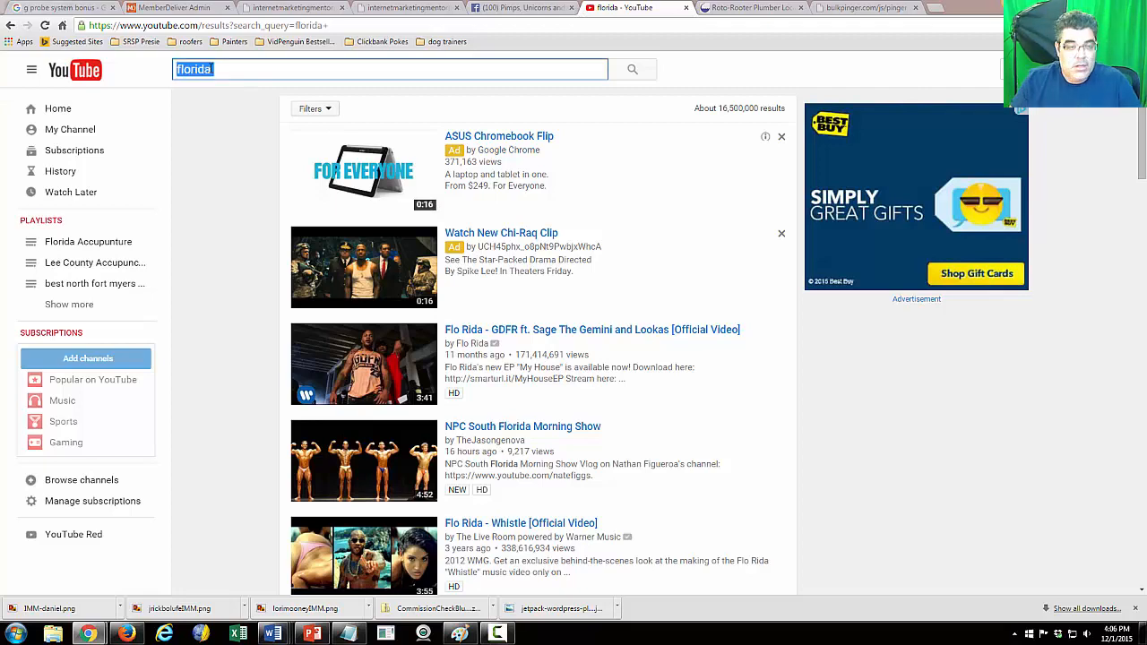
type("great things agbout")
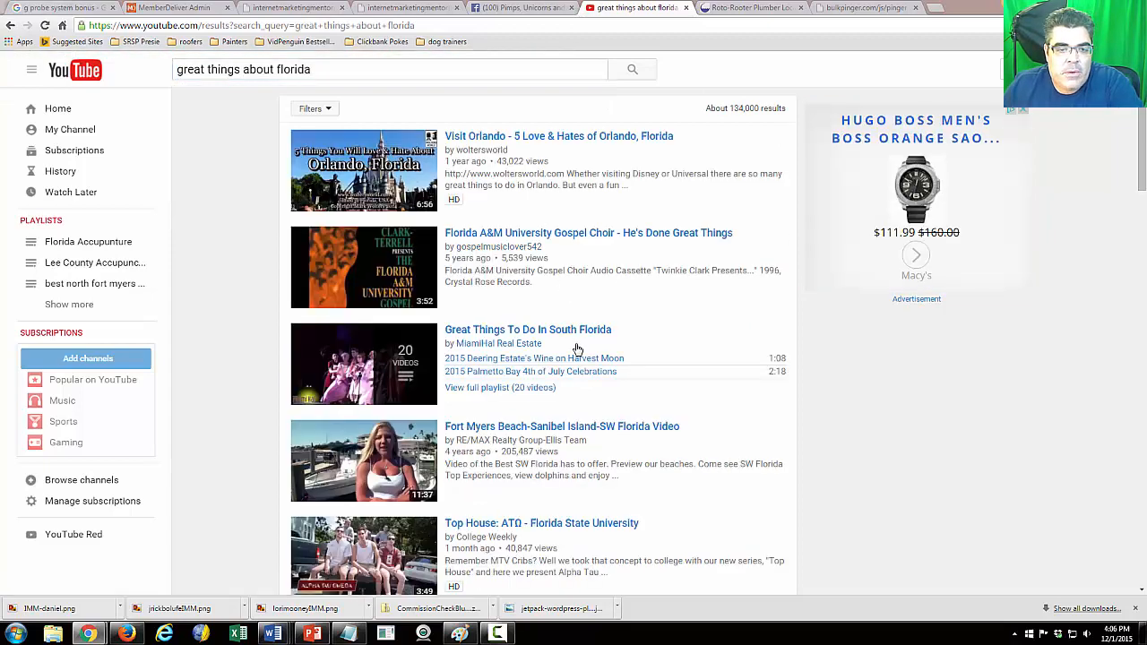
scroll("down", 3)
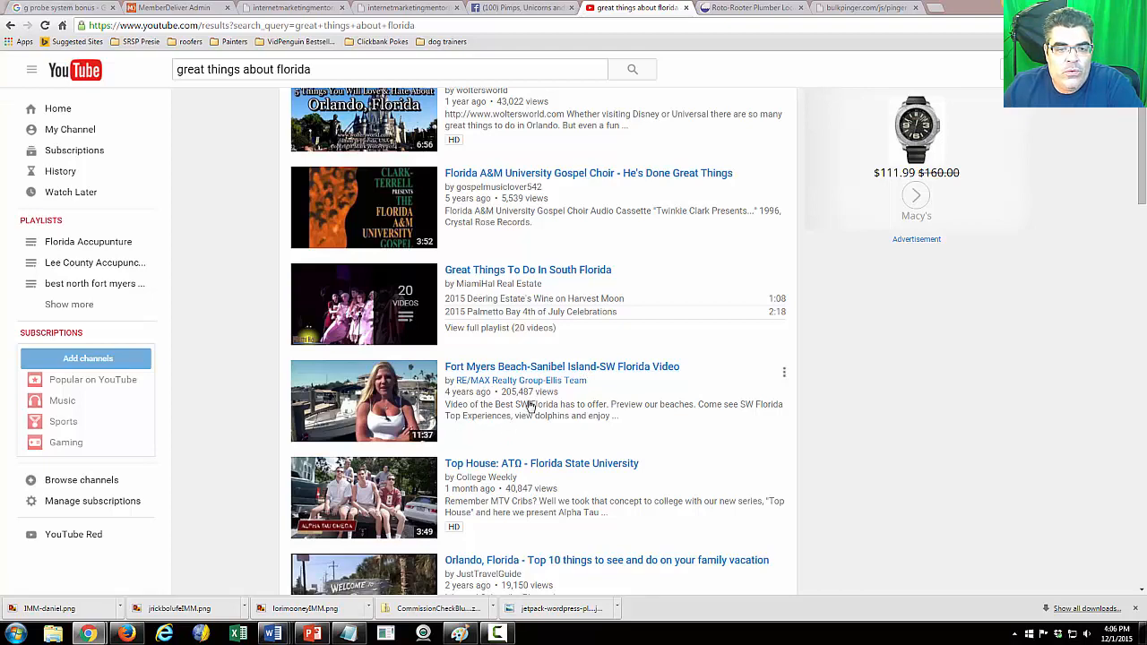
left_click(362, 401)
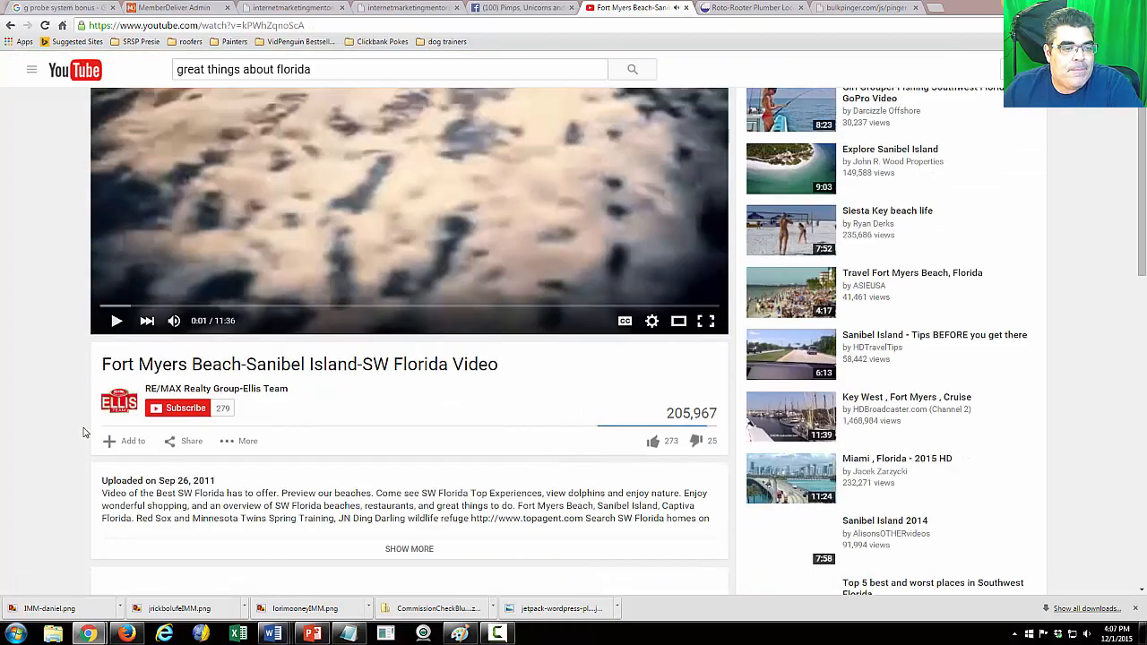
Save the Fort Myers Beach-Sanibel Island video to the Florida Accupunture playlist
left_click(123, 441)
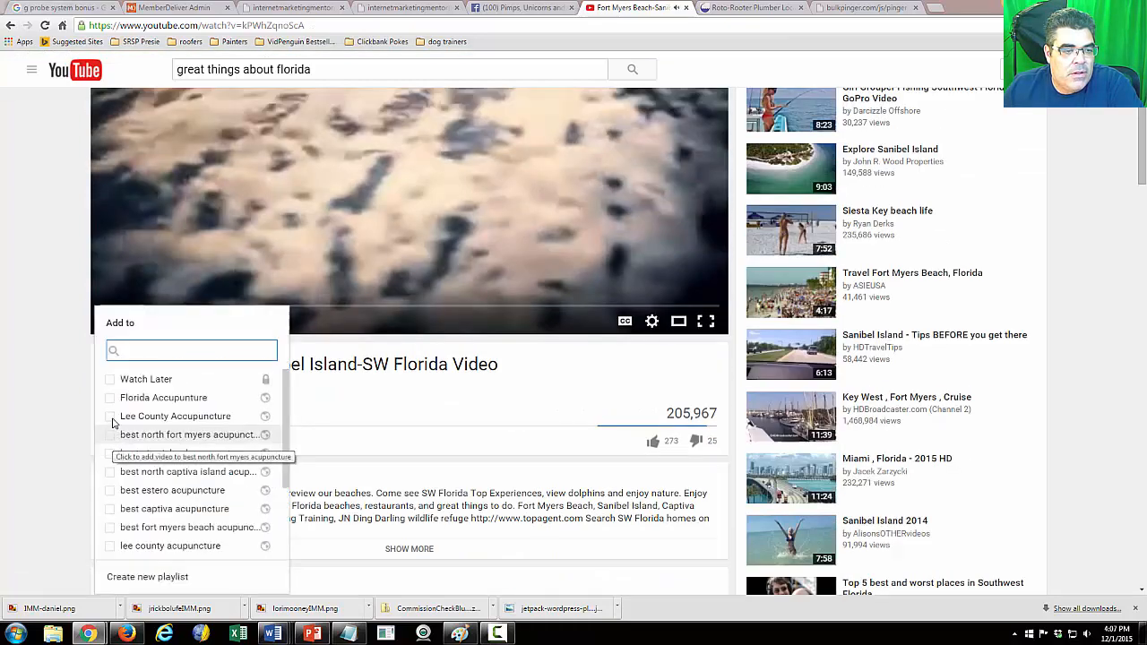
left_click(109, 398)
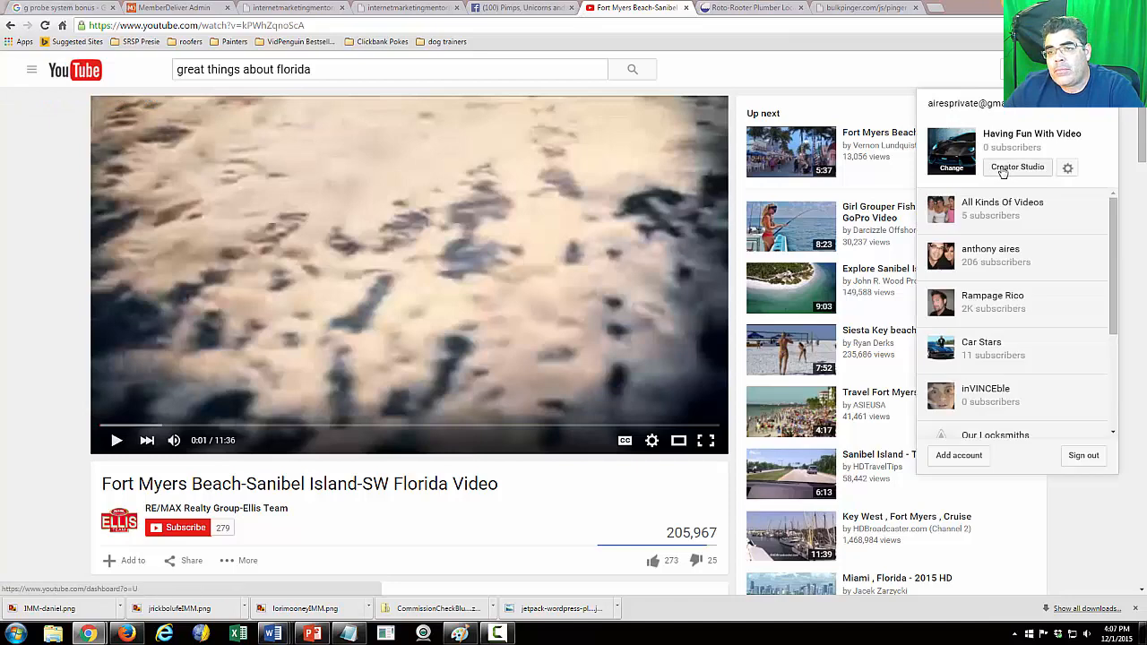
Reach the Florida Accupunture playlist through Creator Studio's Video Manager playlists list
left_click(1018, 167)
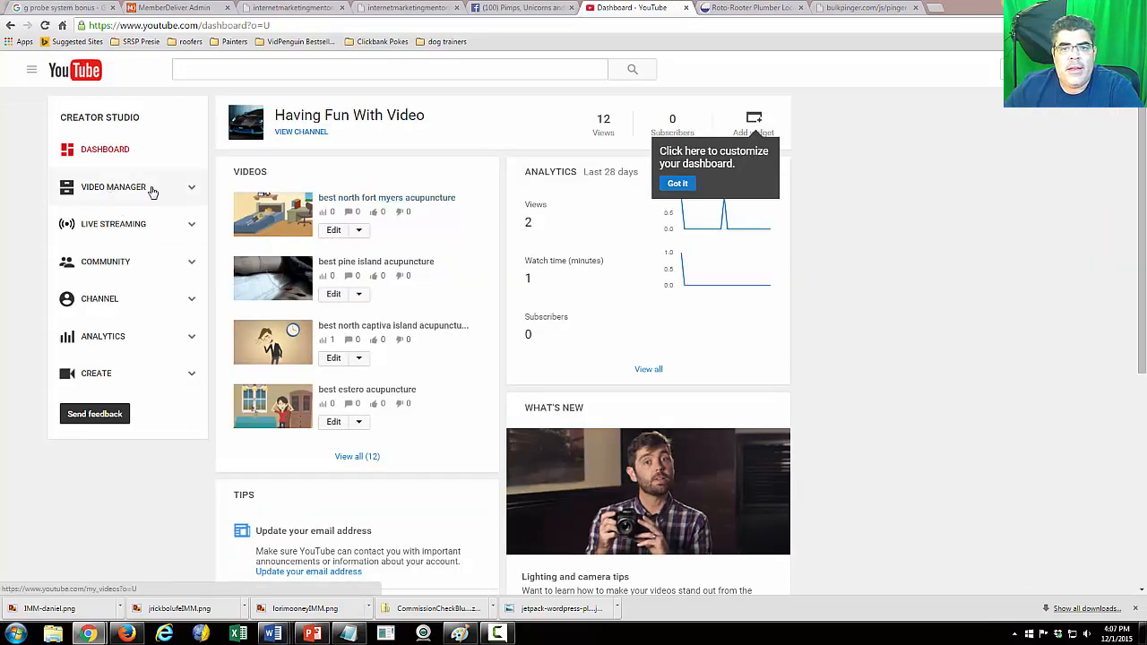
mouse_move(291, 144)
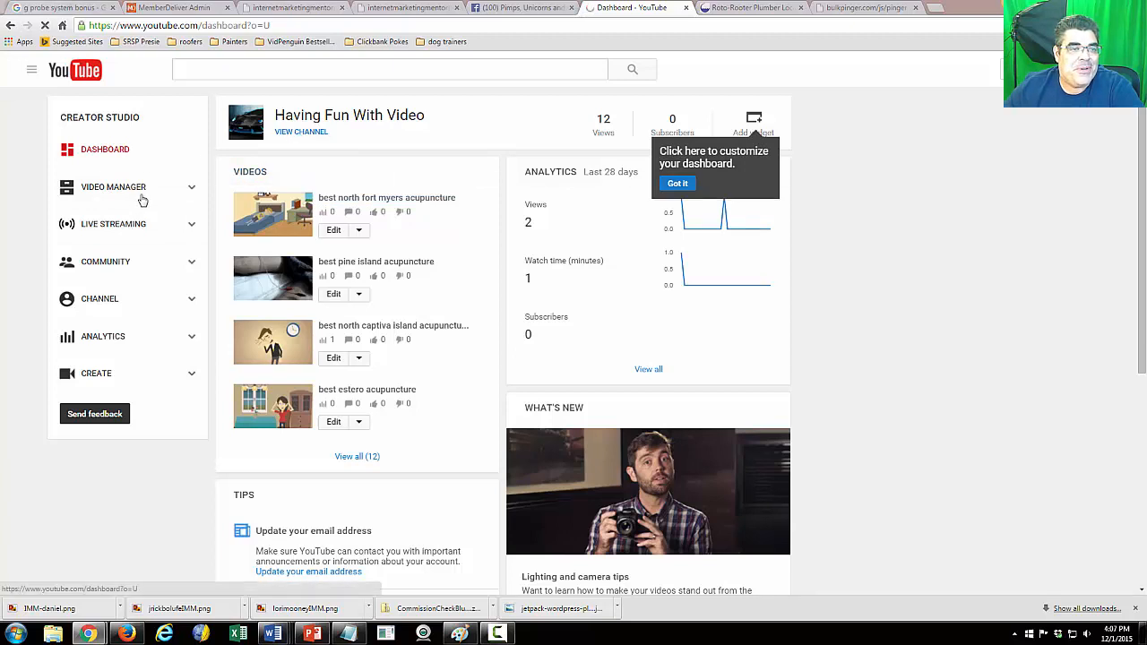
left_click(113, 187)
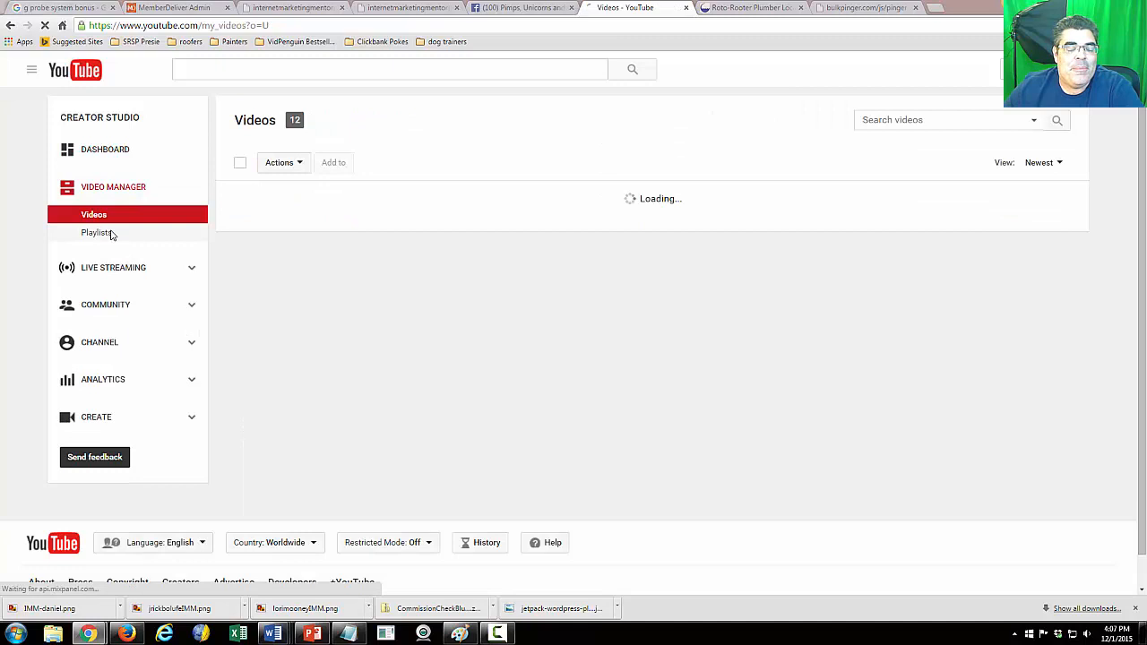
left_click(97, 233)
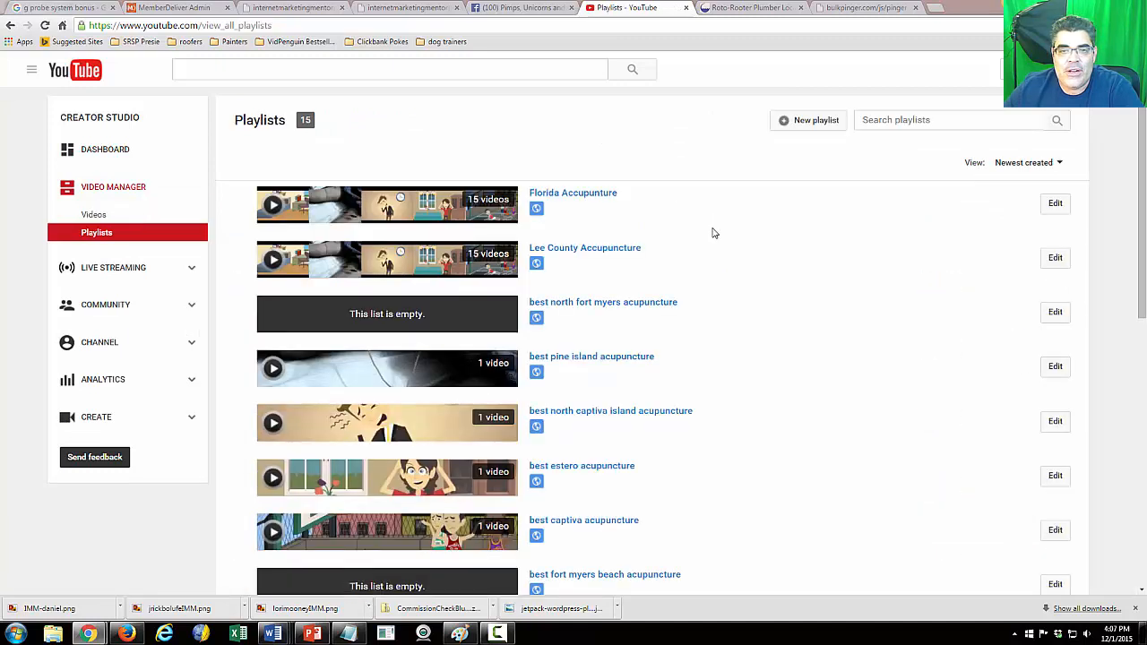
mouse_move(661, 226)
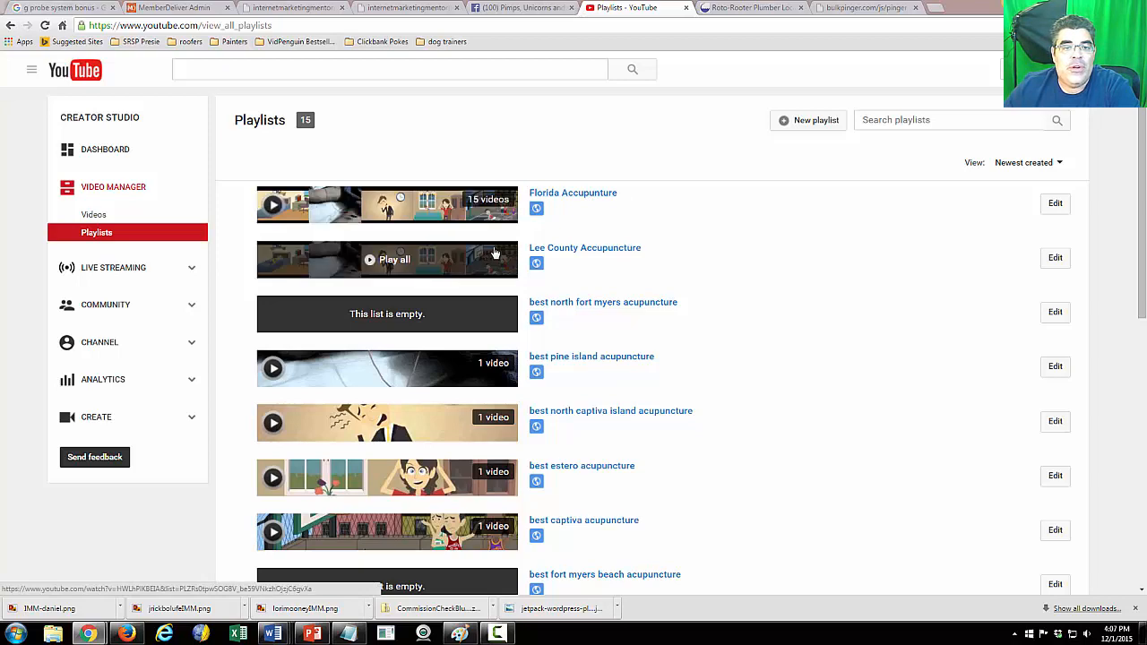
left_click(574, 193)
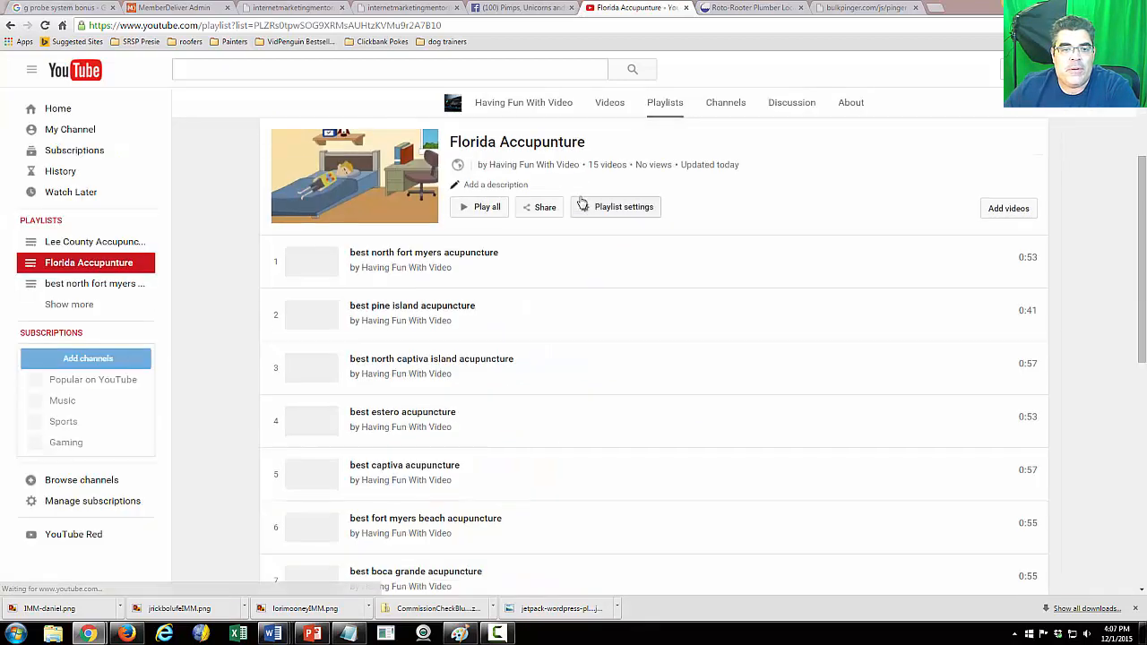
scroll("down", 3)
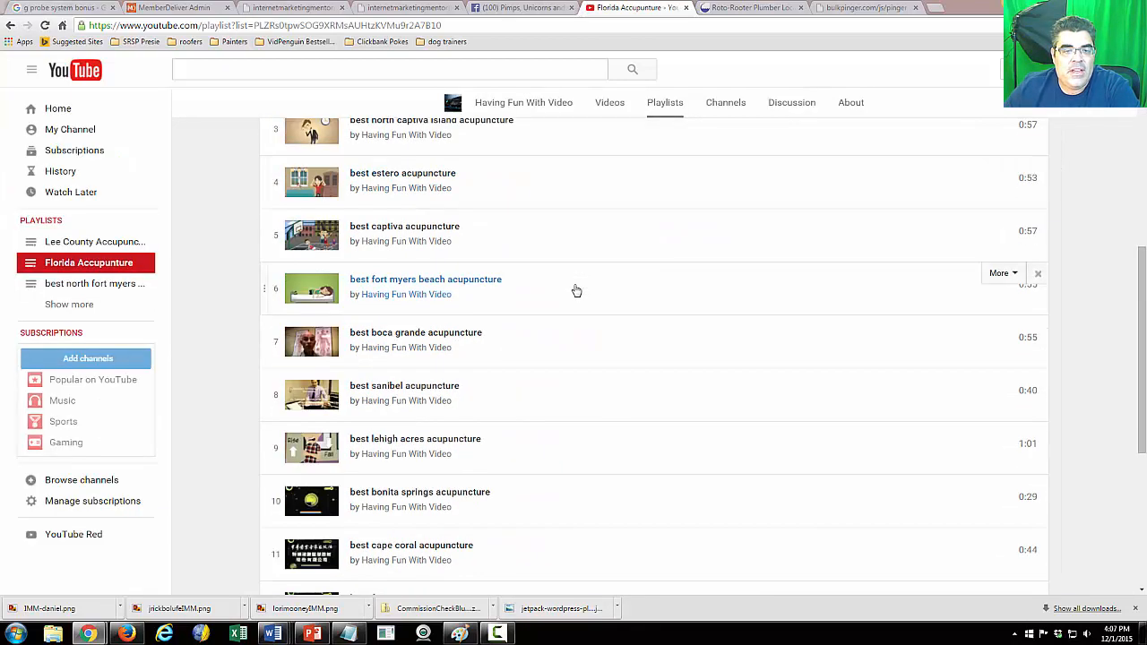
scroll("down", 3)
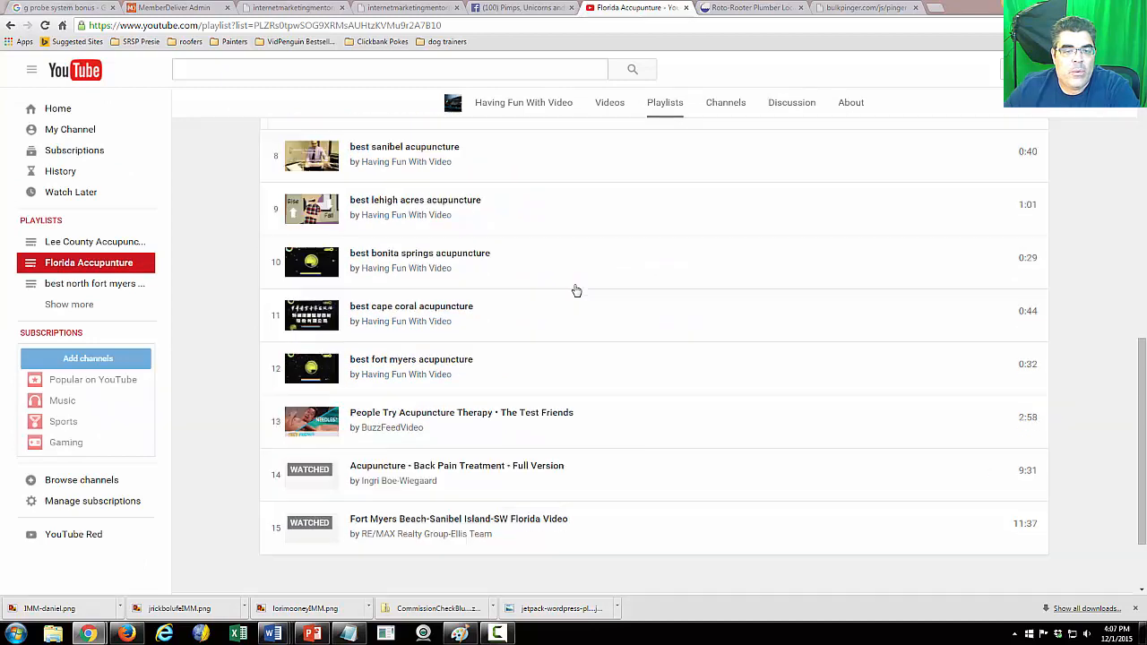
scroll("down", 3)
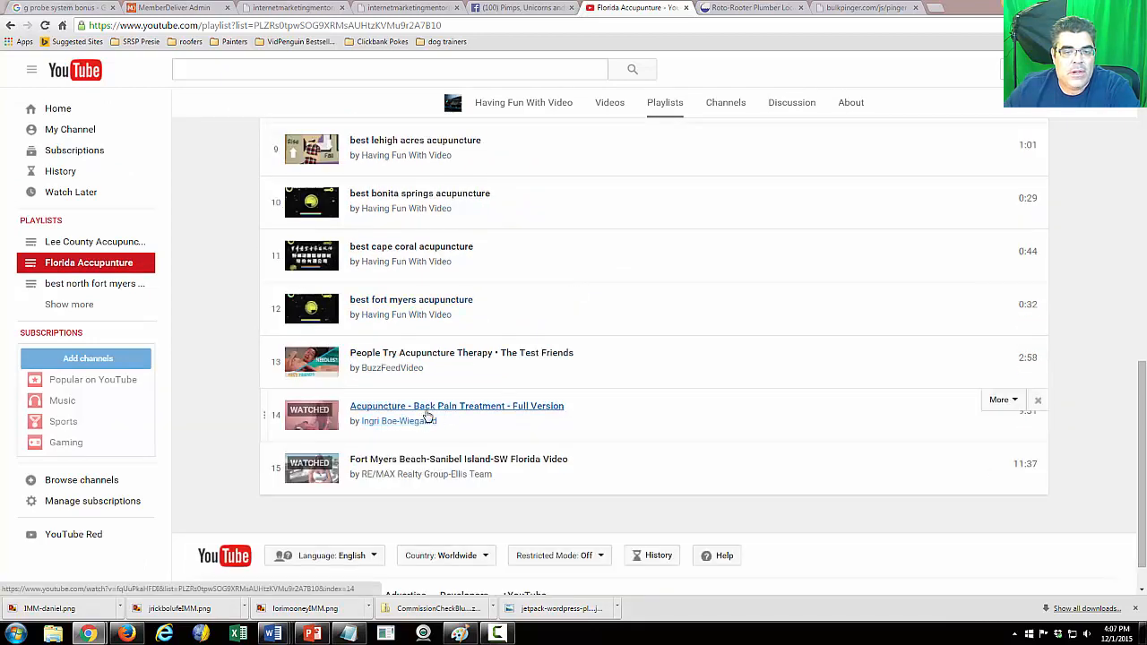
mouse_move(330, 421)
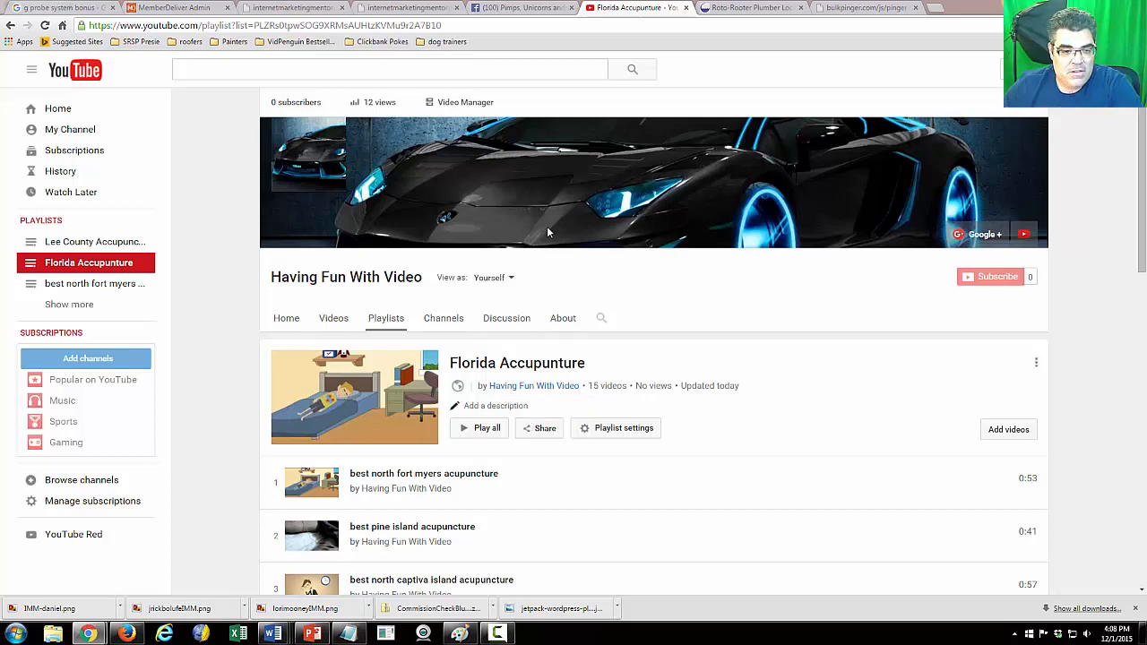
scroll("down", 3)
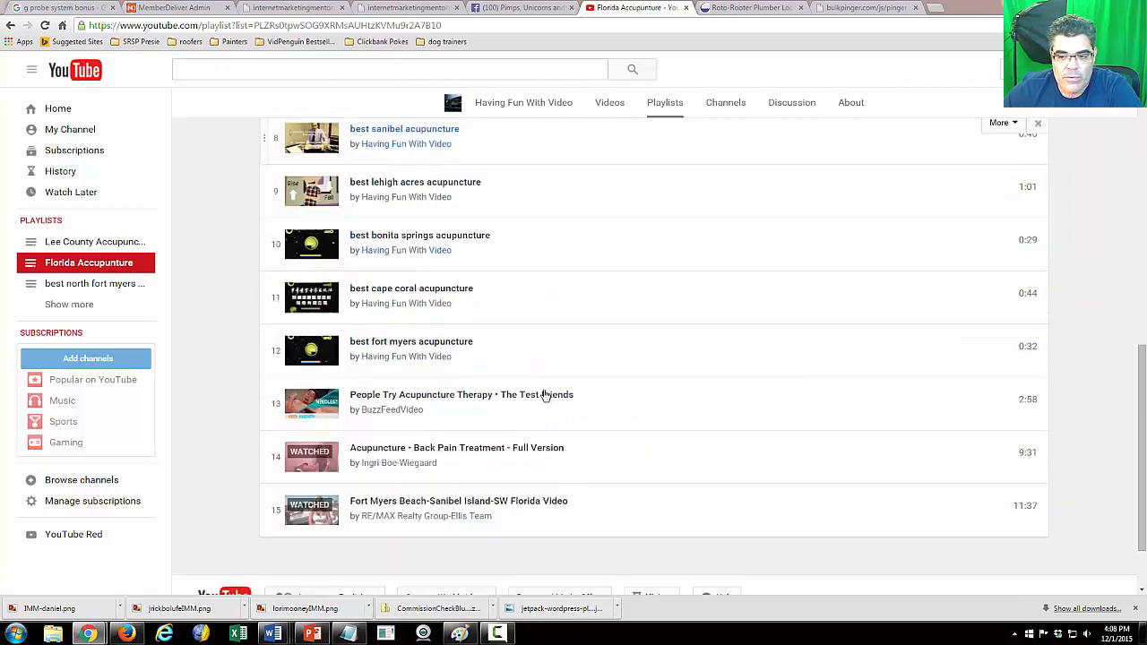